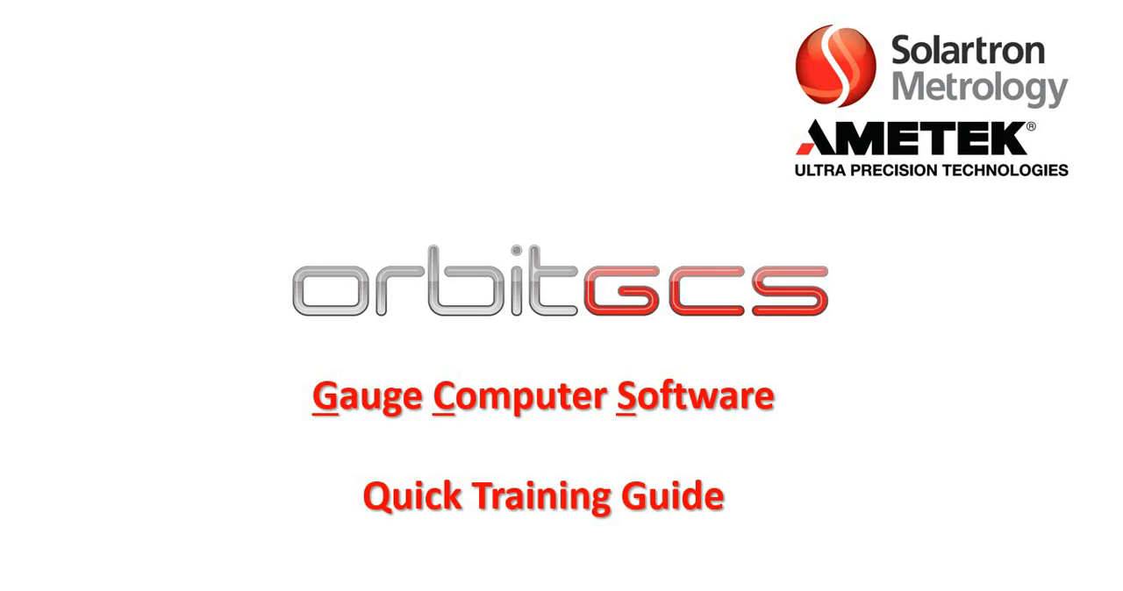
Advance from the title slide to the Orbit GCS version notes slide
key(Right)
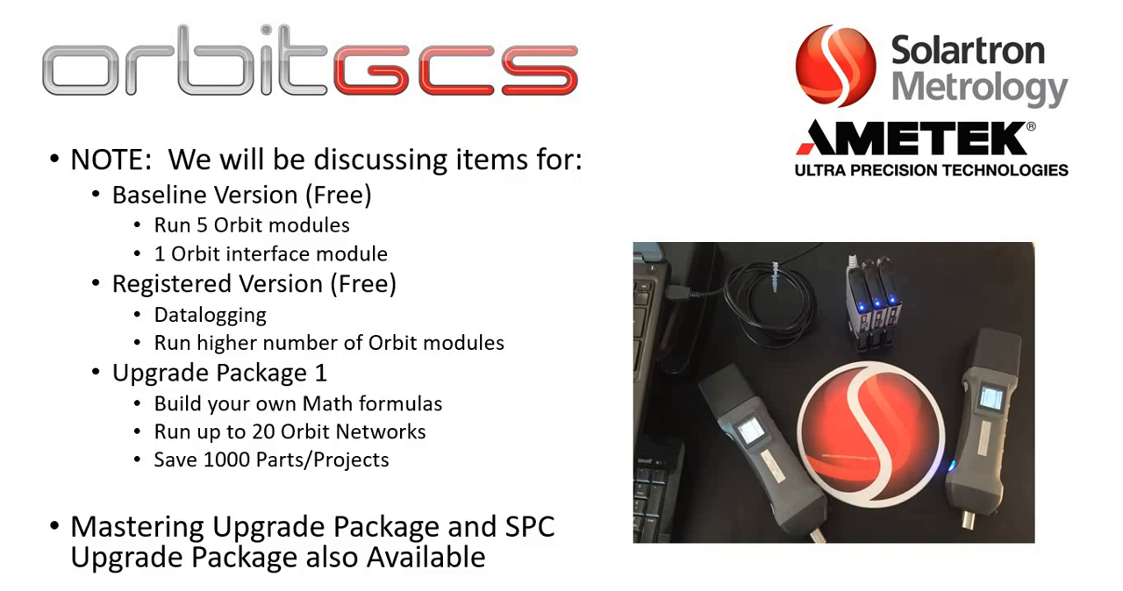
key(Right)
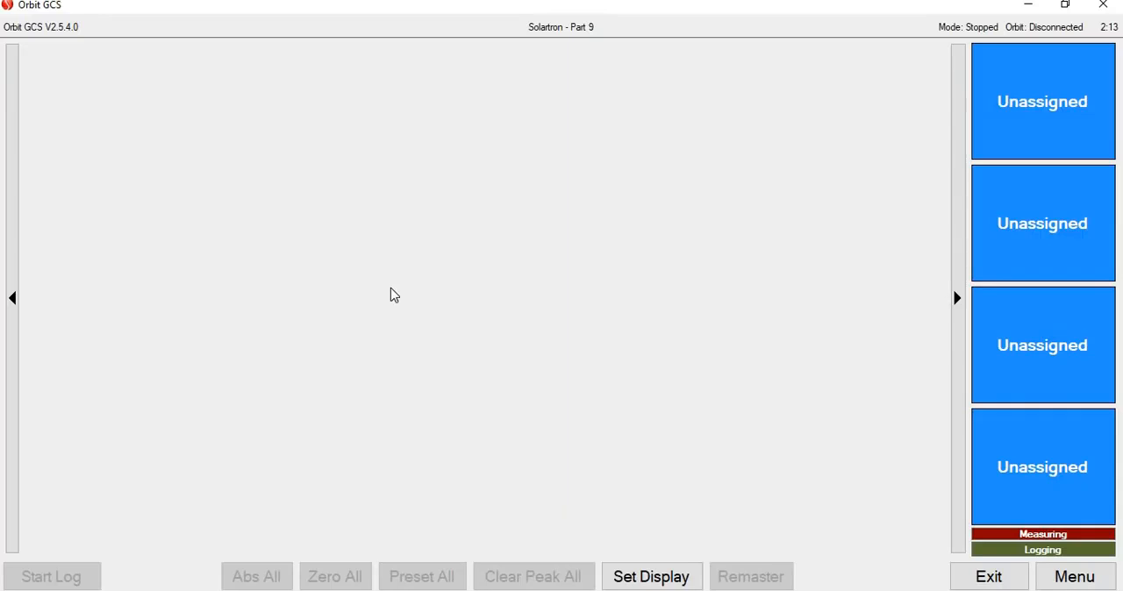
mouse_move(394, 303)
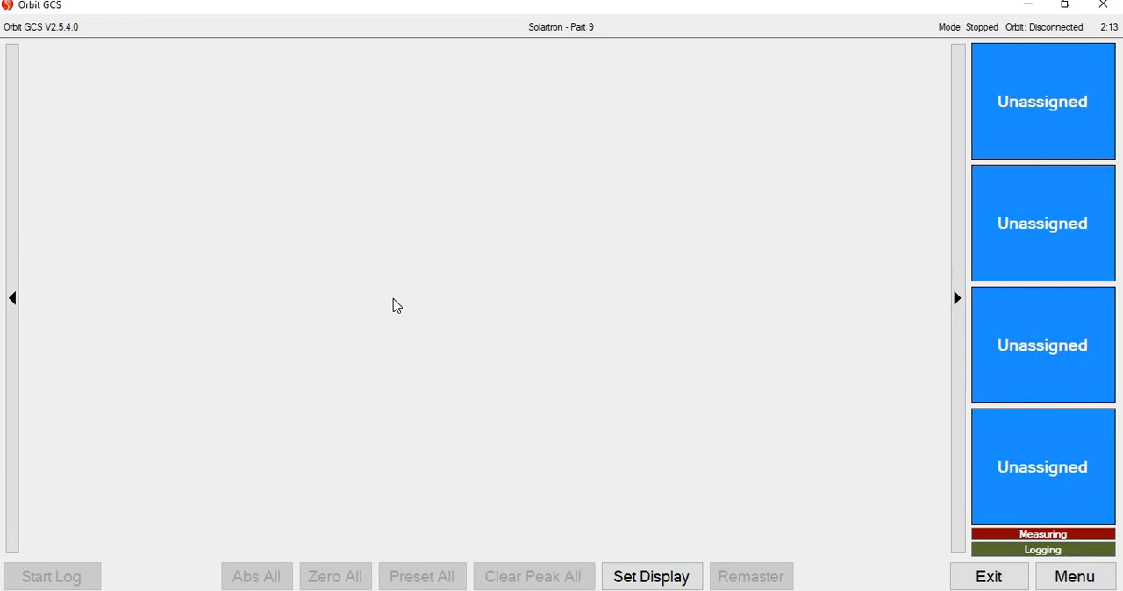
mouse_move(962, 463)
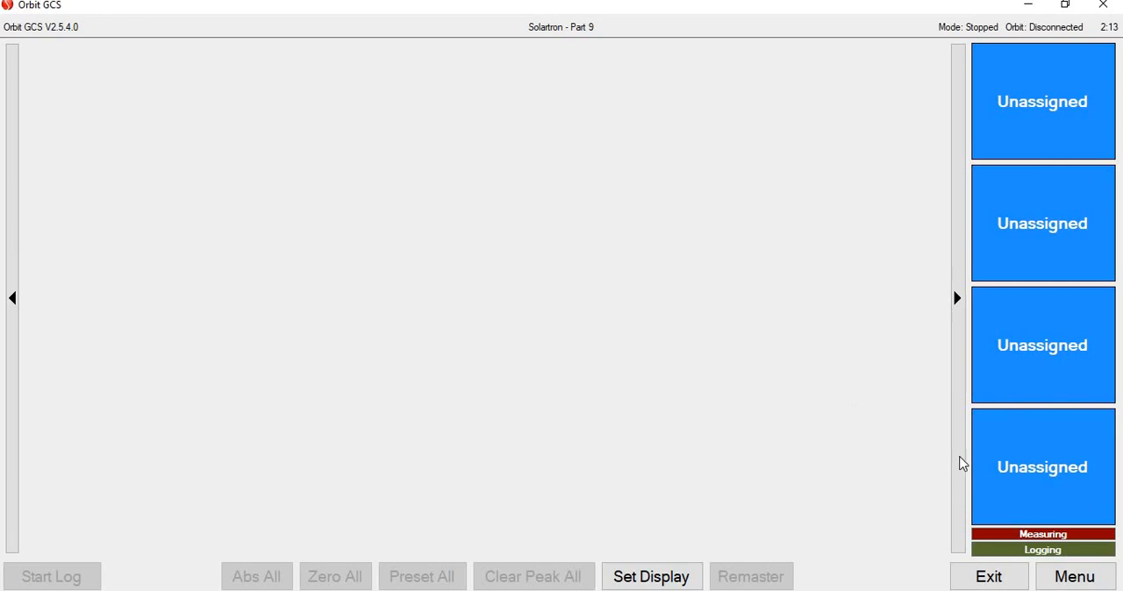
Leave the Part 9 gauge view for the System configuration page via Menu
click(1074, 575)
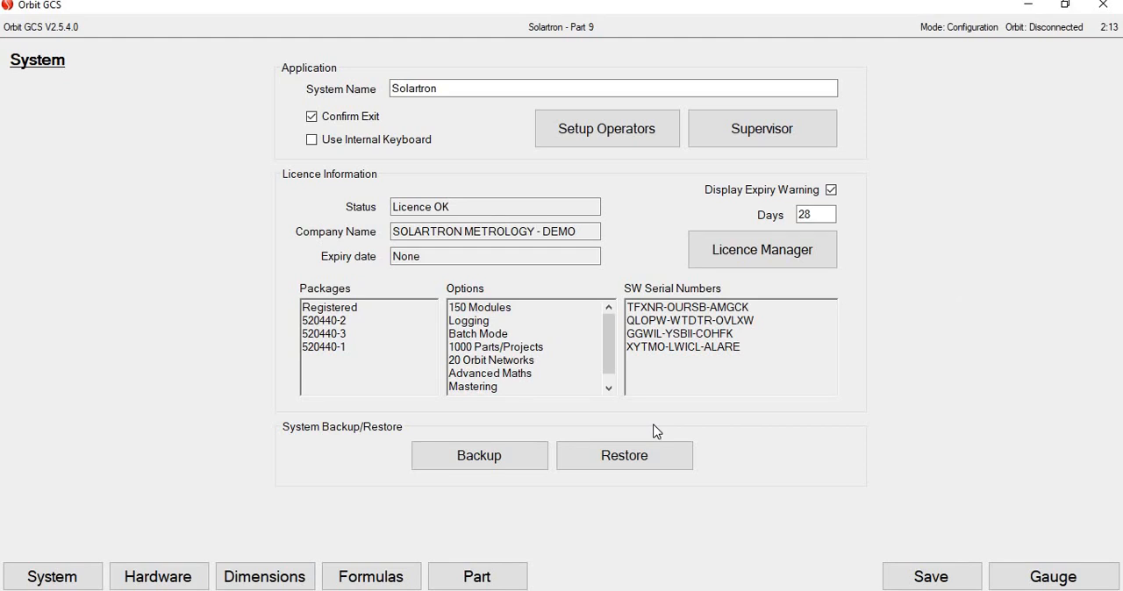
mouse_move(720, 365)
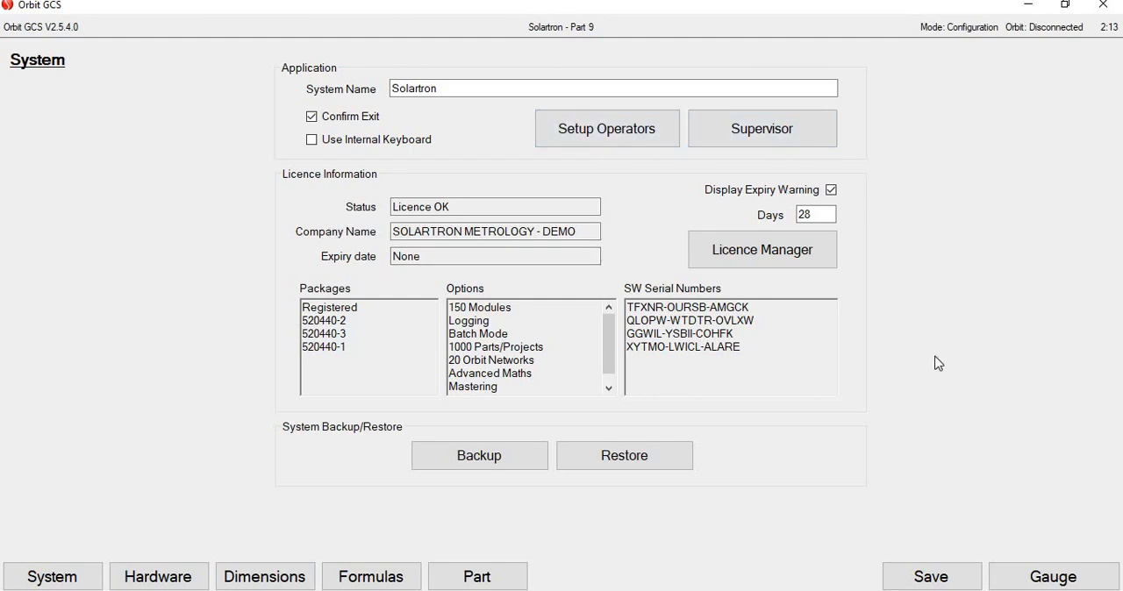
mouse_move(481, 298)
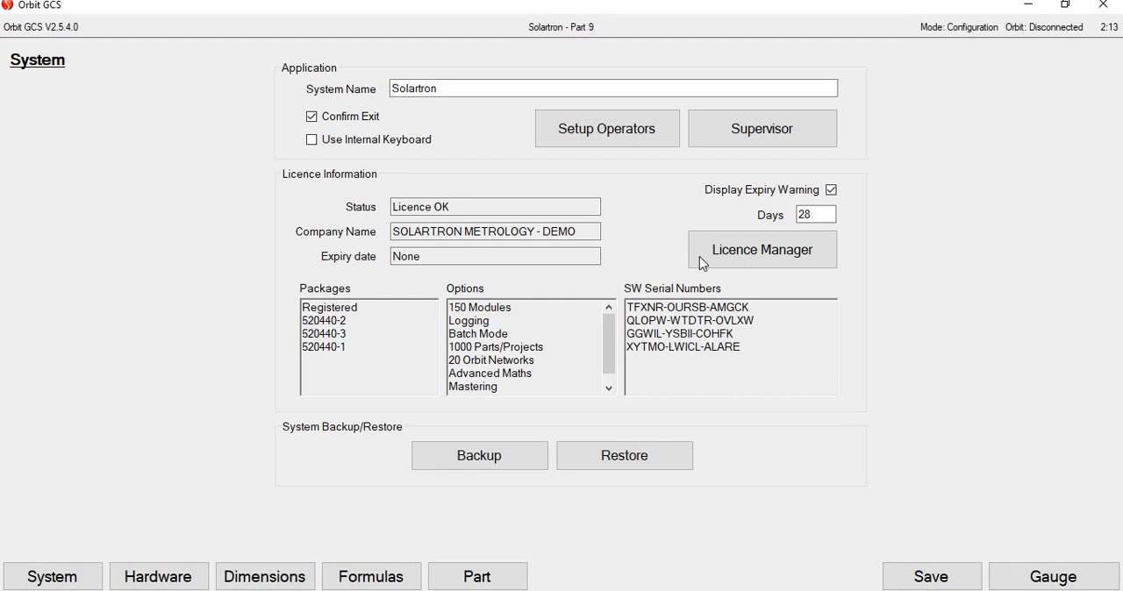
mouse_move(670, 539)
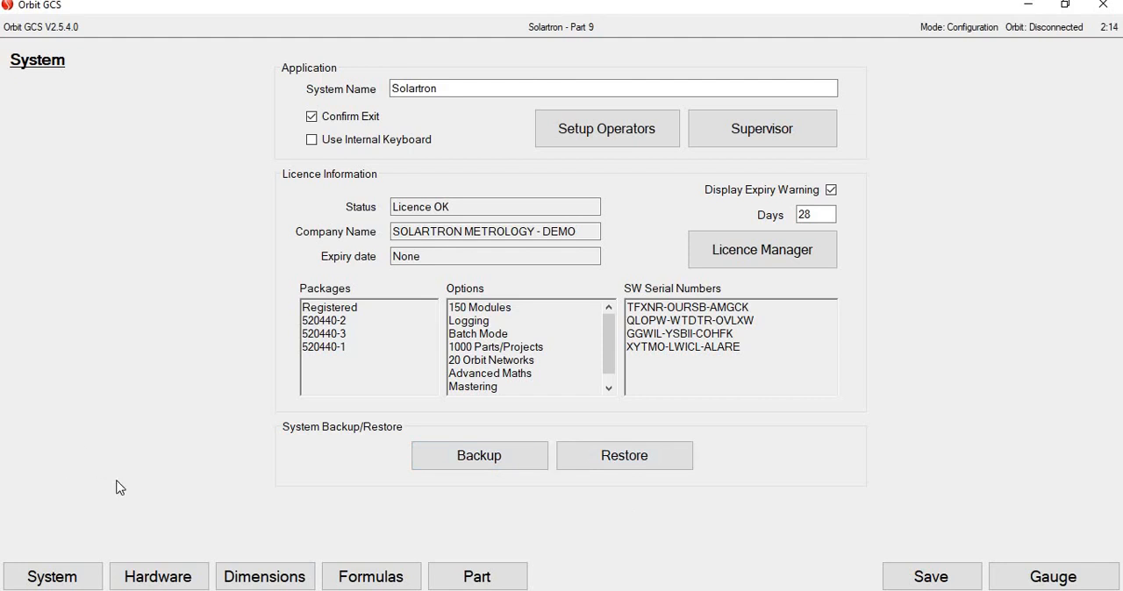
Connect to the USB Orbit network on the Hardware page and find both attached probe modules
click(158, 575)
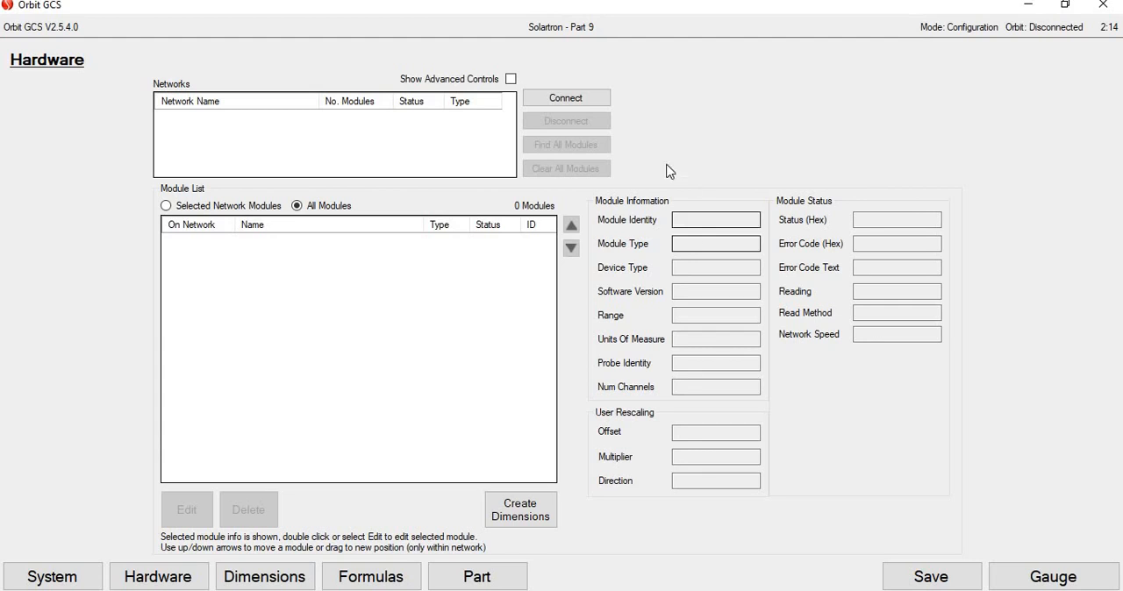
click(565, 99)
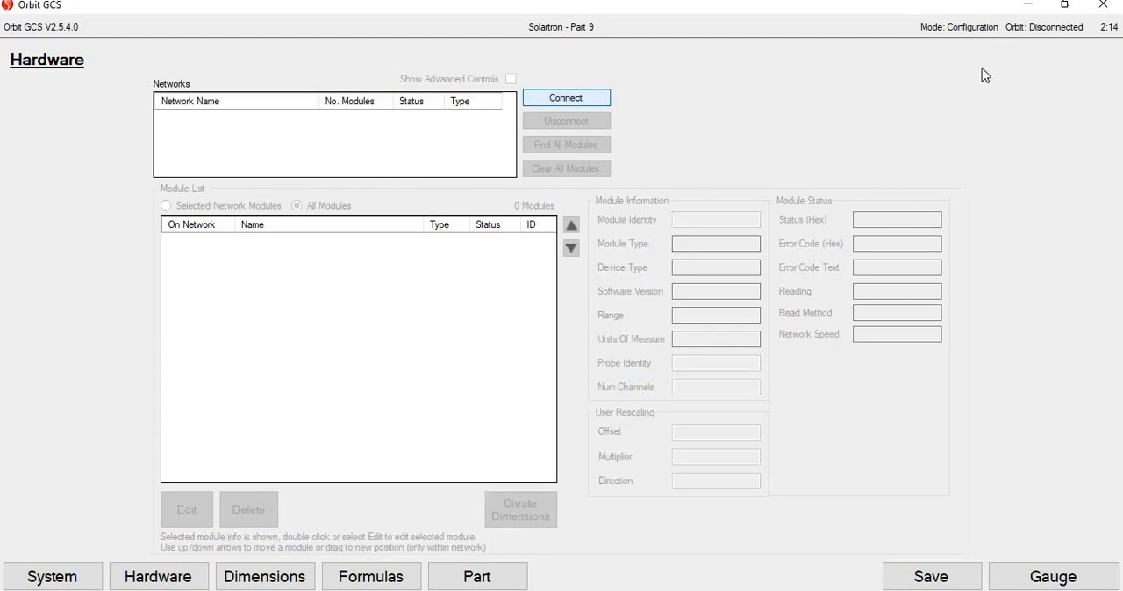
click(565, 98)
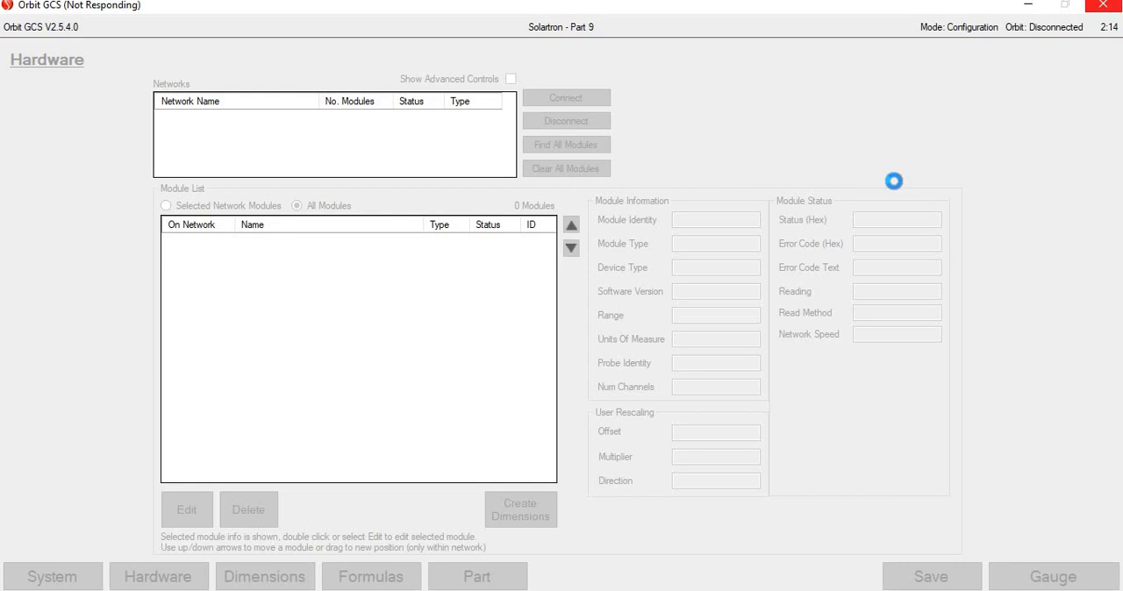
click(565, 98)
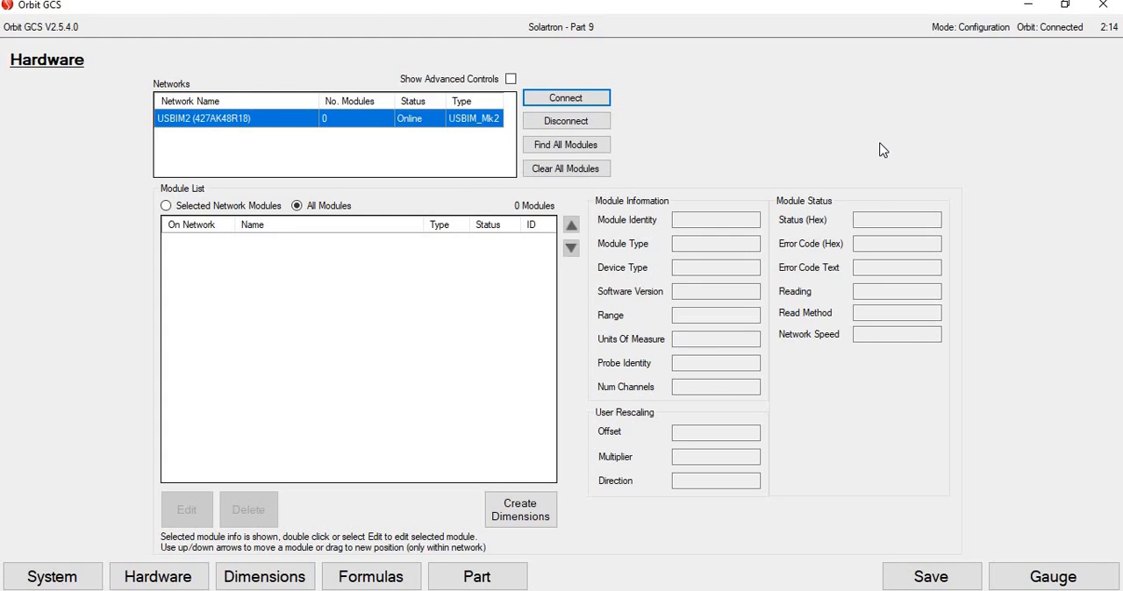
mouse_move(203, 130)
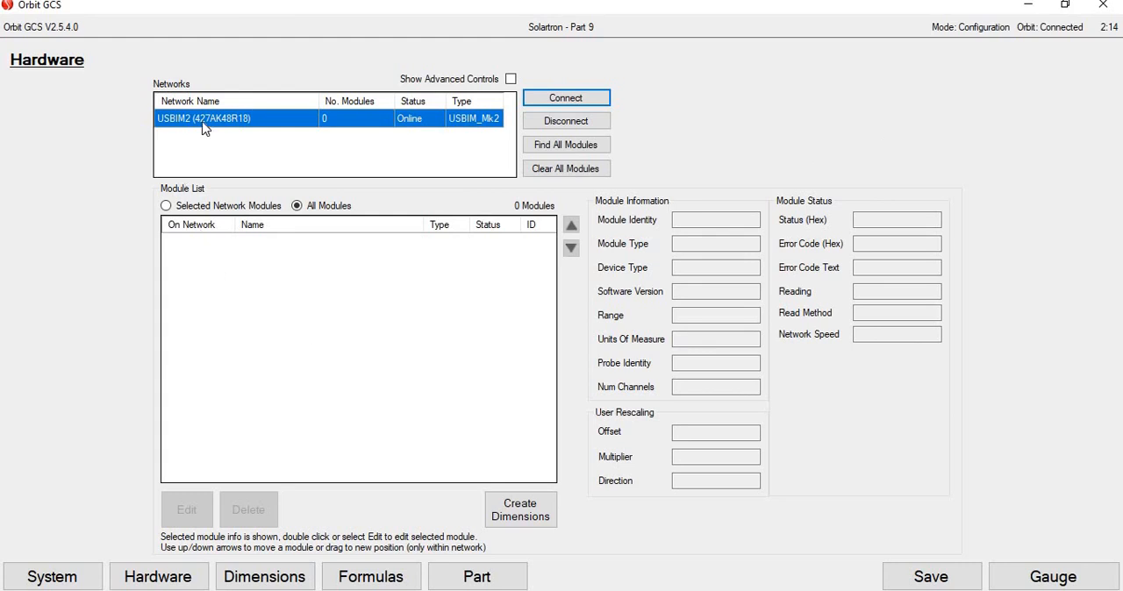
mouse_move(84, 193)
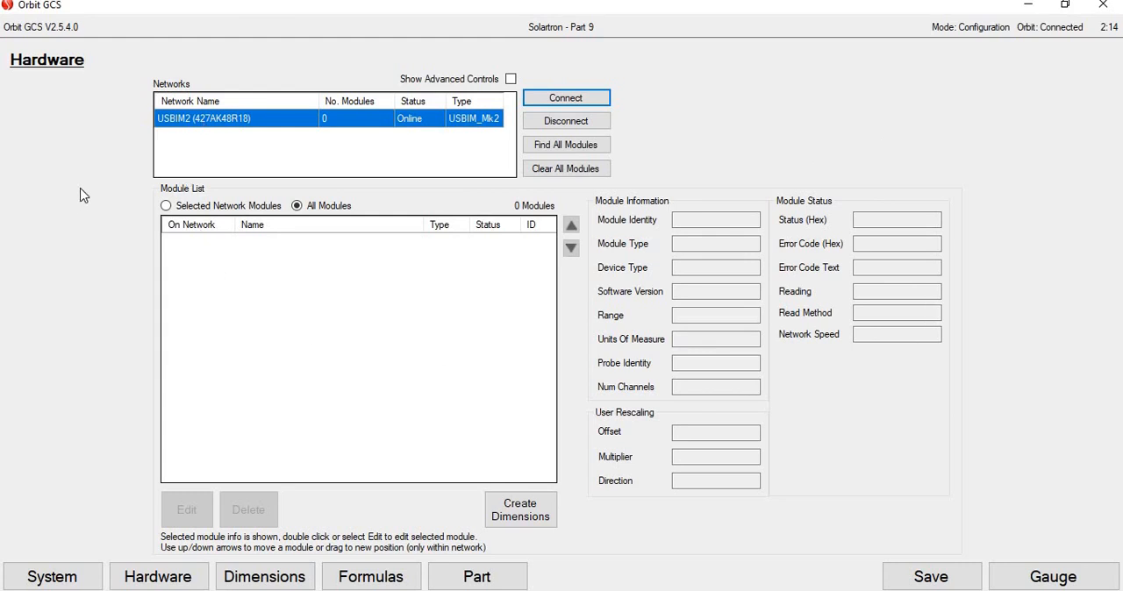
mouse_move(650, 191)
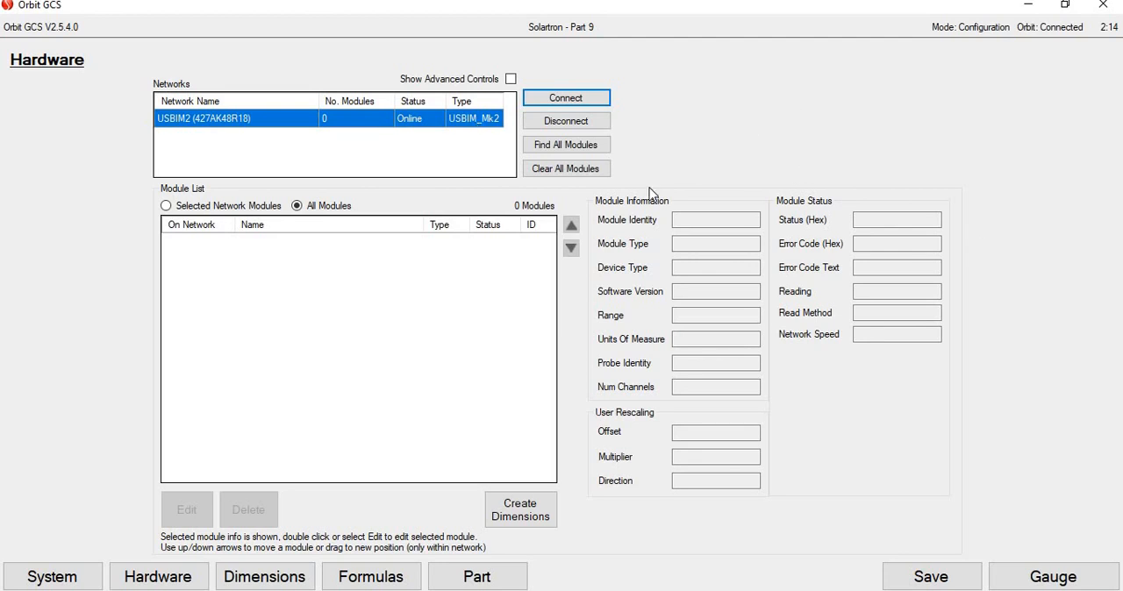
click(565, 98)
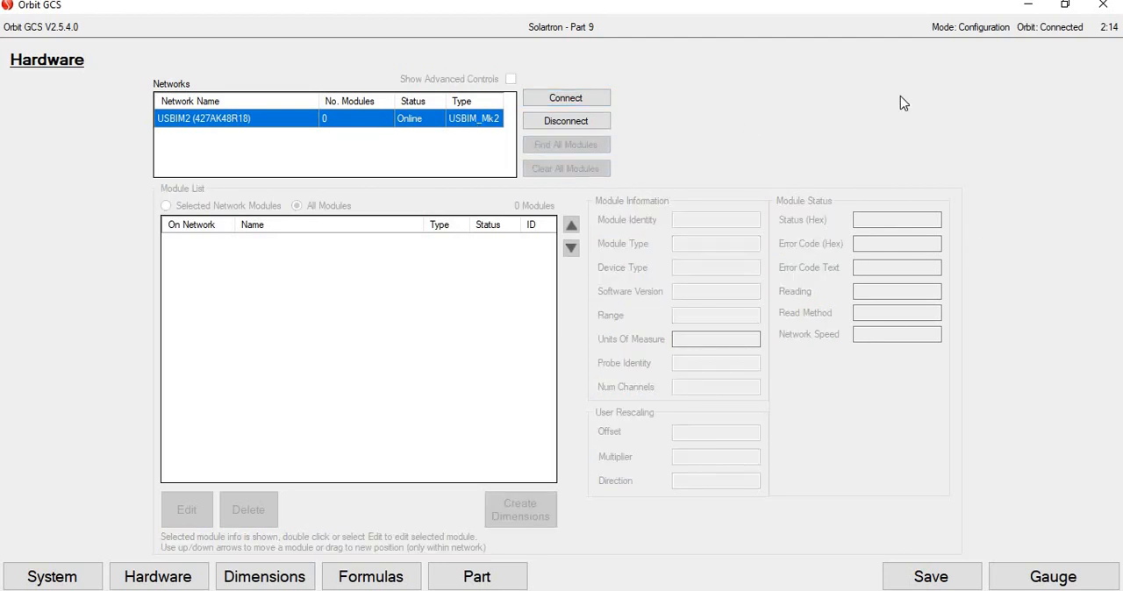
click(565, 144)
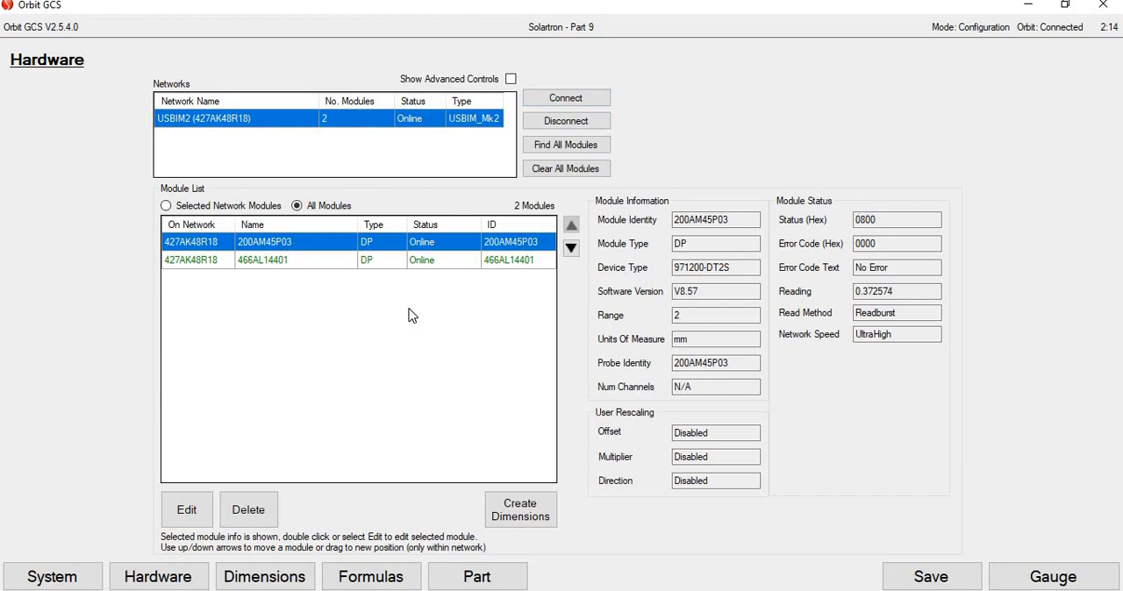
Rename module 200AM45P03 to dp1 and module 466AL14401 to dp2
double_click(264, 242)
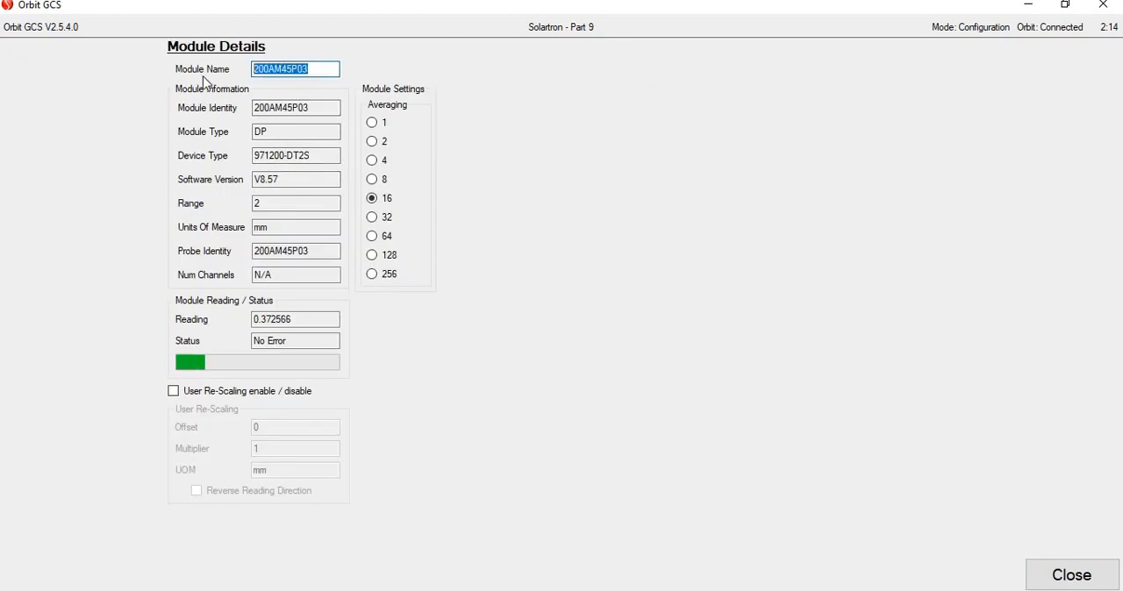
text(dp1)
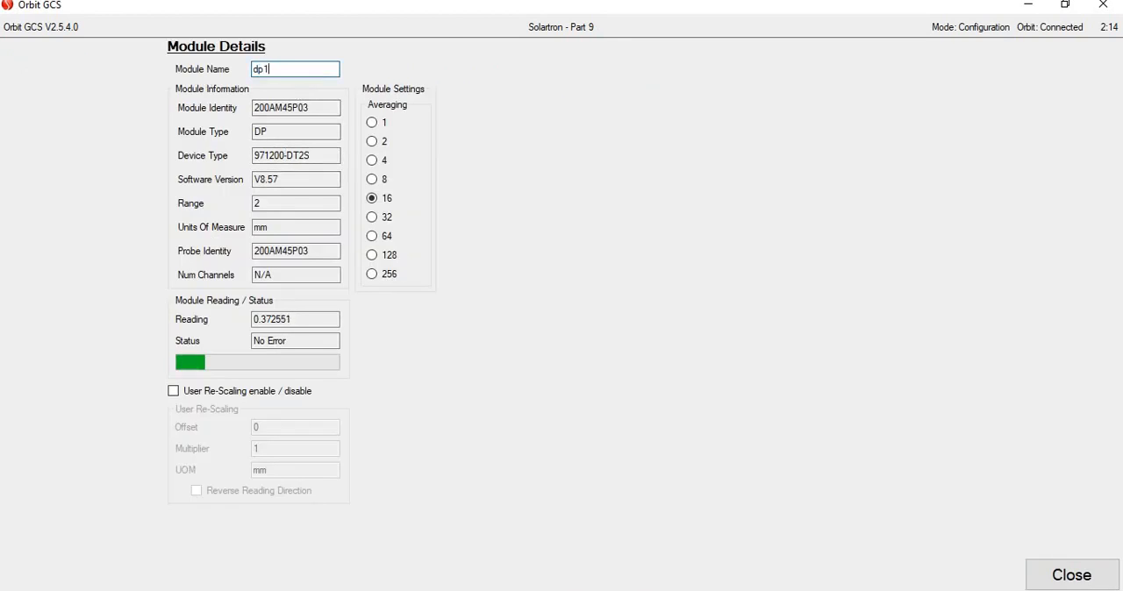
mouse_move(351, 372)
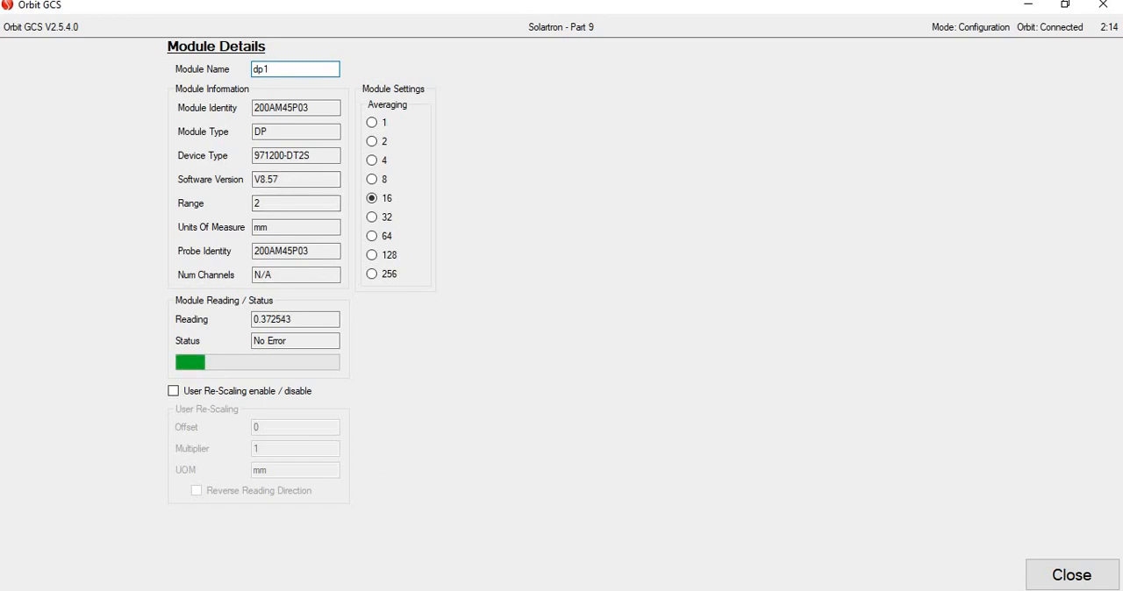
click(1070, 576)
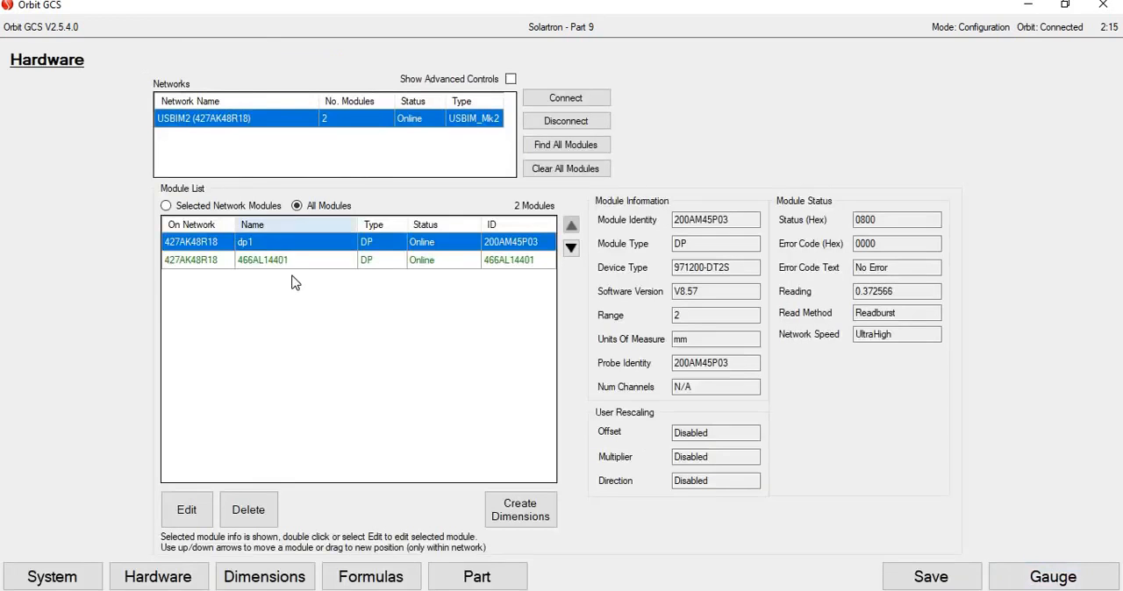
double_click(260, 260)
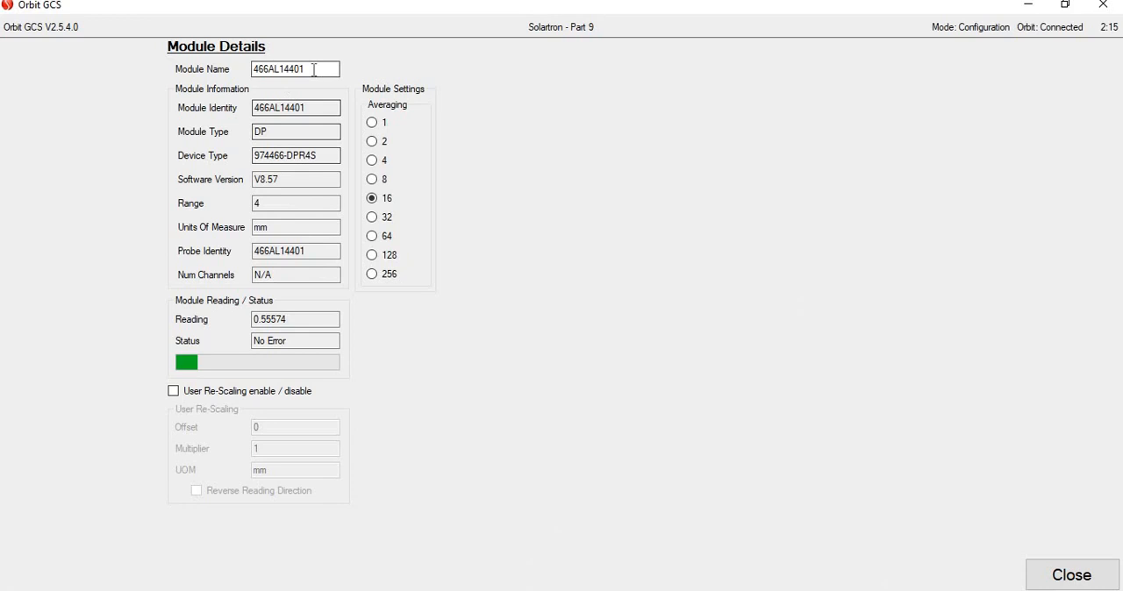
text(dp)
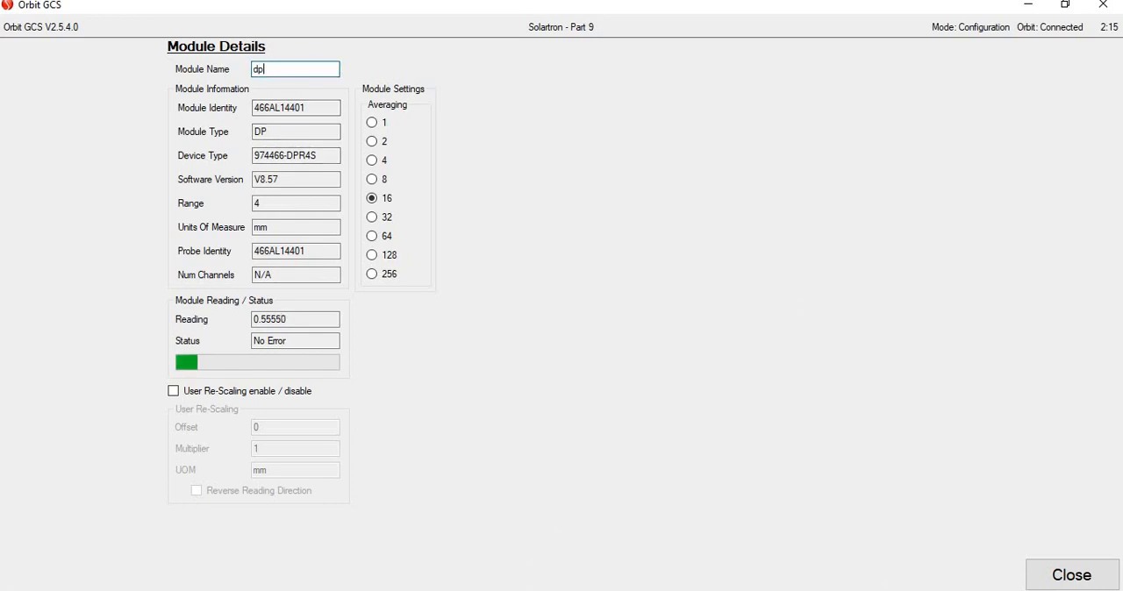
text(2)
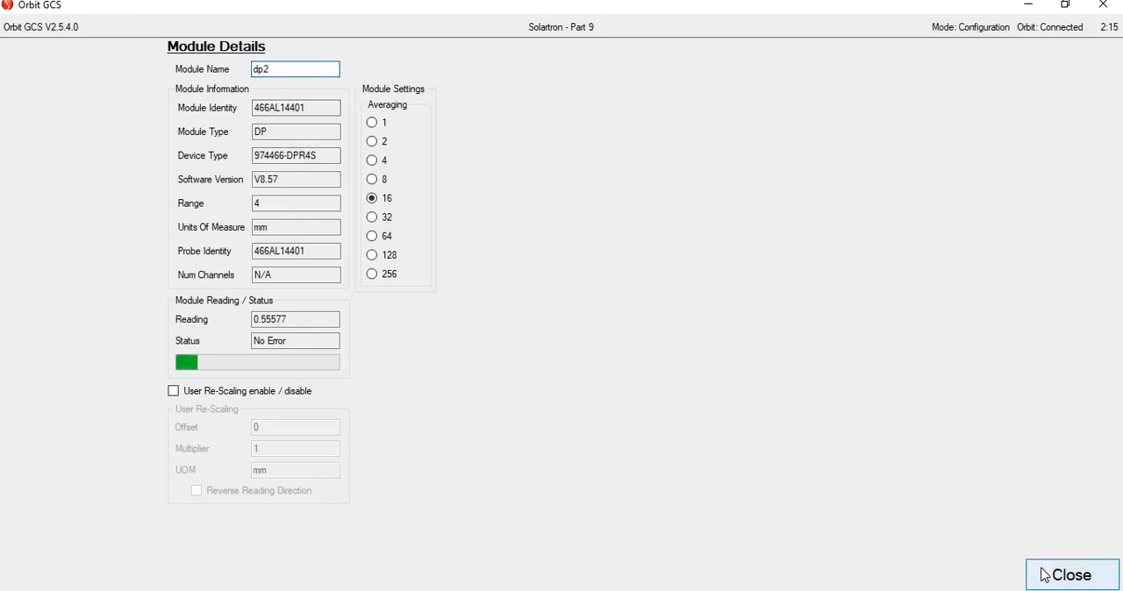
click(1072, 576)
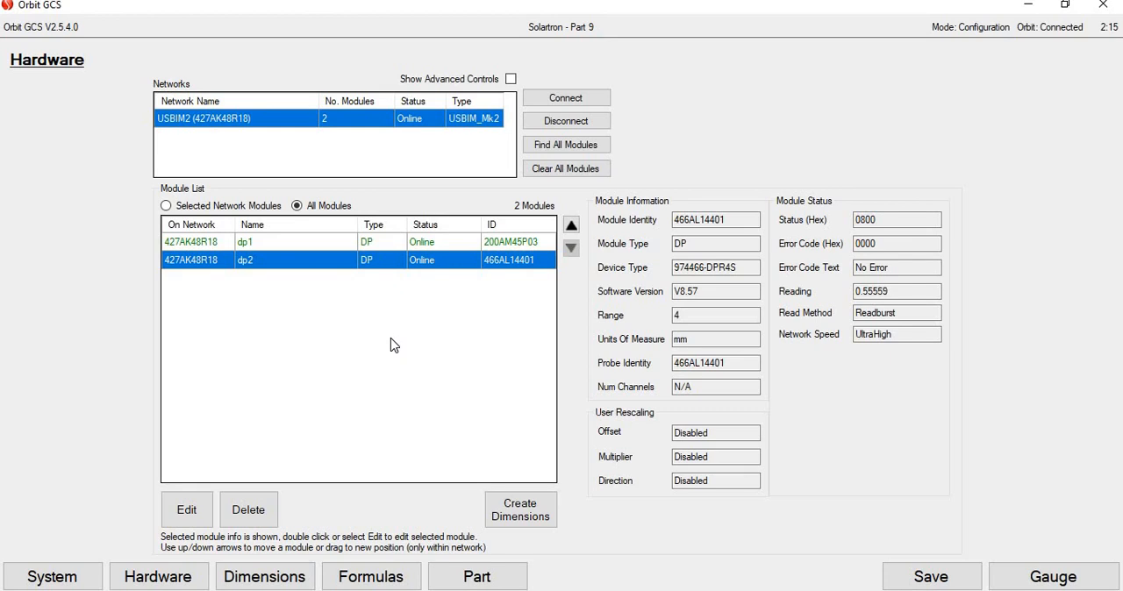
mouse_move(344, 398)
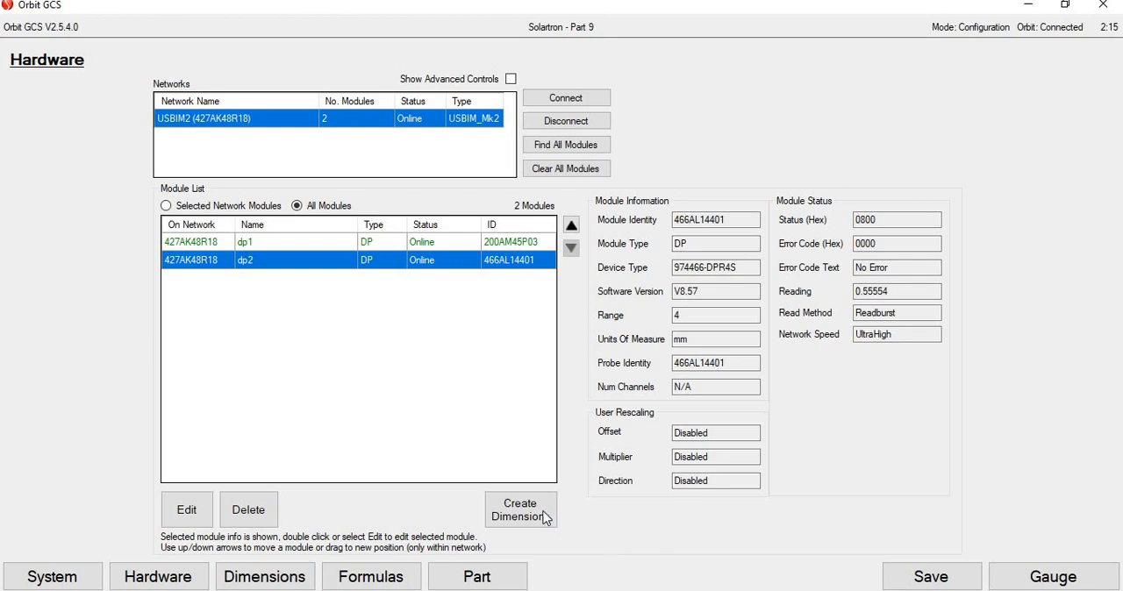
Create dimensions from the dp1 and dp2 modules
click(520, 509)
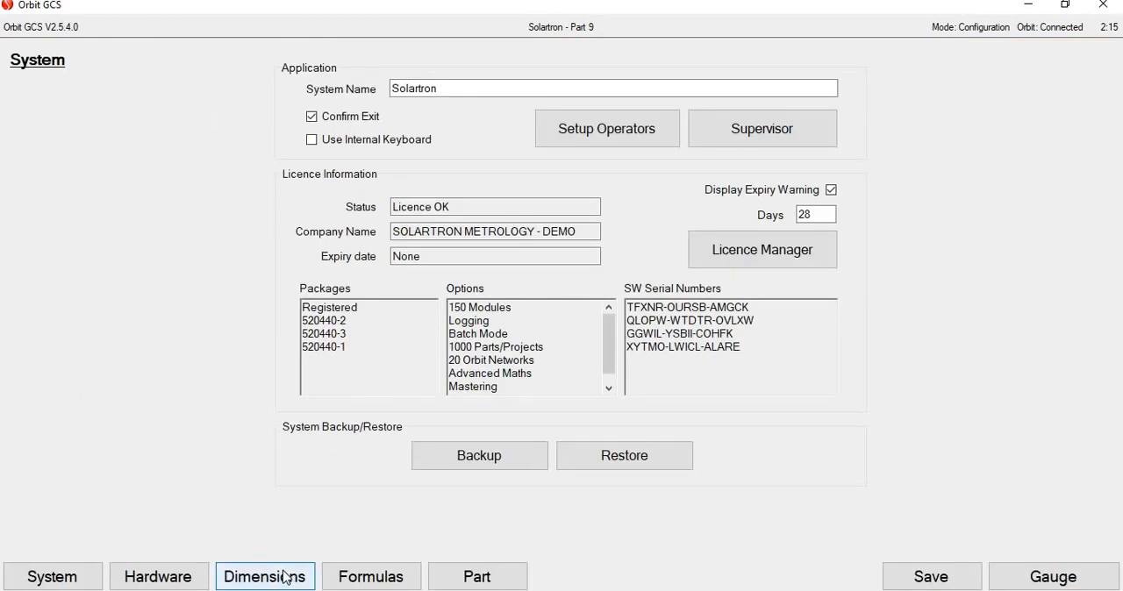
Enable dp1's warning limit at 0.25/-0.25 and enter fail limits 0.5/-0.5
click(265, 575)
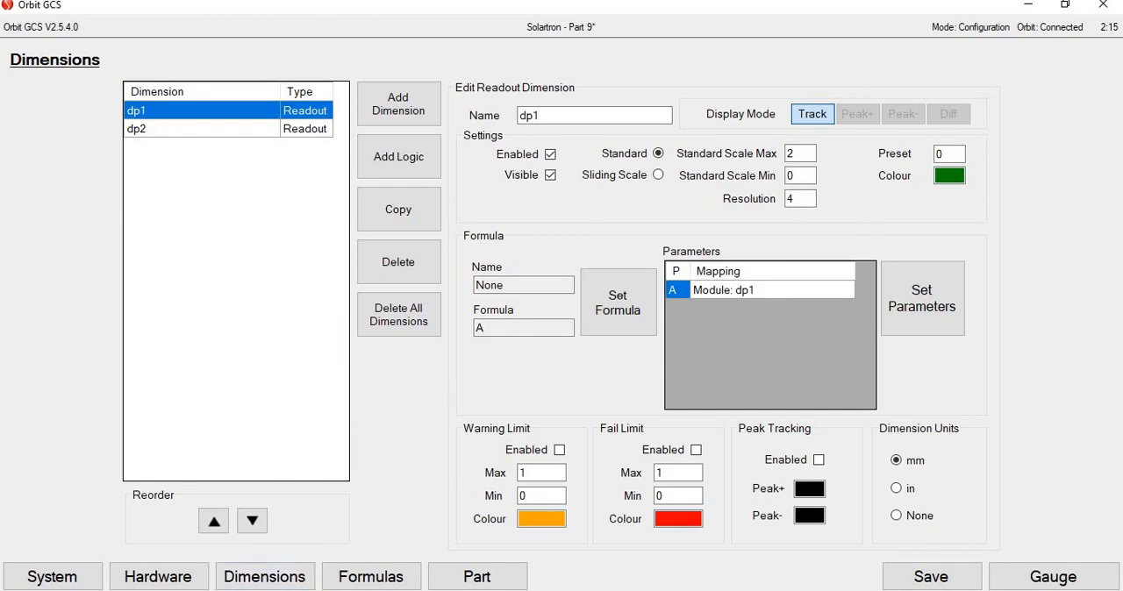
mouse_move(221, 302)
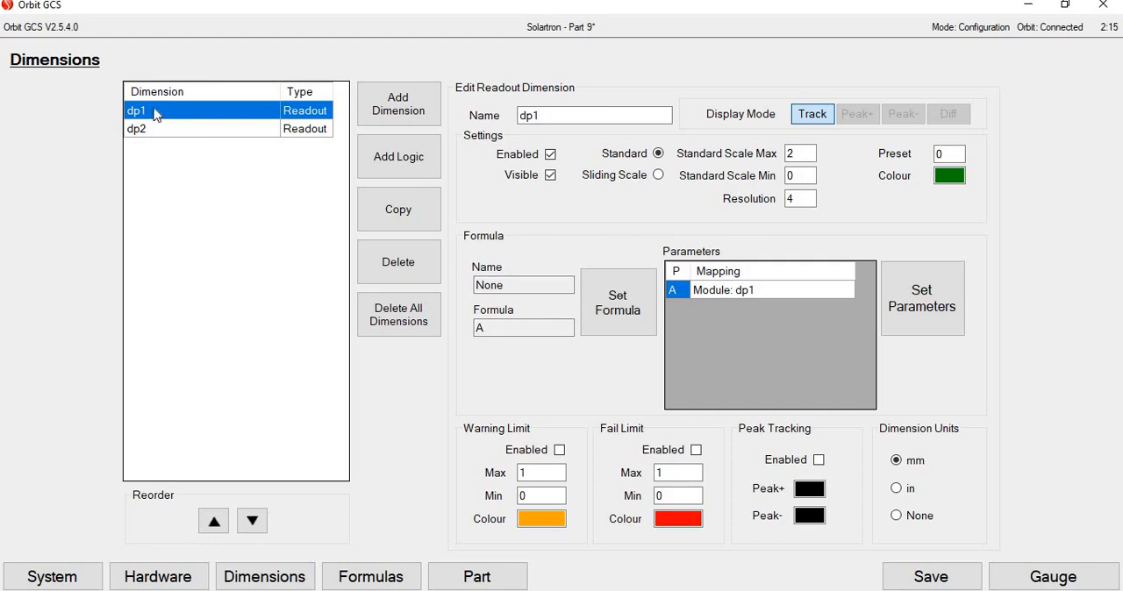
mouse_move(168, 270)
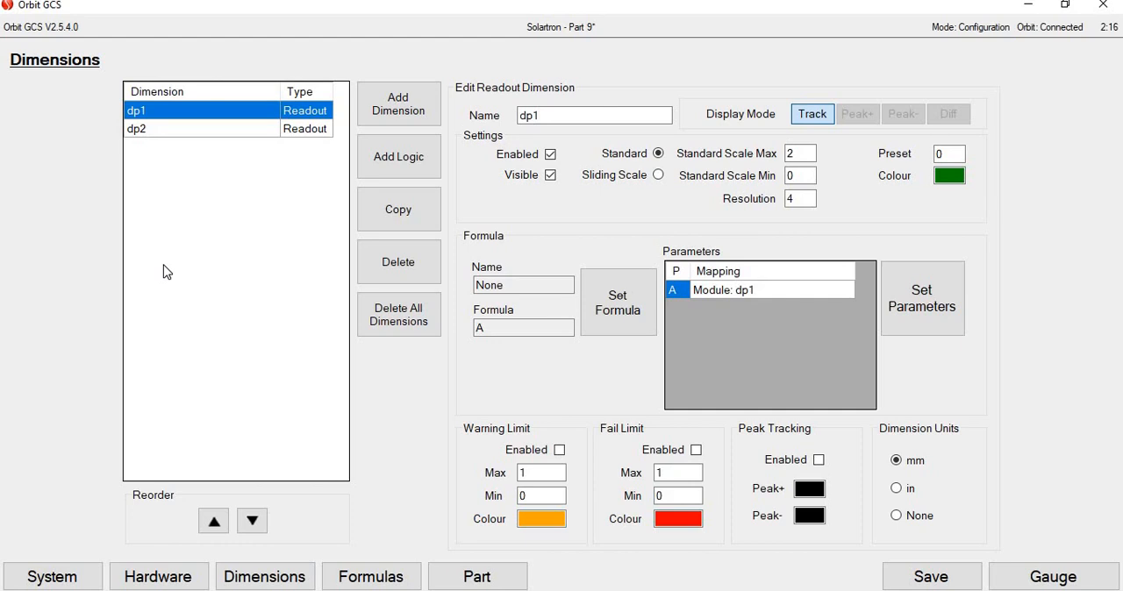
mouse_move(561, 467)
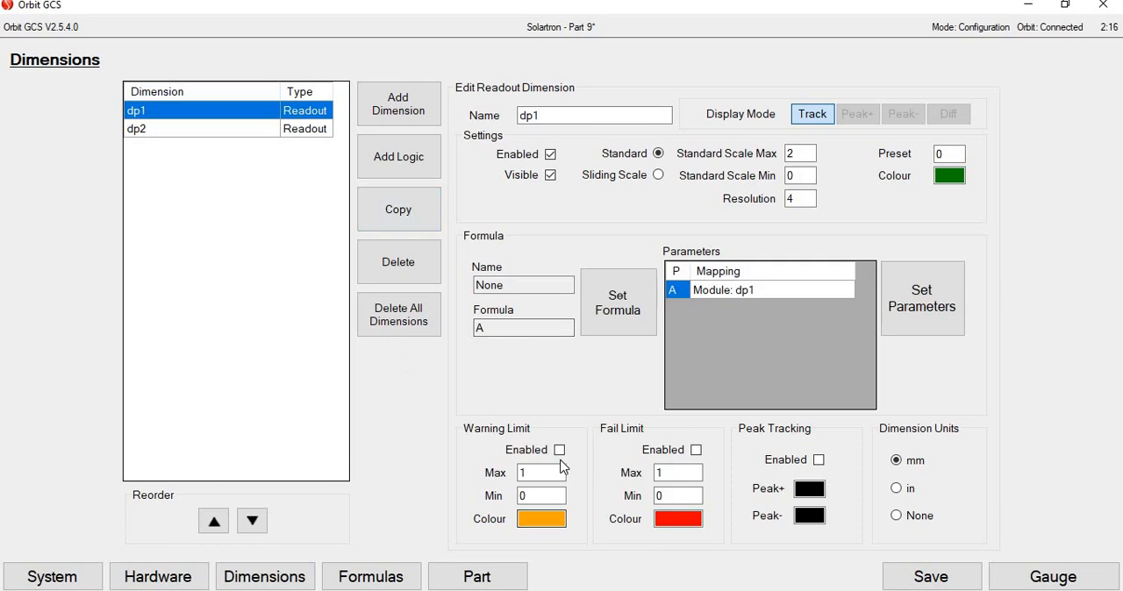
click(558, 449)
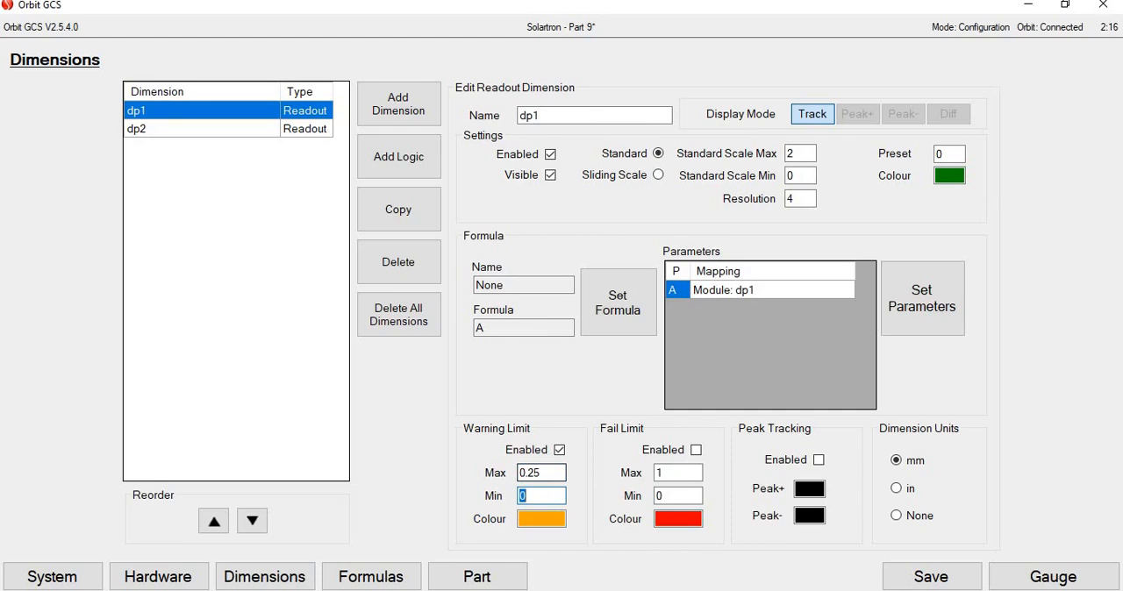
text(-0.25)
click(677, 472)
text(0.5)
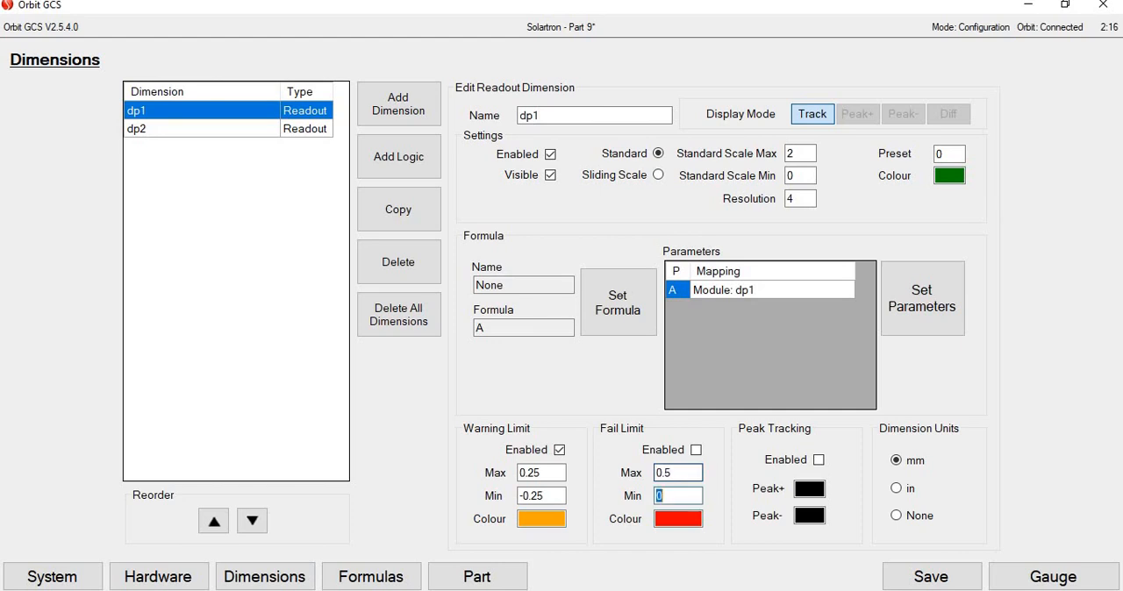
text(-0.5)
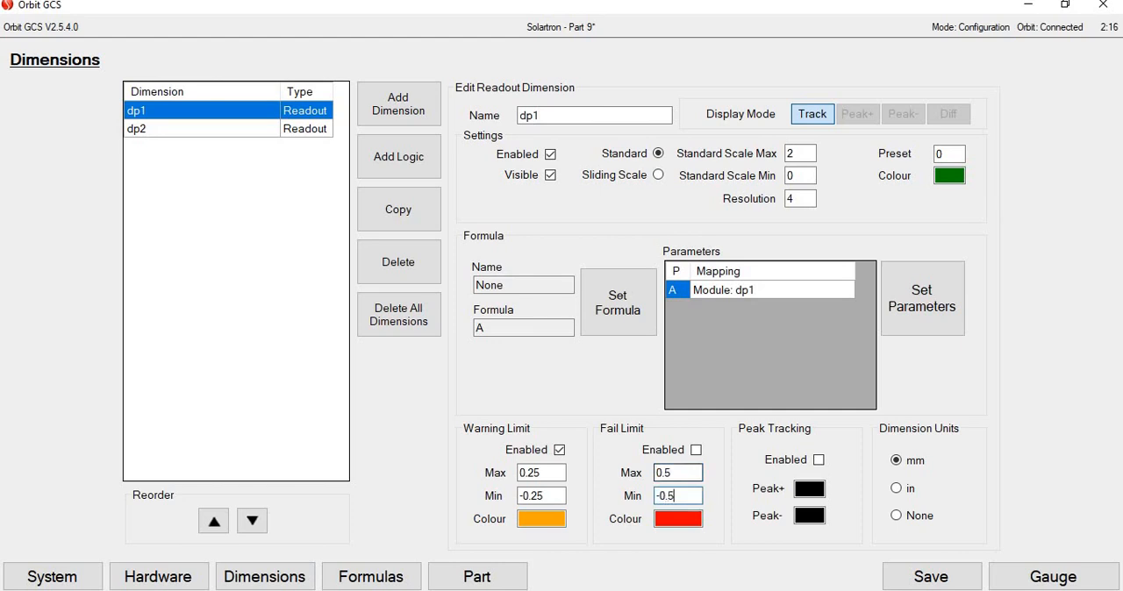
Set dp1's standard scale maximum to 1 and minimum to -1
click(800, 153)
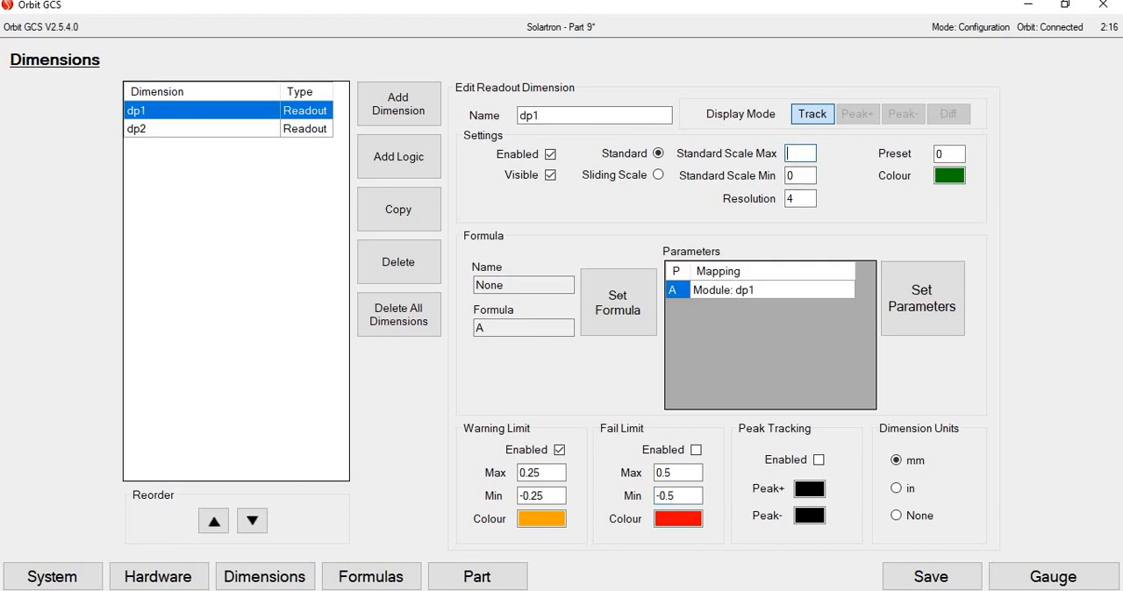
text(1)
click(800, 175)
text(-1)
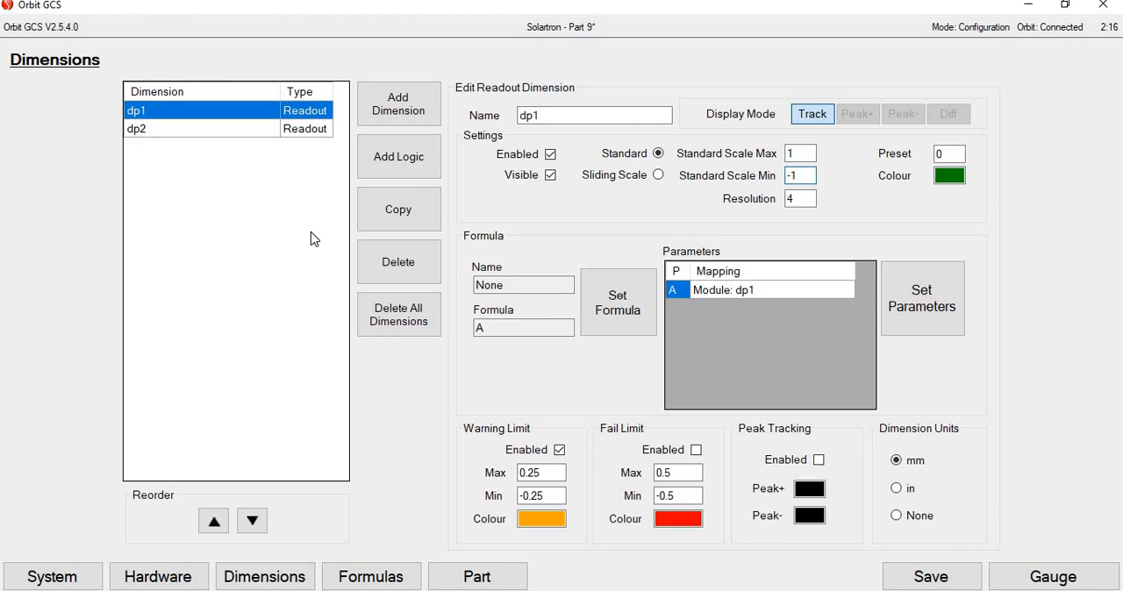
mouse_move(733, 382)
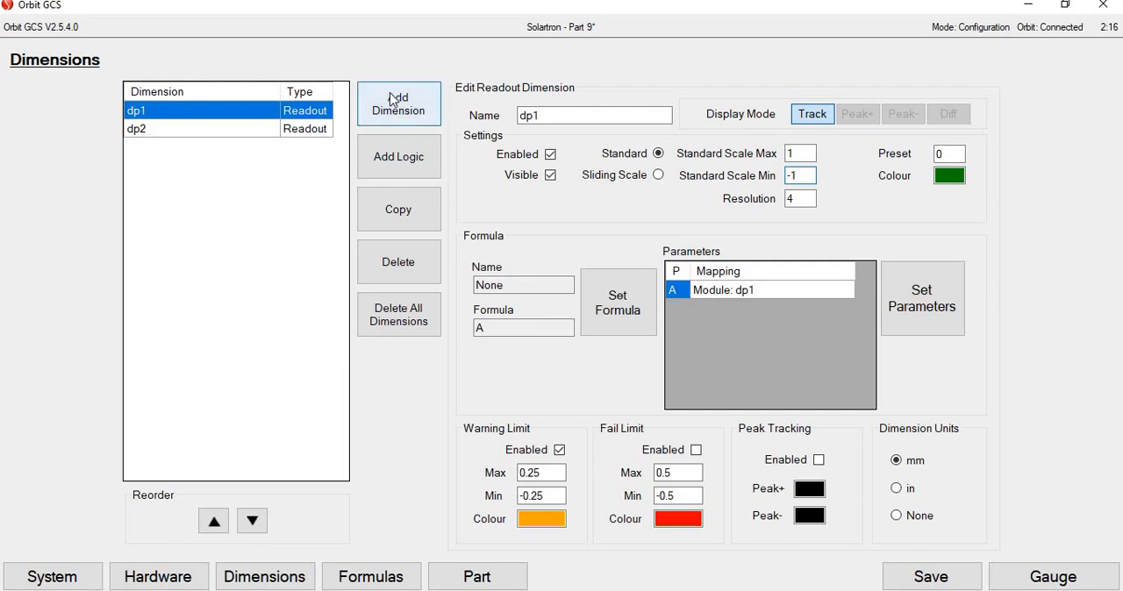
Add a dimension named a+b and assign it the A + B formula
click(398, 104)
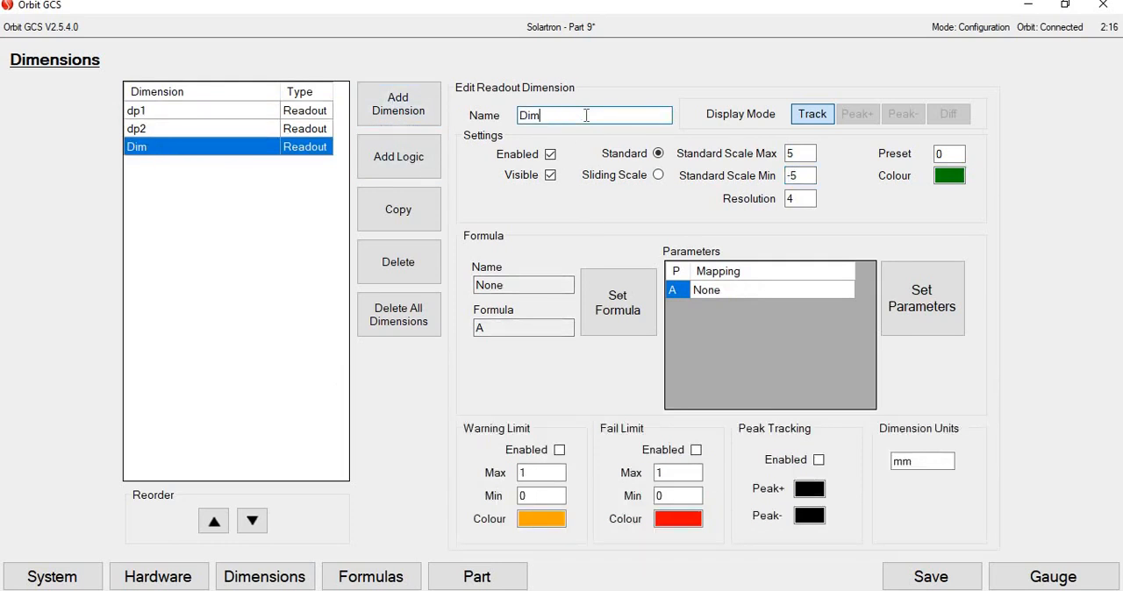
text(a=)
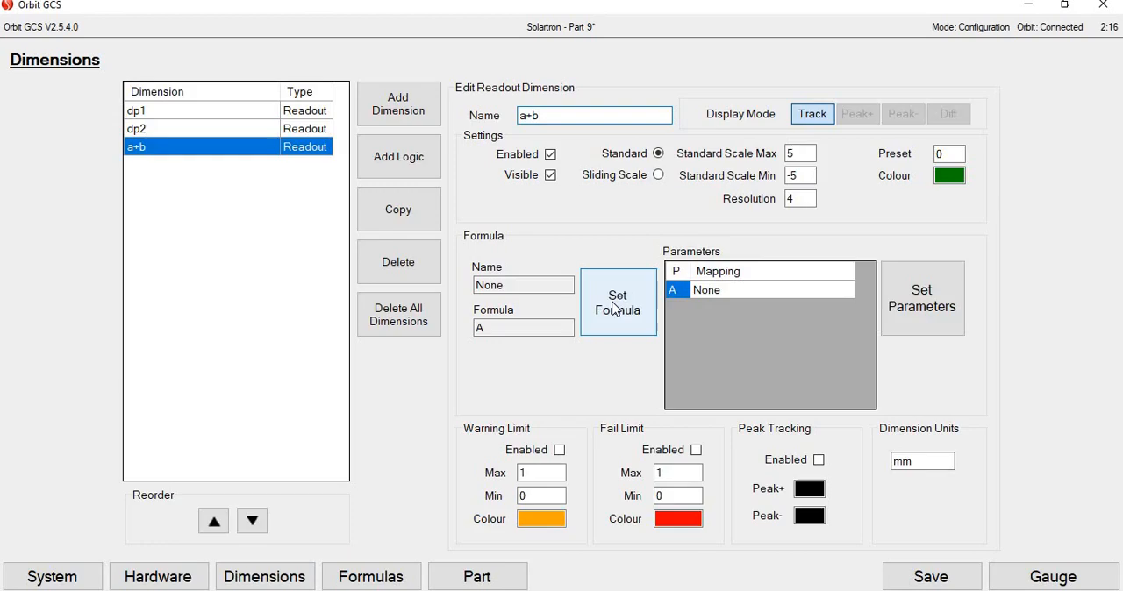
click(617, 301)
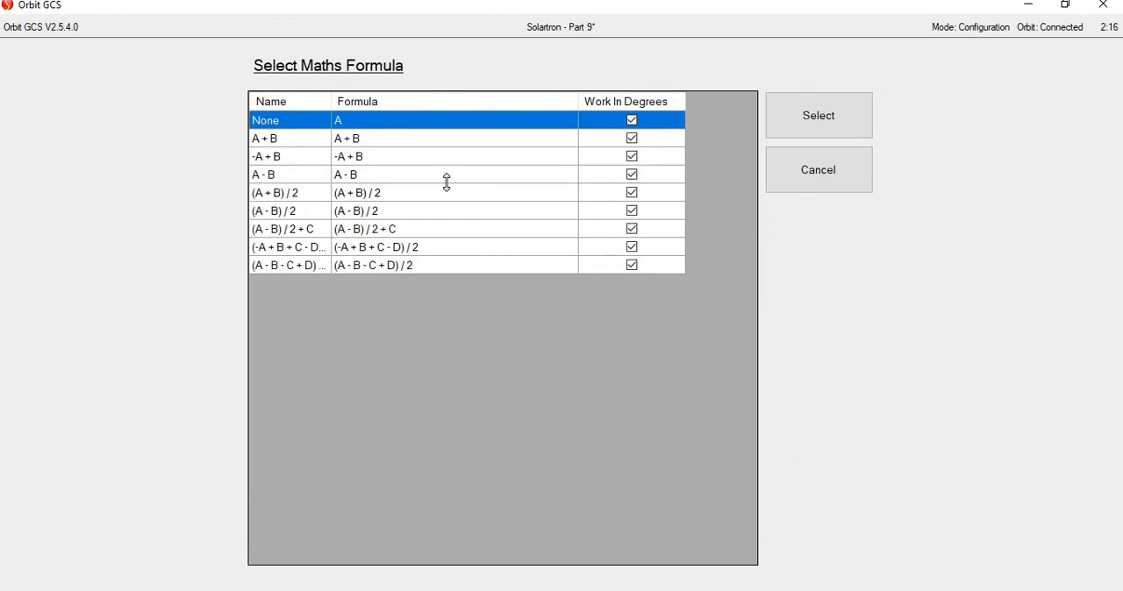
mouse_move(456, 303)
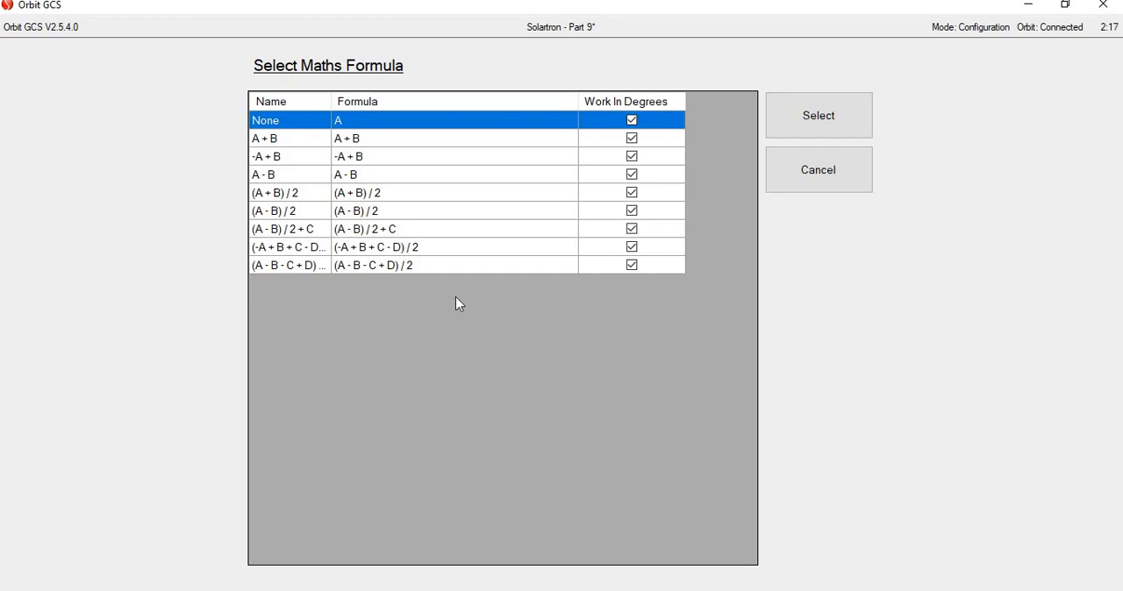
mouse_move(495, 393)
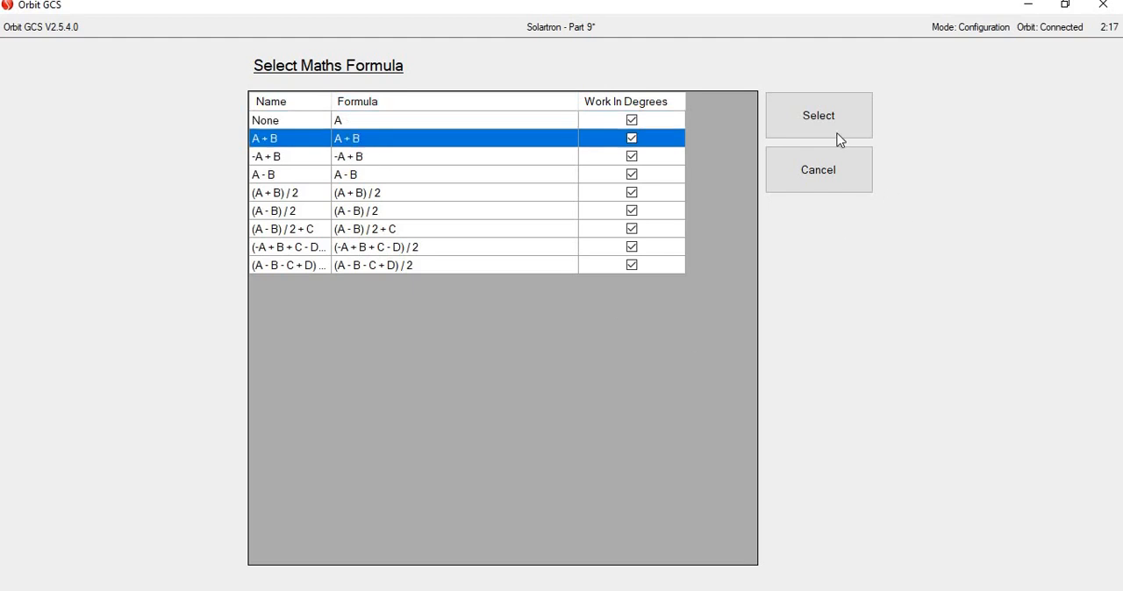
click(818, 116)
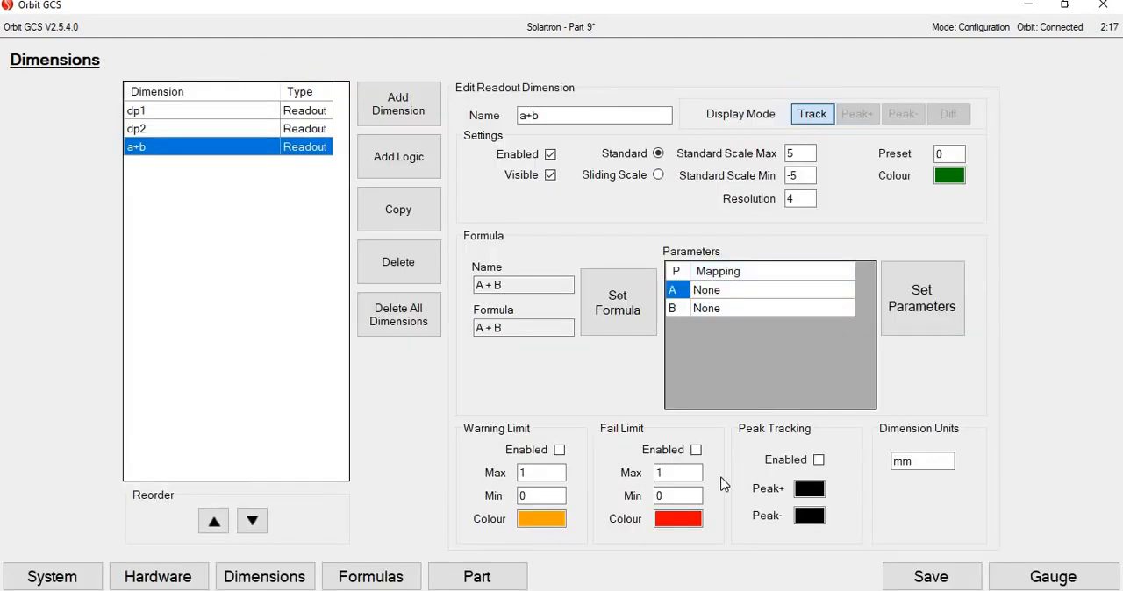
mouse_move(956, 431)
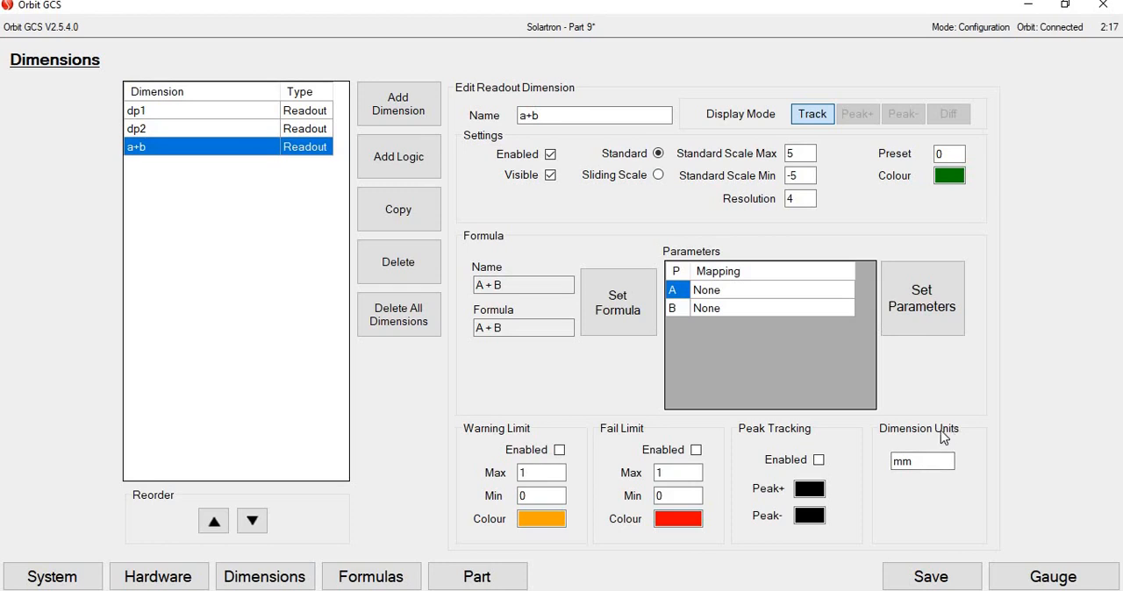
Map parameter A to dp1 and B to dp2, reviewing the Dimension Logic and DIOM Inputs lists
click(923, 299)
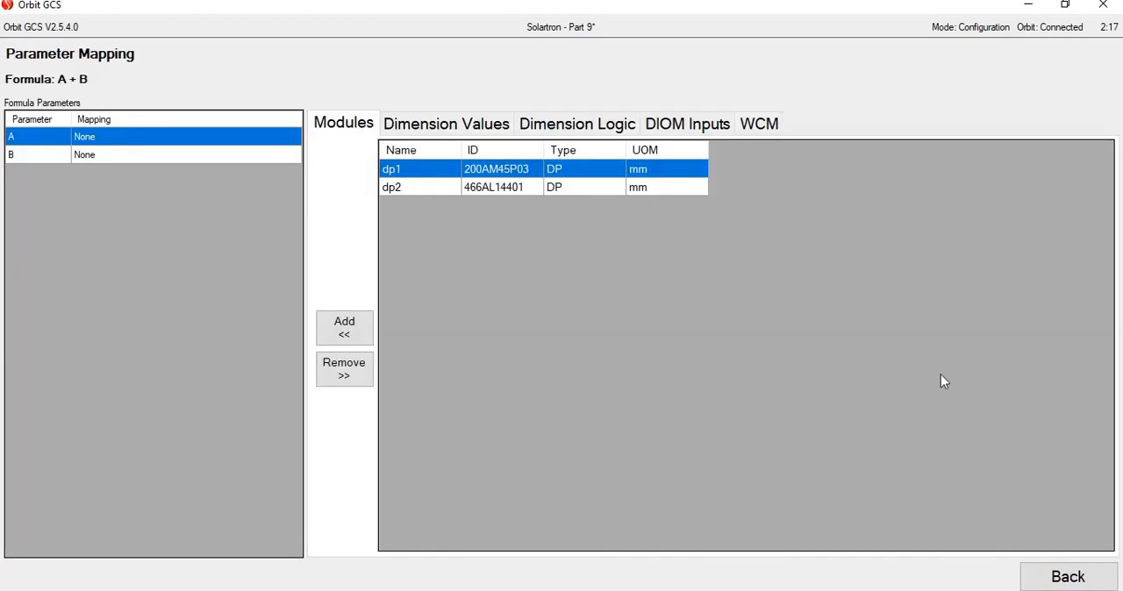
mouse_move(439, 292)
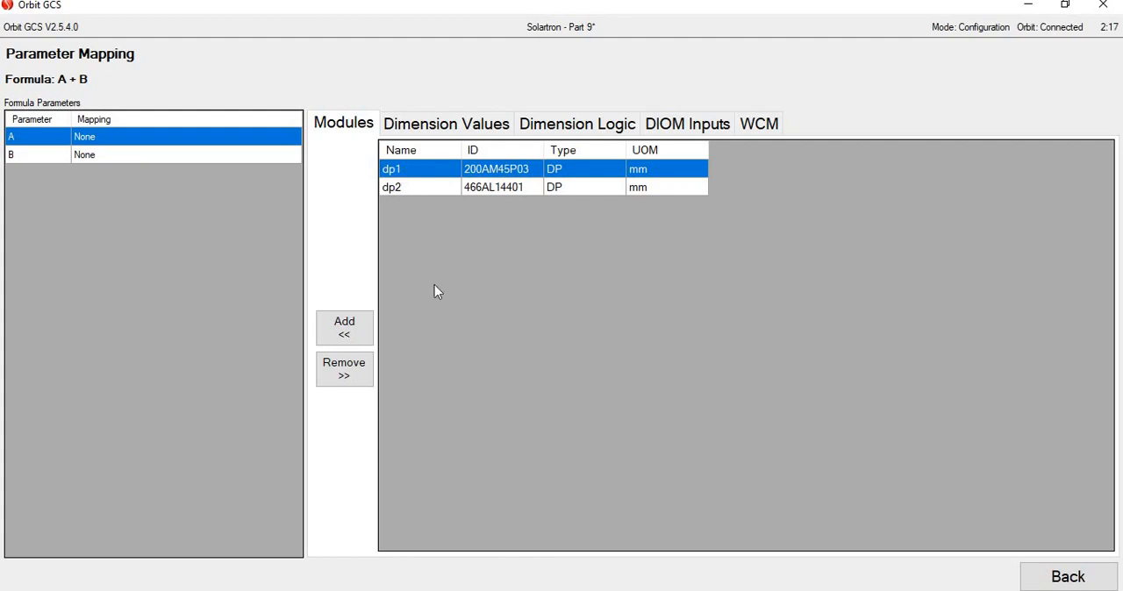
click(344, 326)
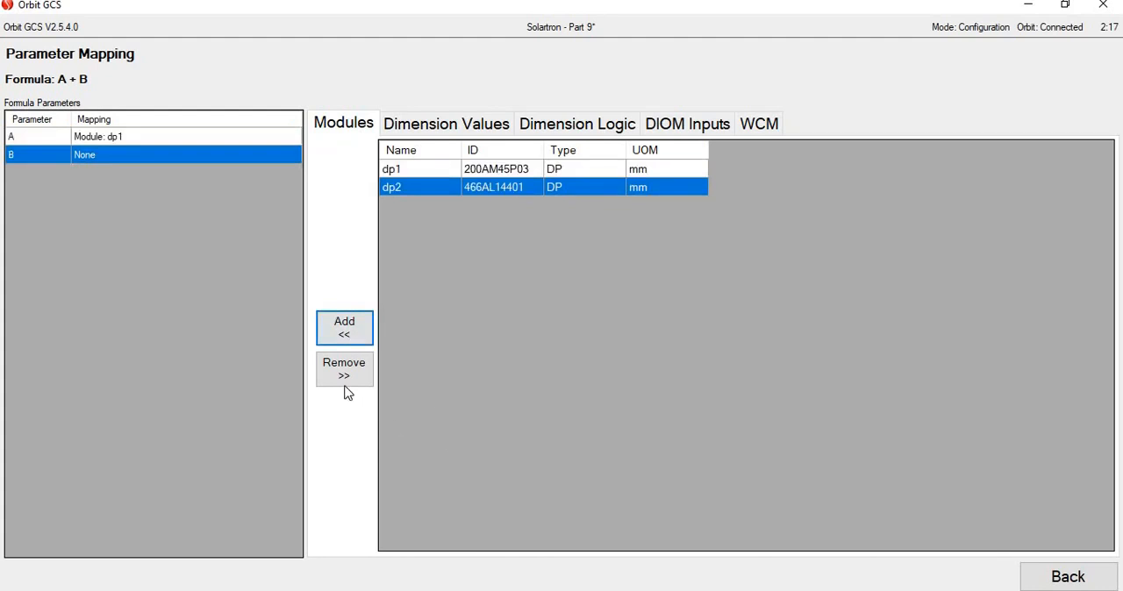
click(344, 327)
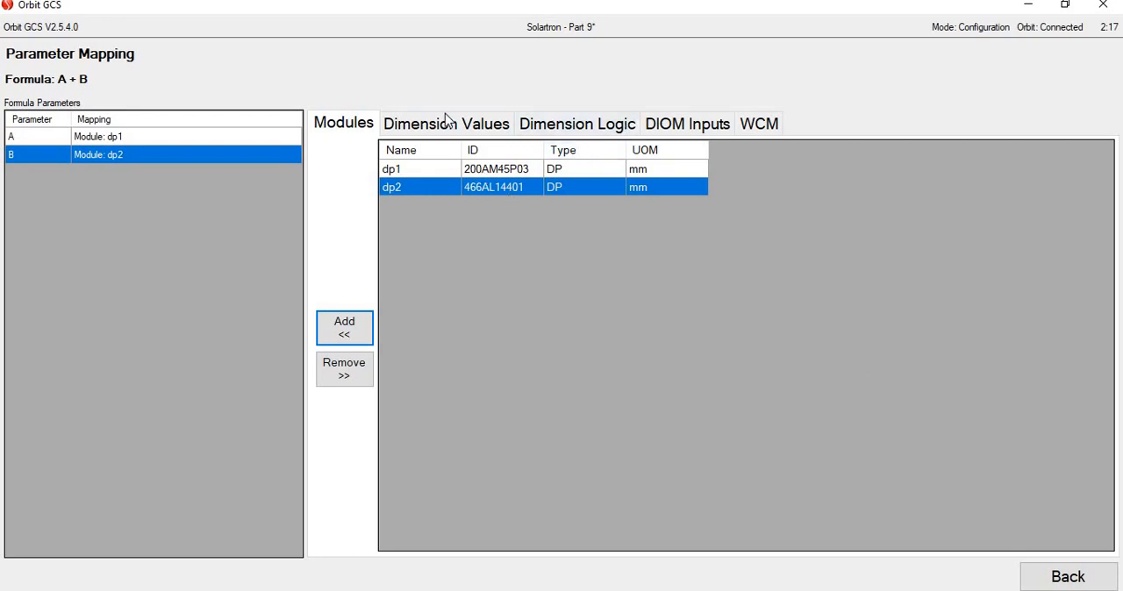
click(575, 123)
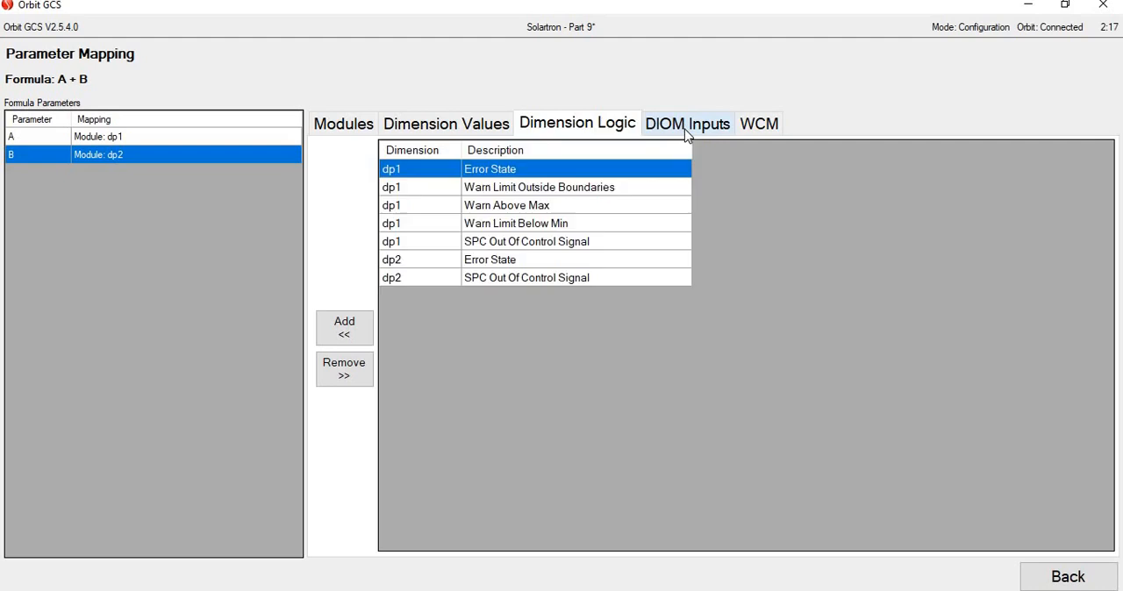
click(688, 123)
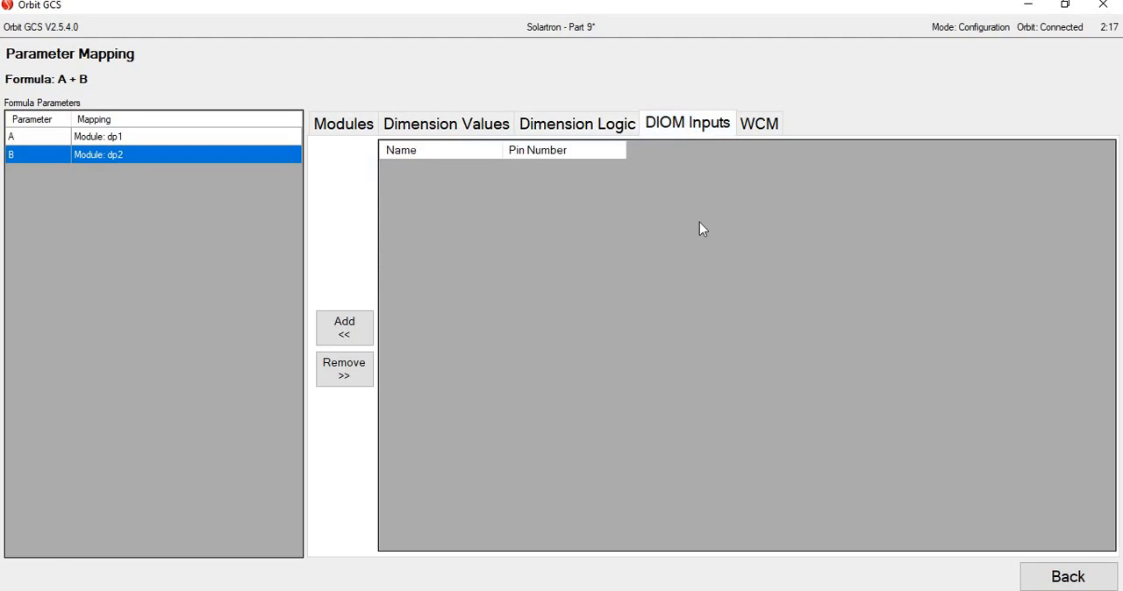
click(1067, 576)
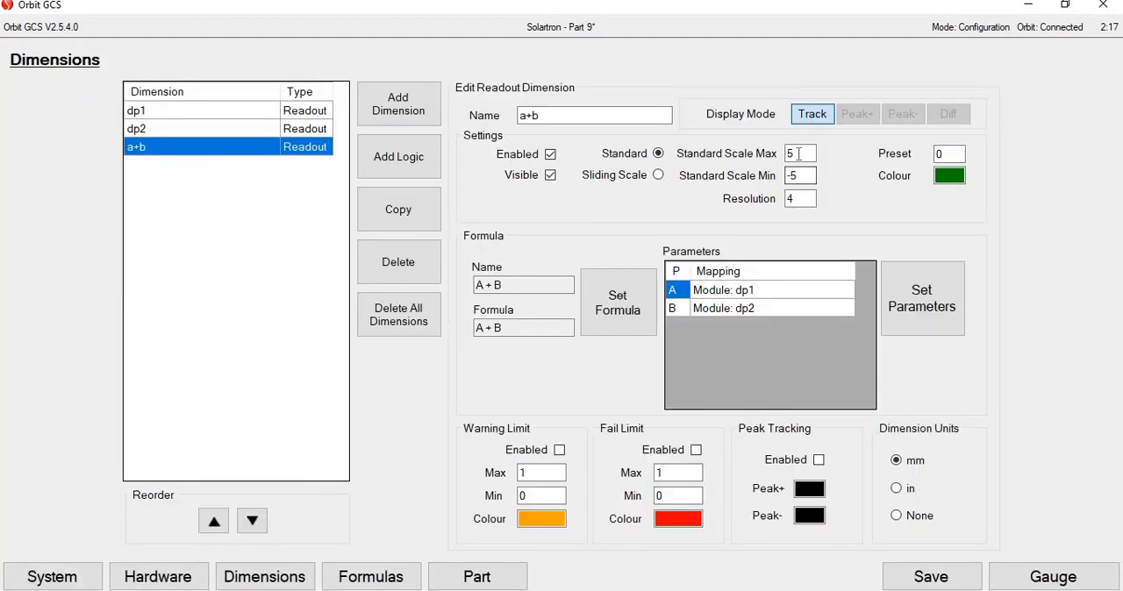
Give a+b enabled warning limits ±0.25 and enabled fail limits ±0.5
text(2)
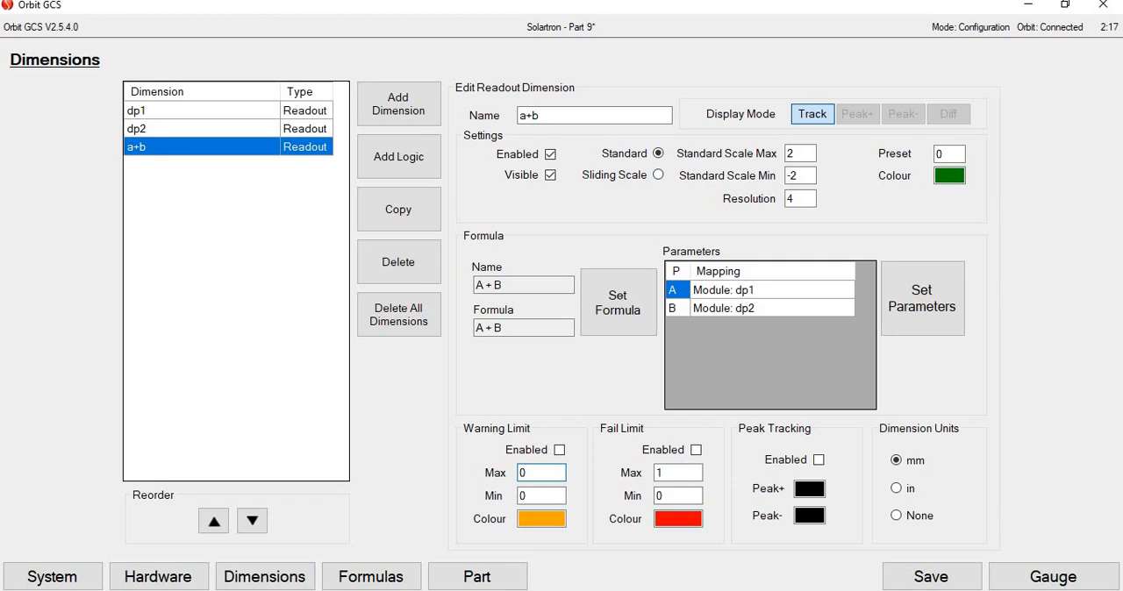
text(0.25)
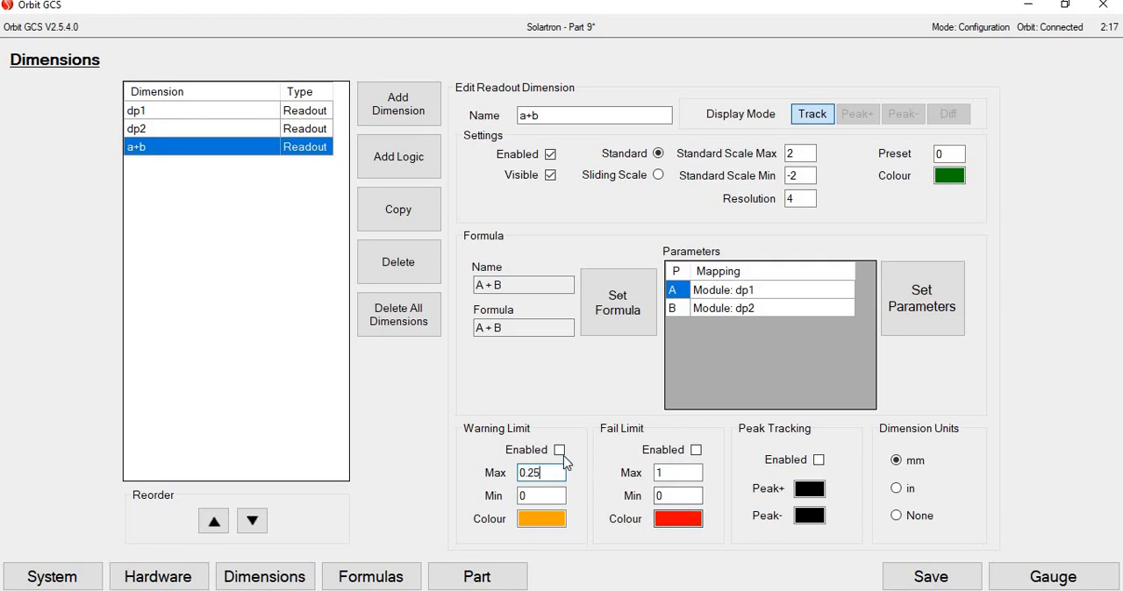
click(560, 449)
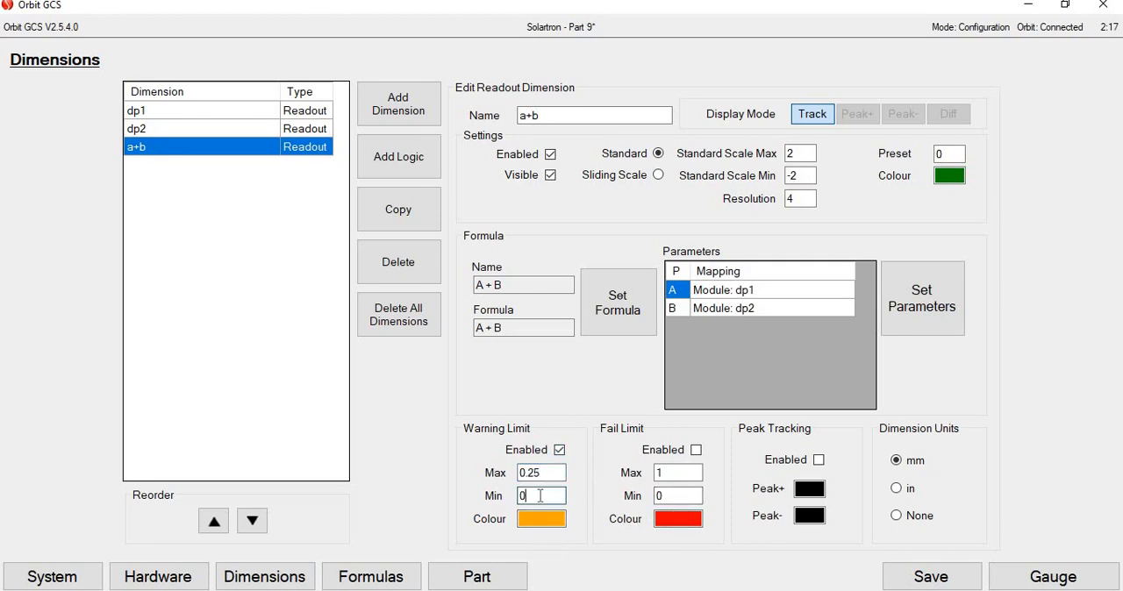
text(-0.25)
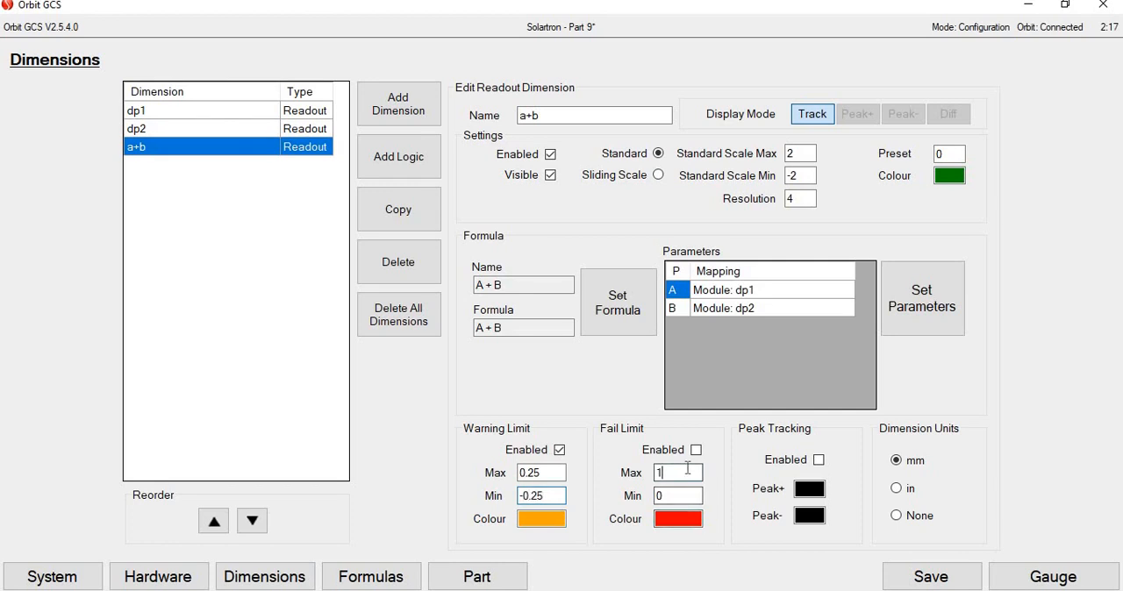
text(0.5)
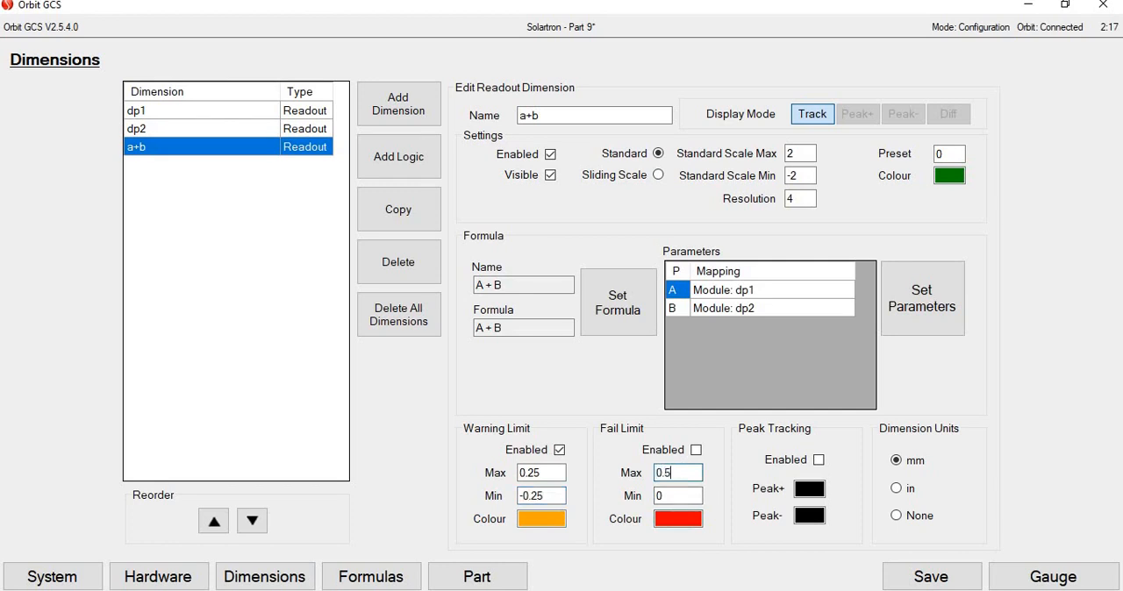
click(678, 494)
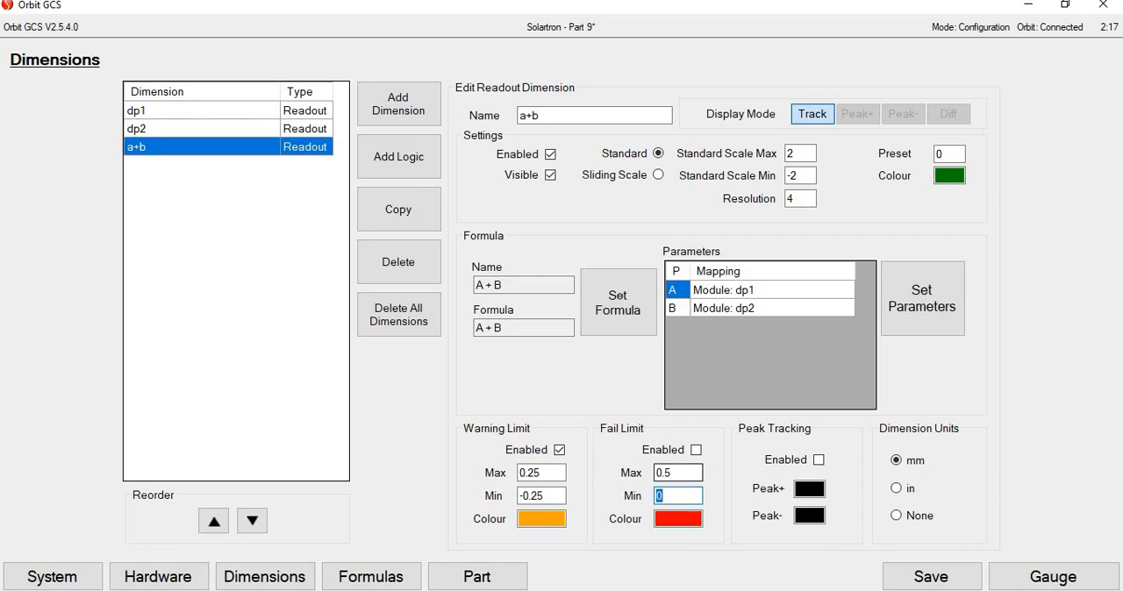
text(-0.5)
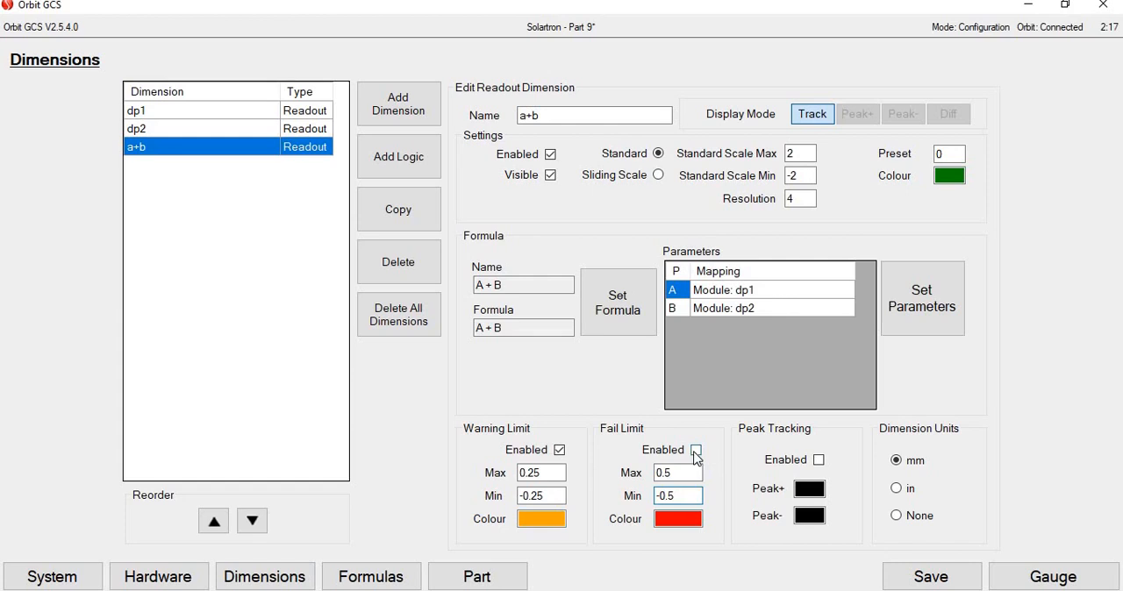
click(695, 450)
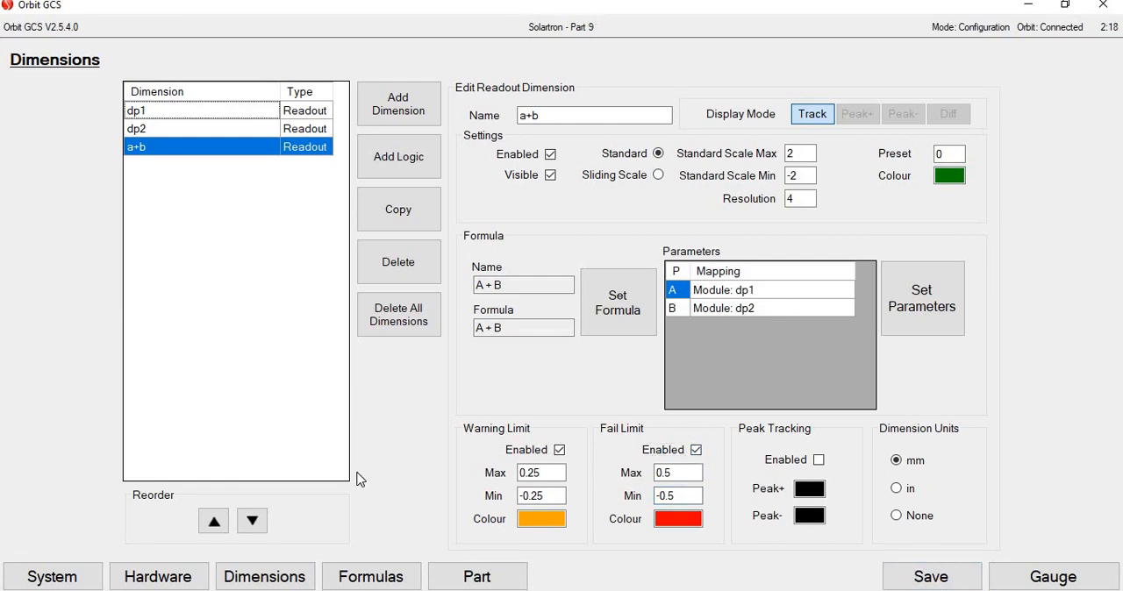
Start a new maths formula named Flatness
click(372, 575)
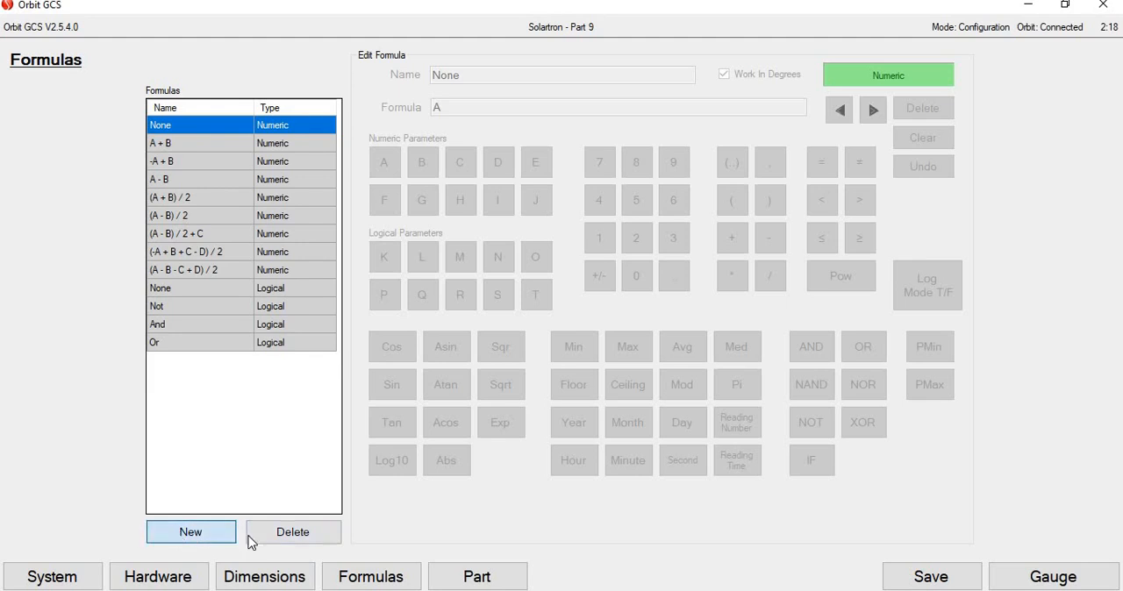
click(190, 532)
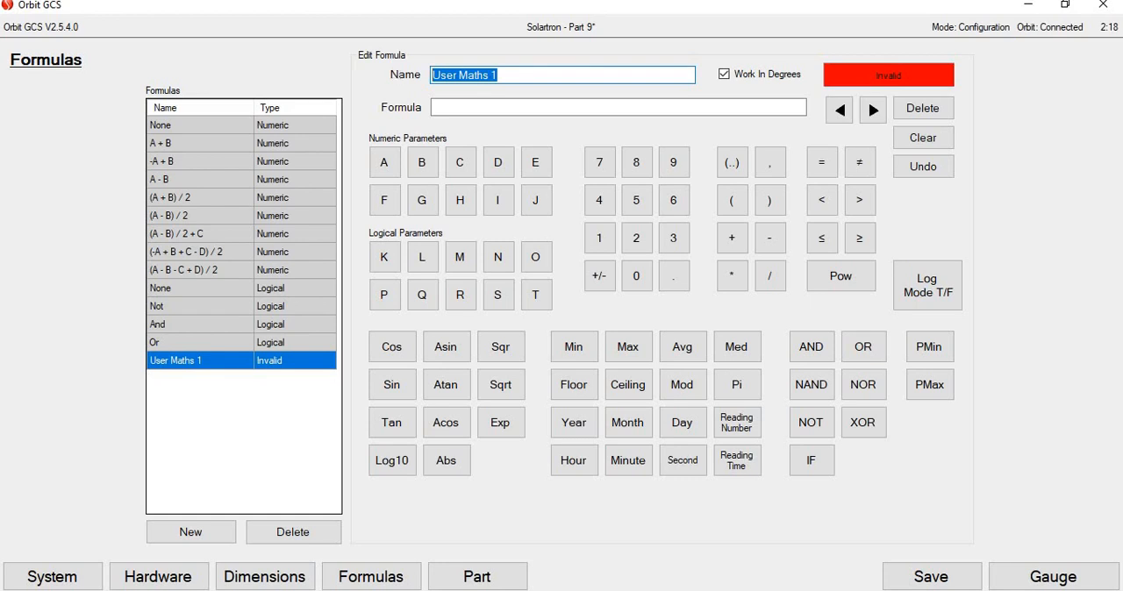
text(Flatness)
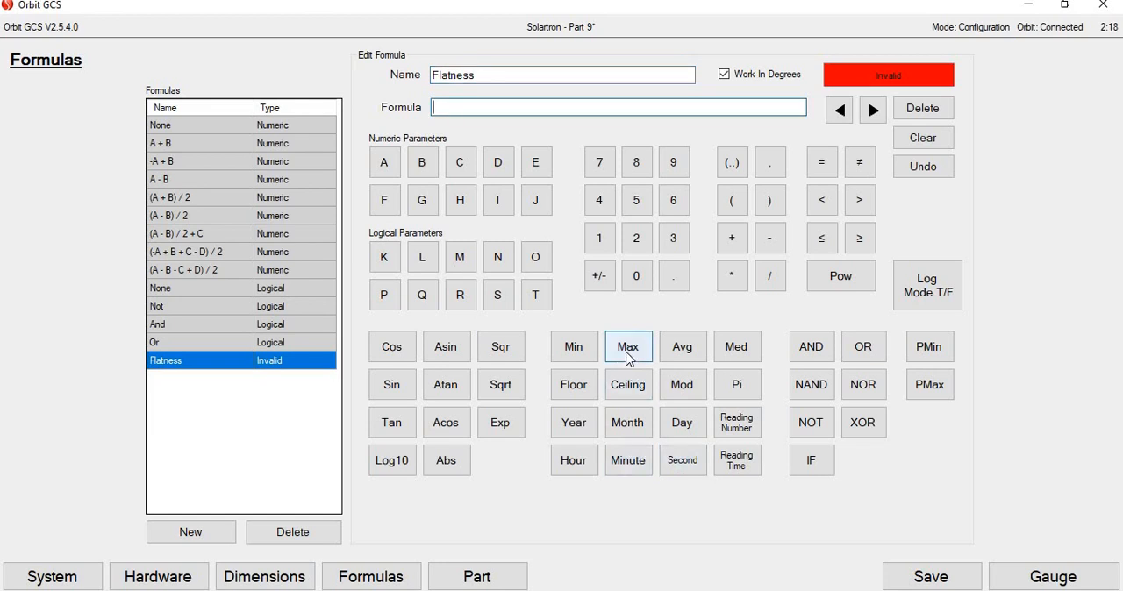
Build the expression Max(A, B, C) − Min(A, B, C) with the function and parameter buttons
click(628, 348)
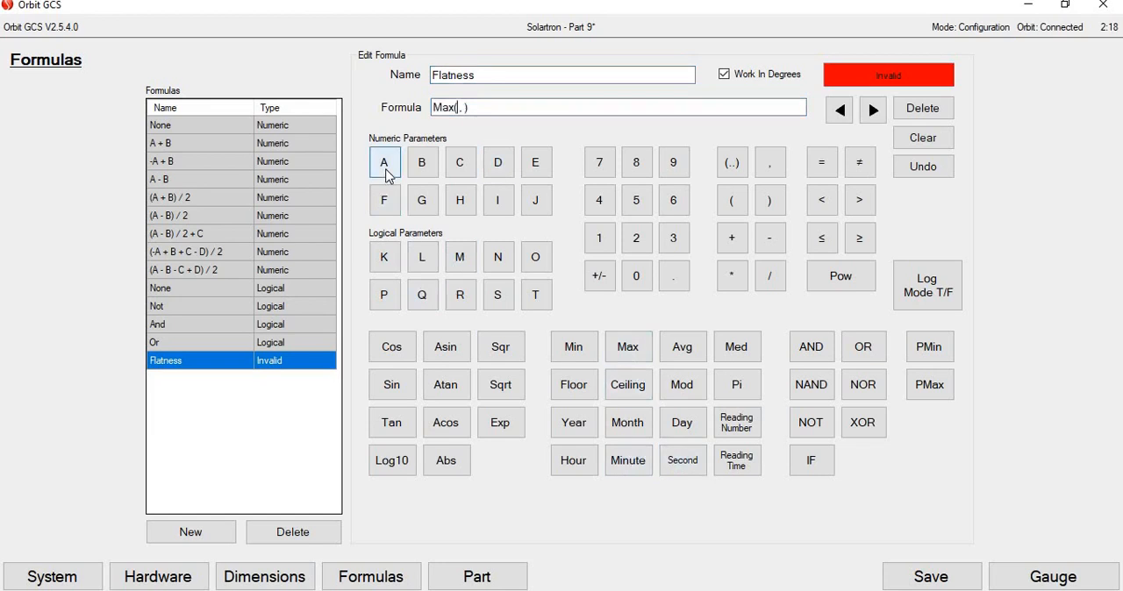
click(382, 161)
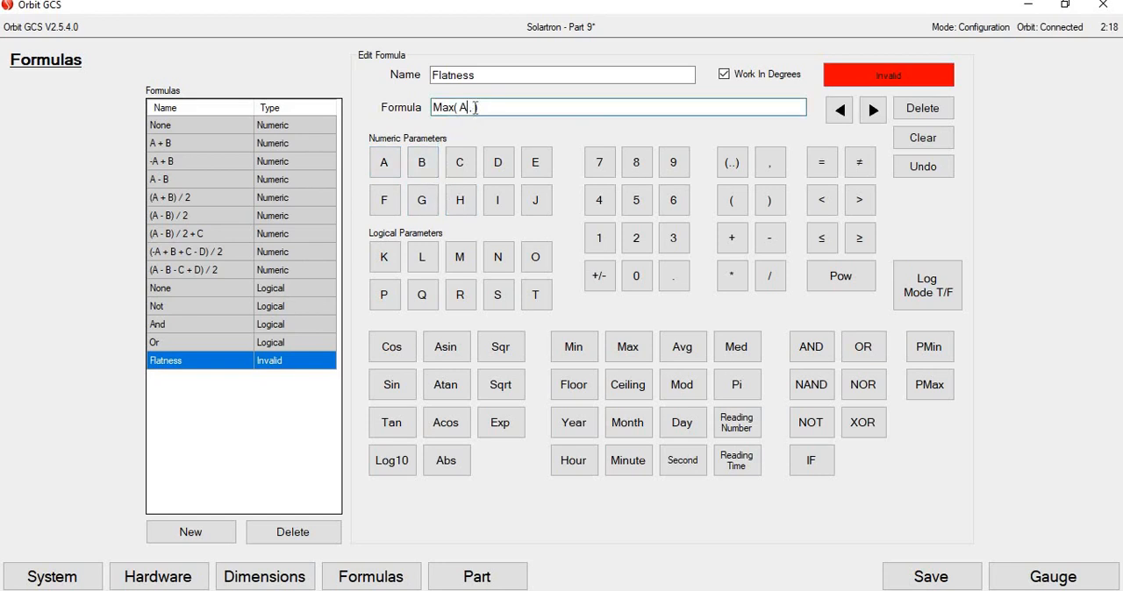
click(421, 162)
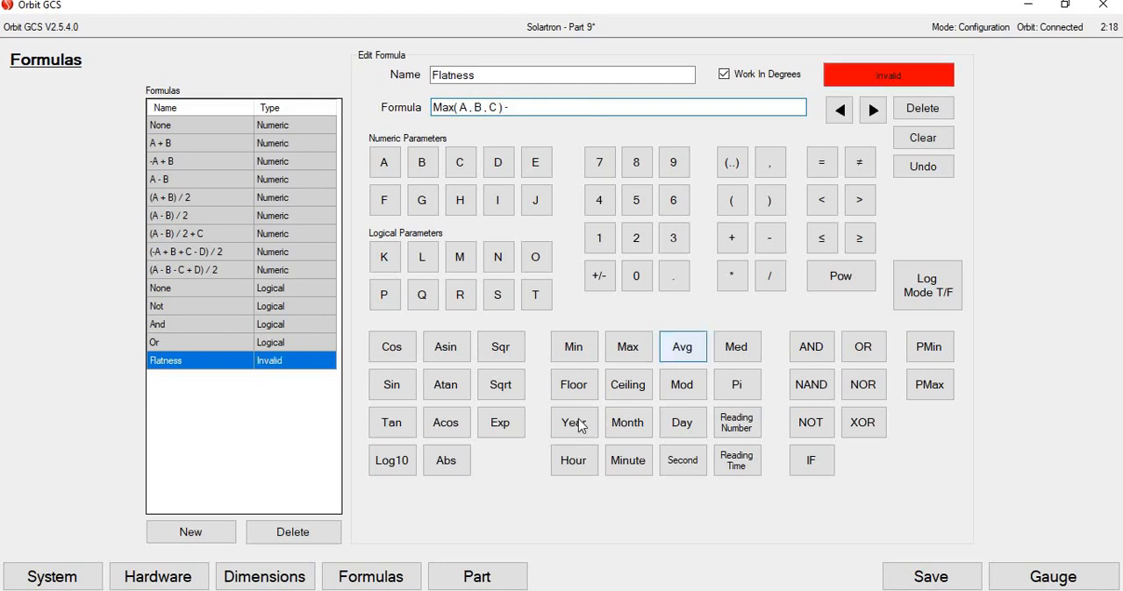
click(574, 348)
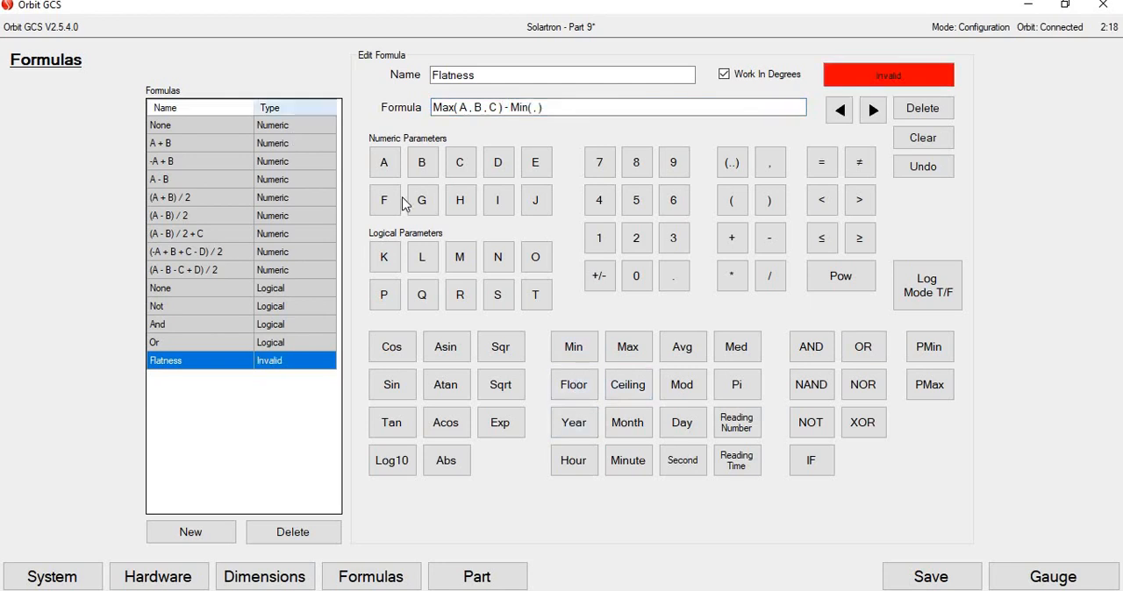
click(382, 162)
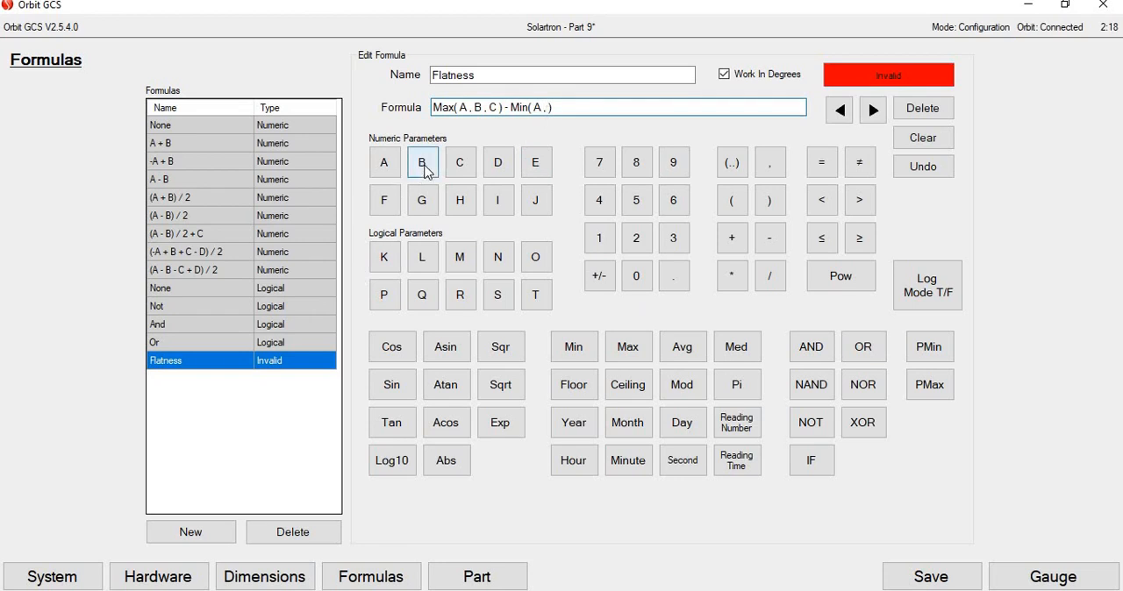
click(421, 162)
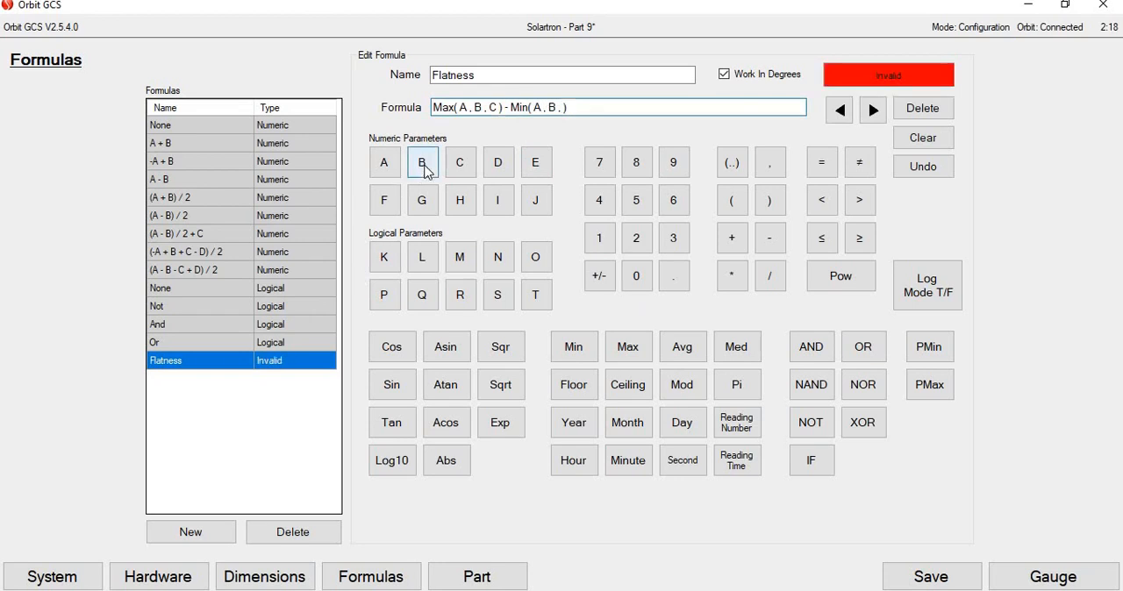
click(460, 162)
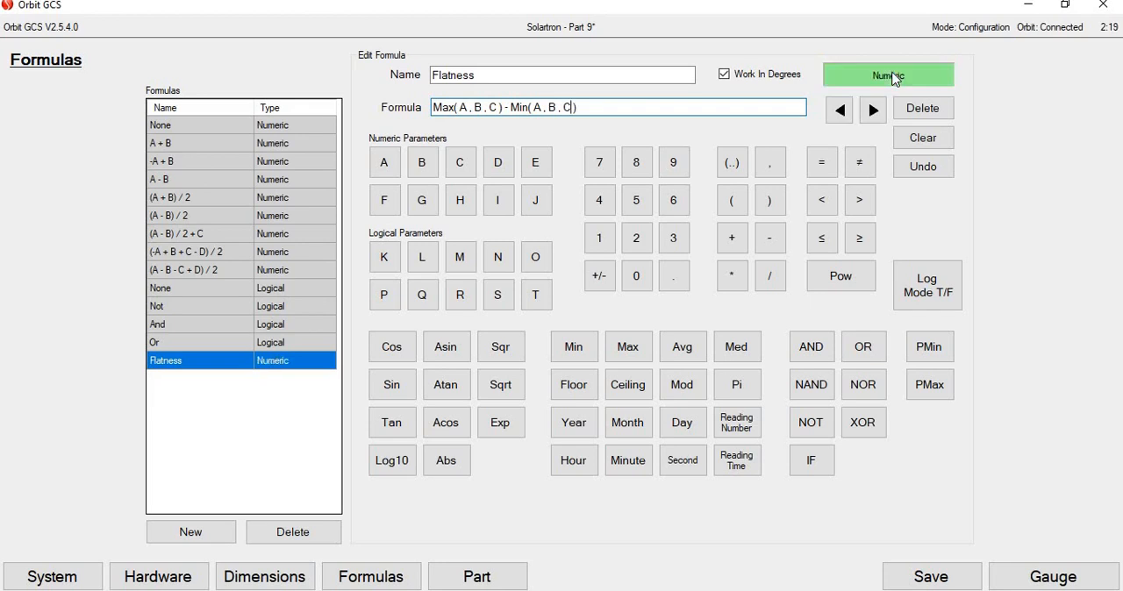
mouse_move(923, 86)
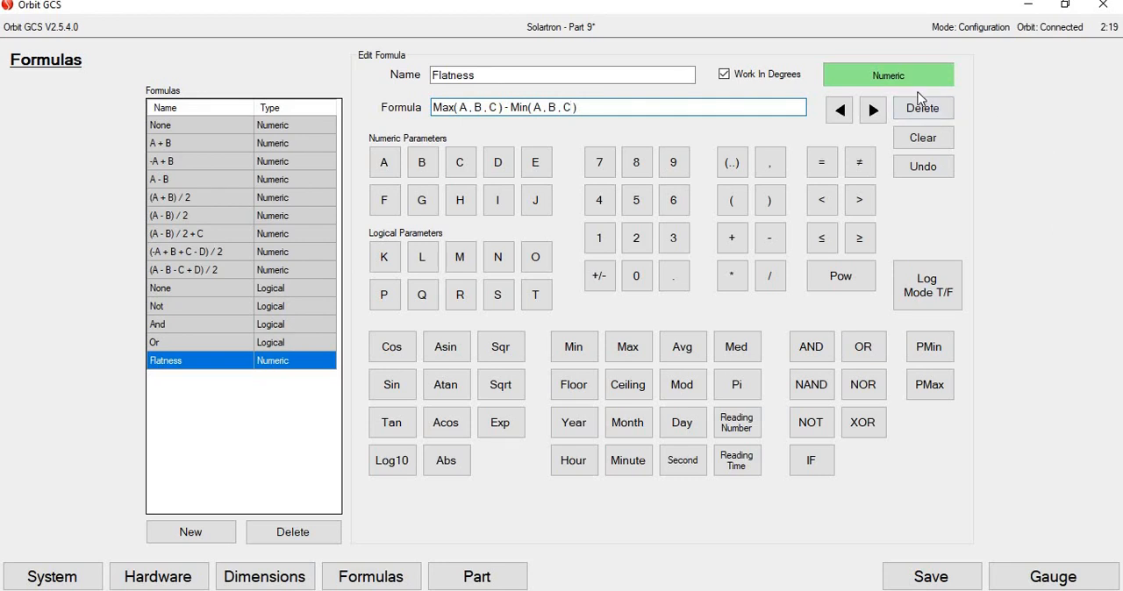
mouse_move(899, 530)
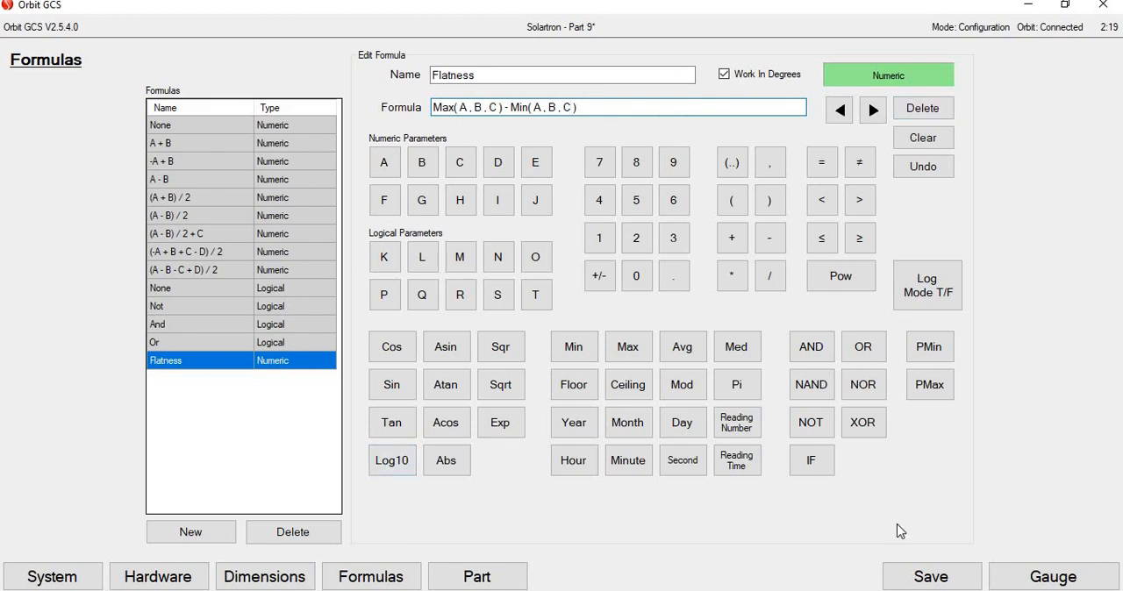
click(477, 576)
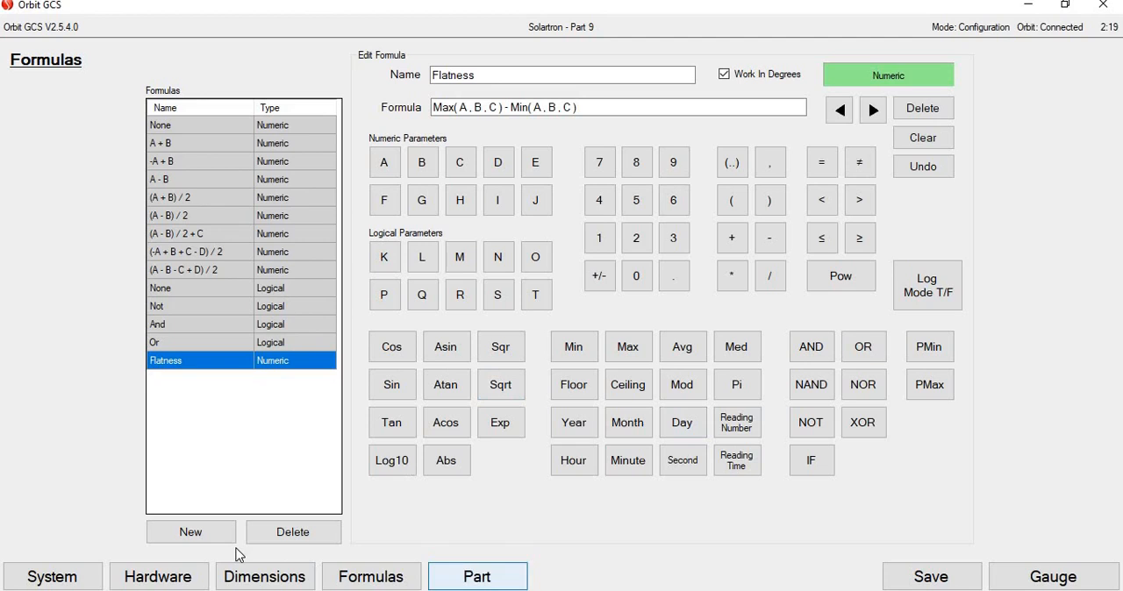
View the formulas offered for dp1, with Flatness now listed among them
click(263, 575)
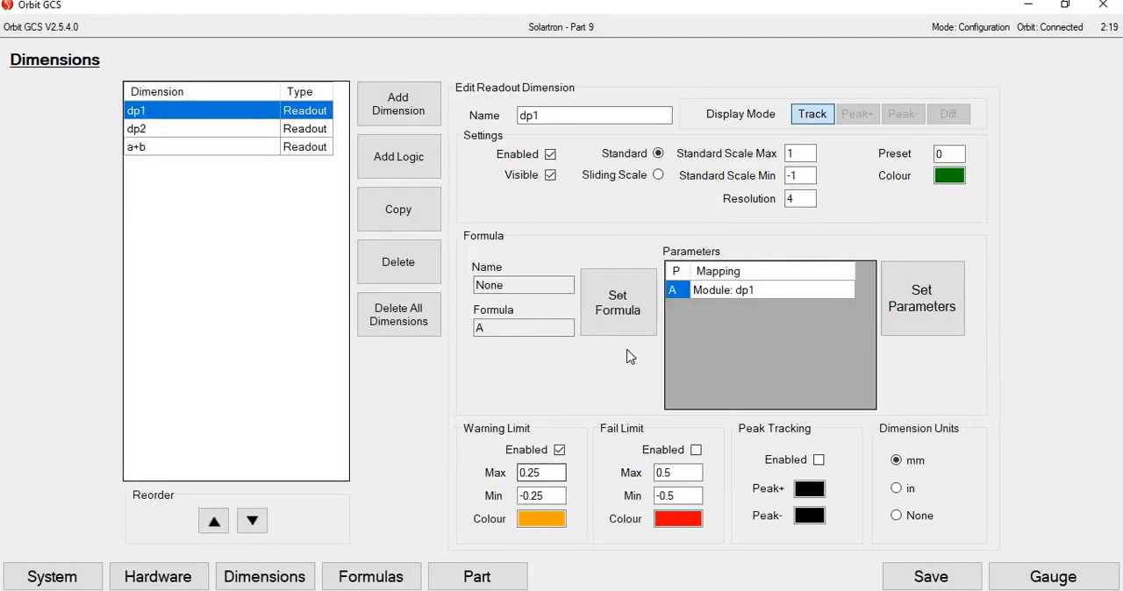
click(618, 302)
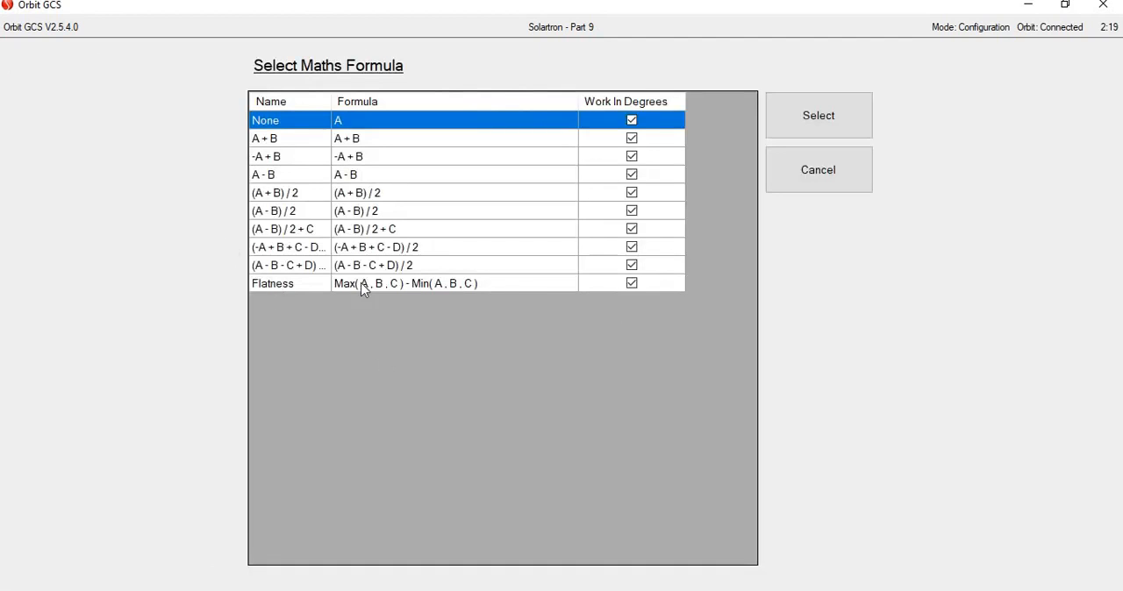
mouse_move(443, 295)
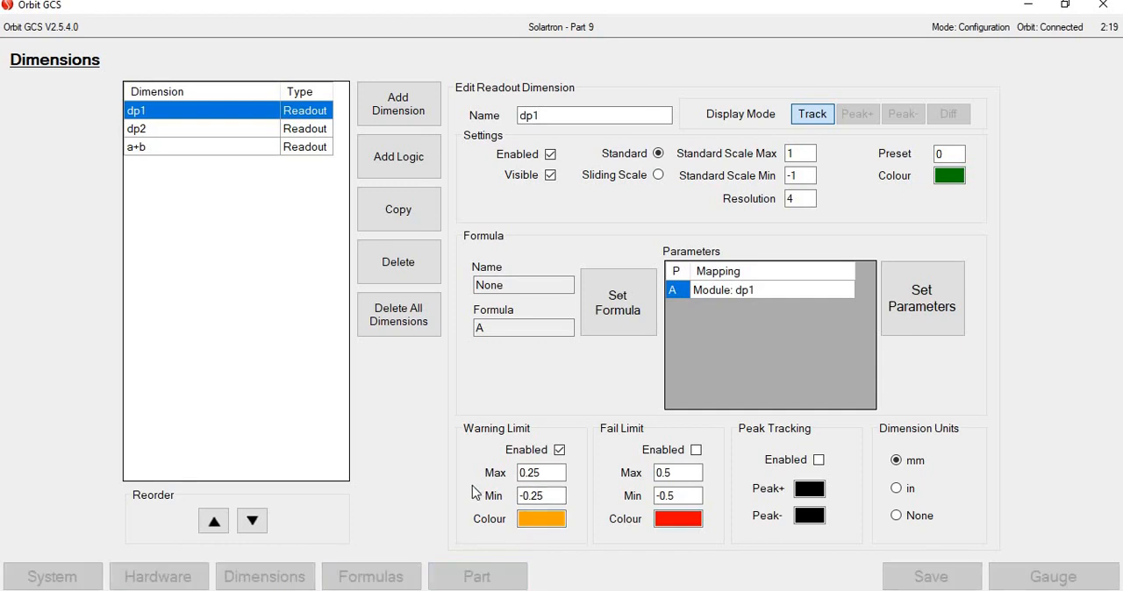
Show Part 9's controls page with dimension controls and soft key setup
click(478, 576)
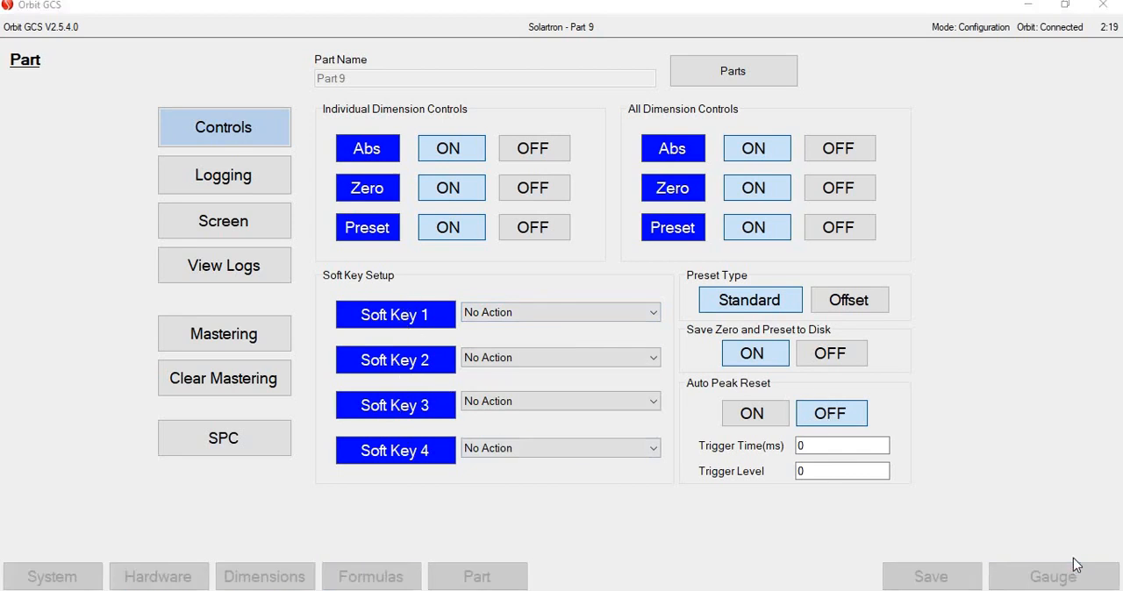
click(1049, 575)
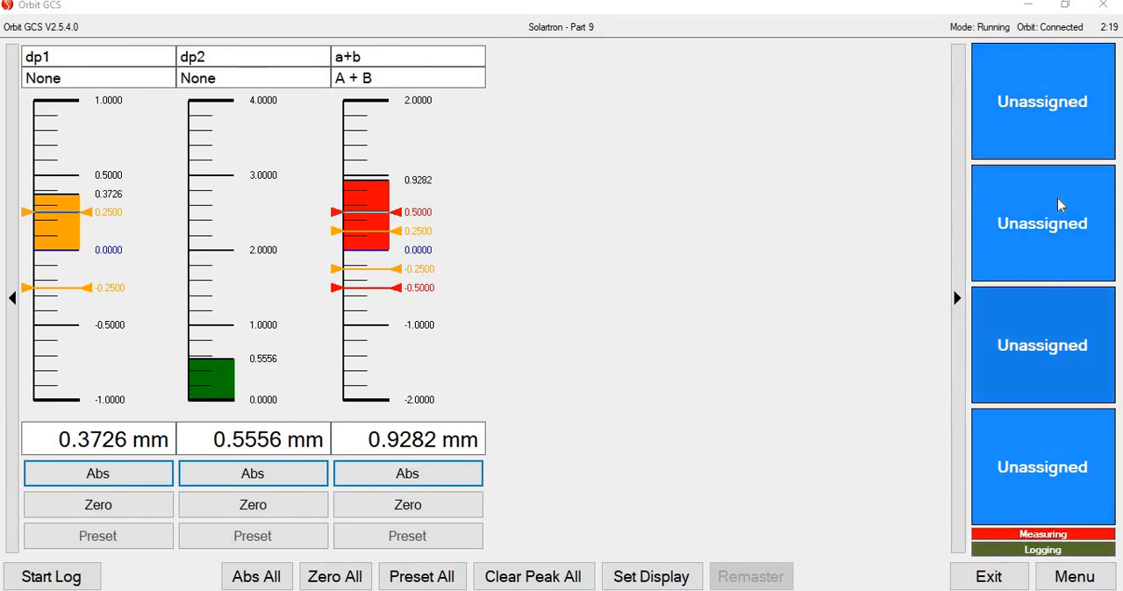
mouse_move(810, 278)
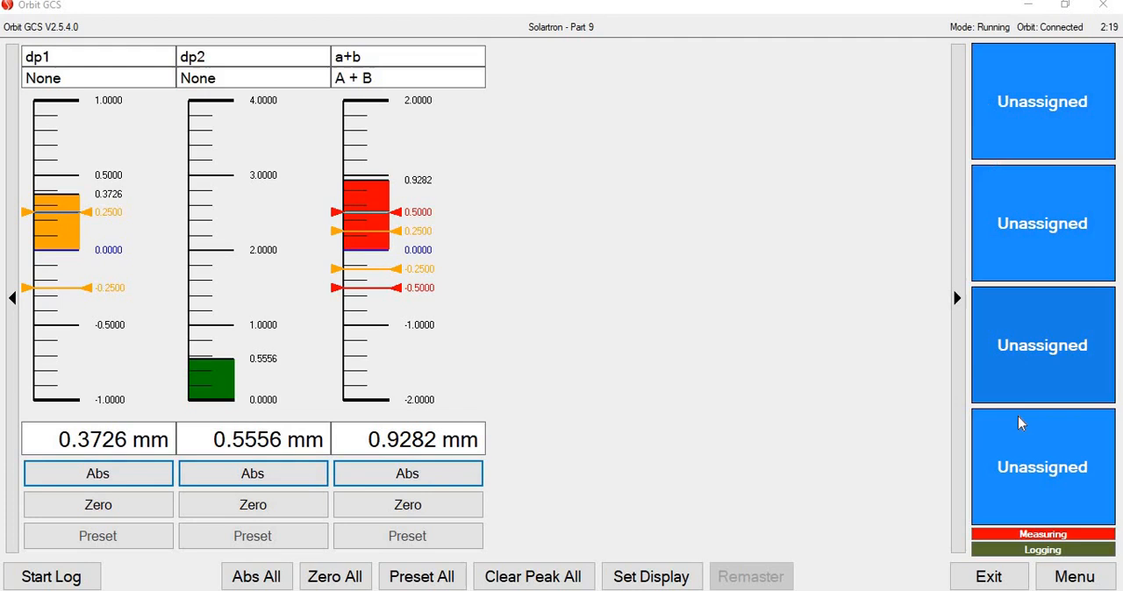
mouse_move(684, 389)
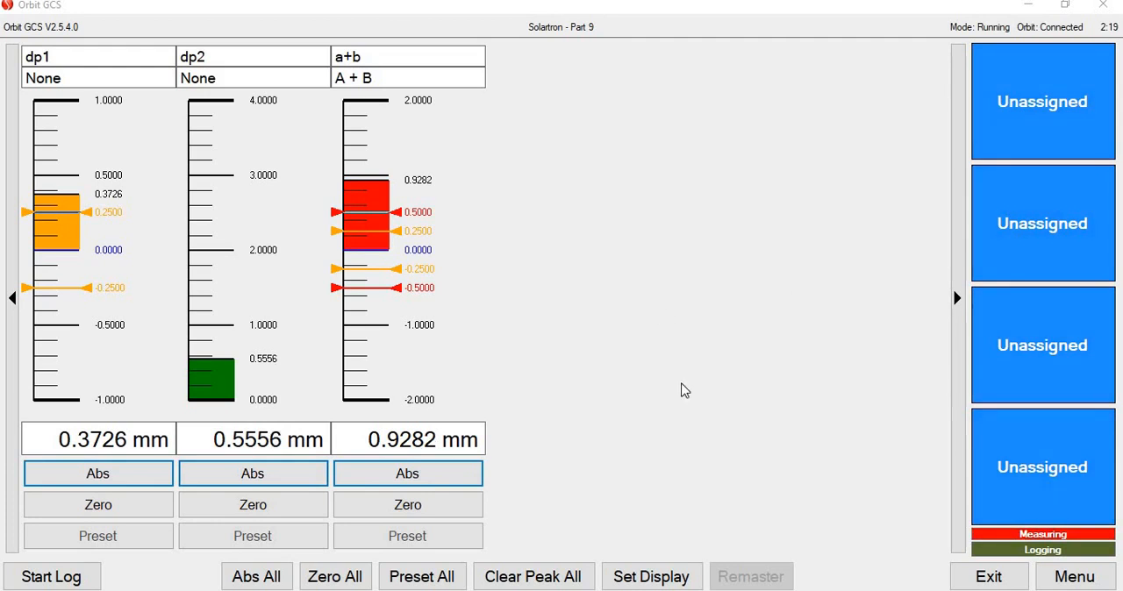
Assign soft keys 1–4 to Start Log, Stop Log, Trigger Sample and Zero All Dimensions
click(1074, 575)
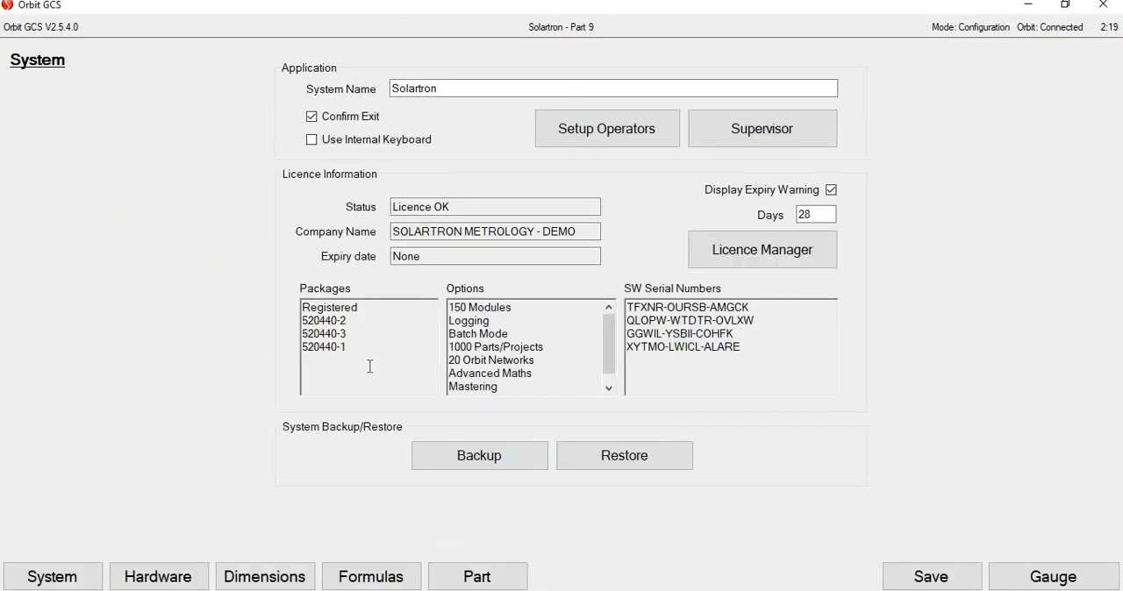
click(478, 576)
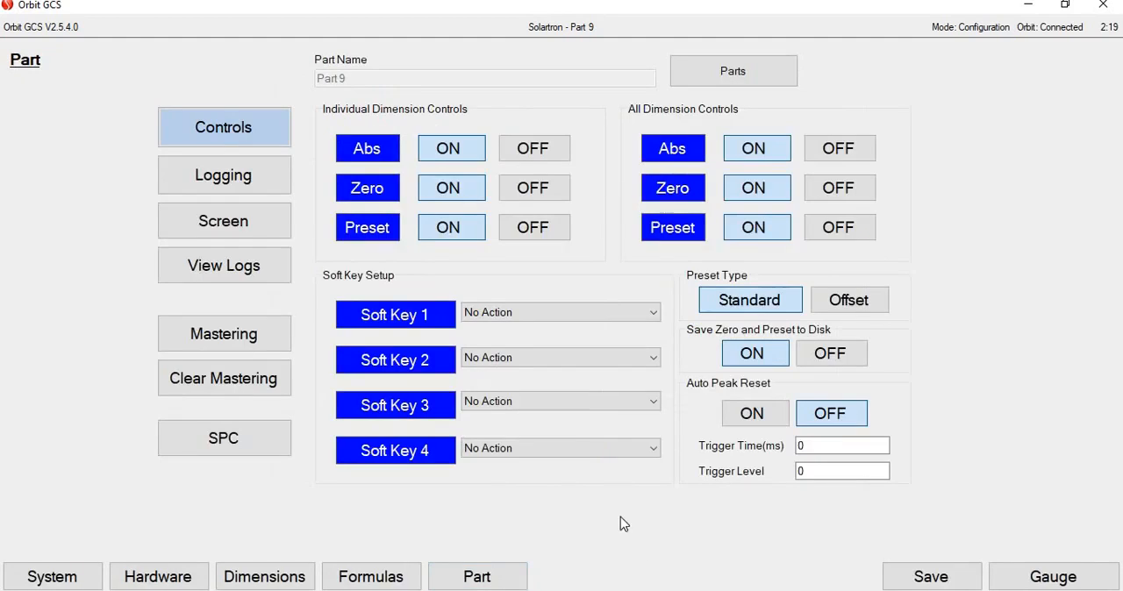
click(653, 312)
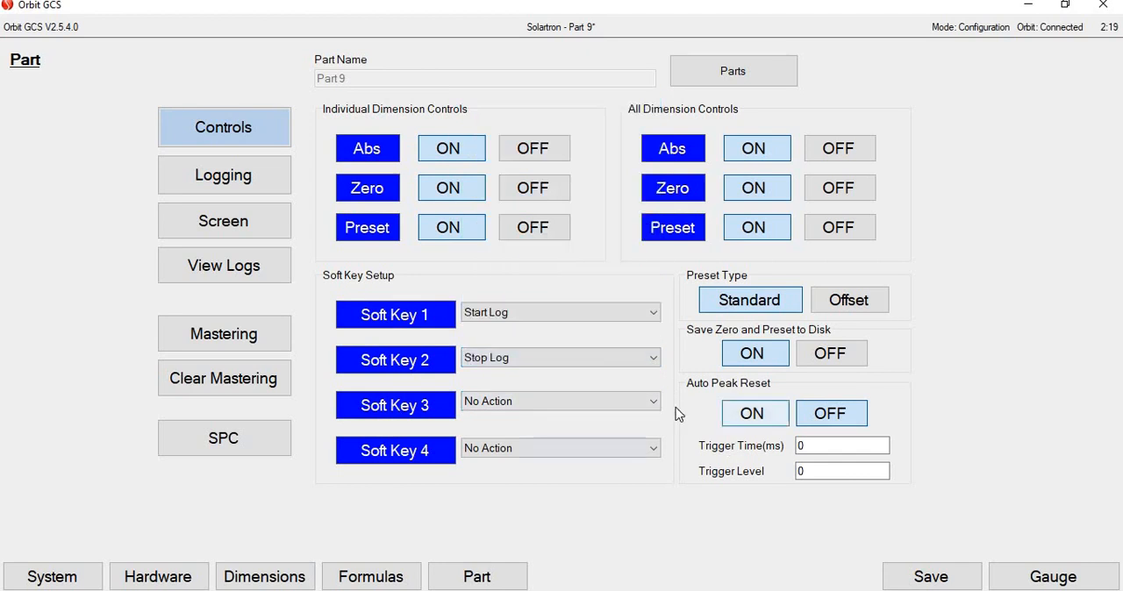
click(558, 400)
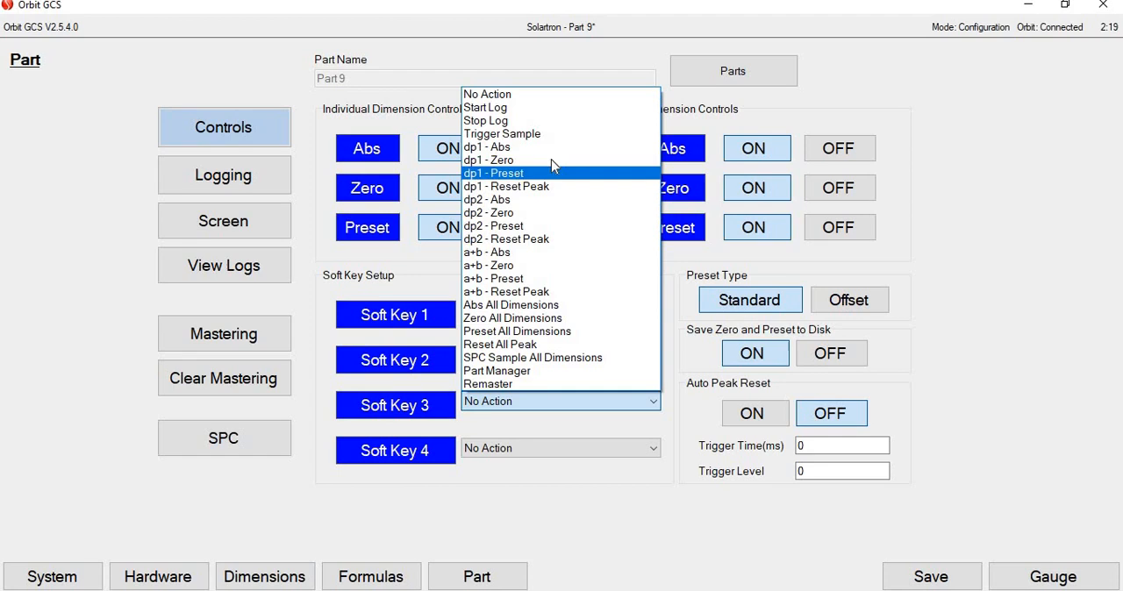
mouse_move(535, 140)
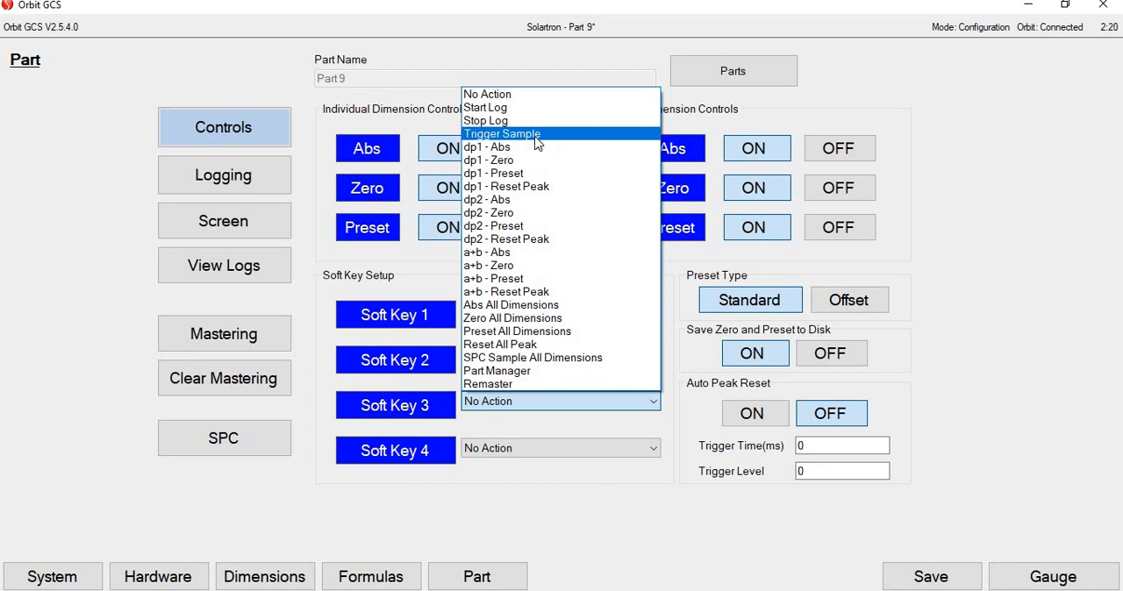
click(502, 134)
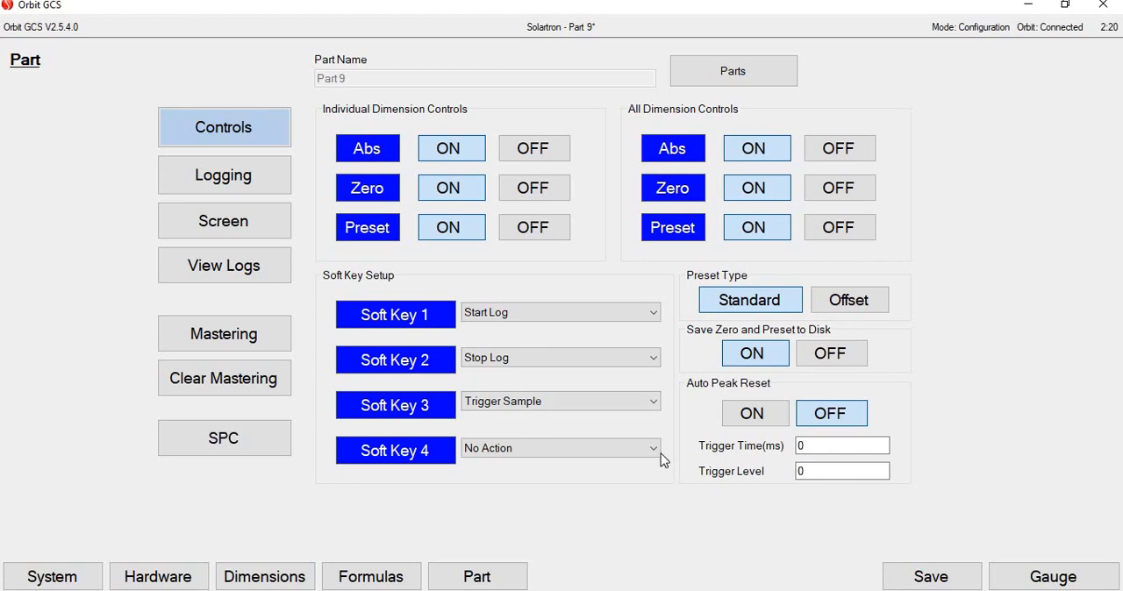
click(652, 450)
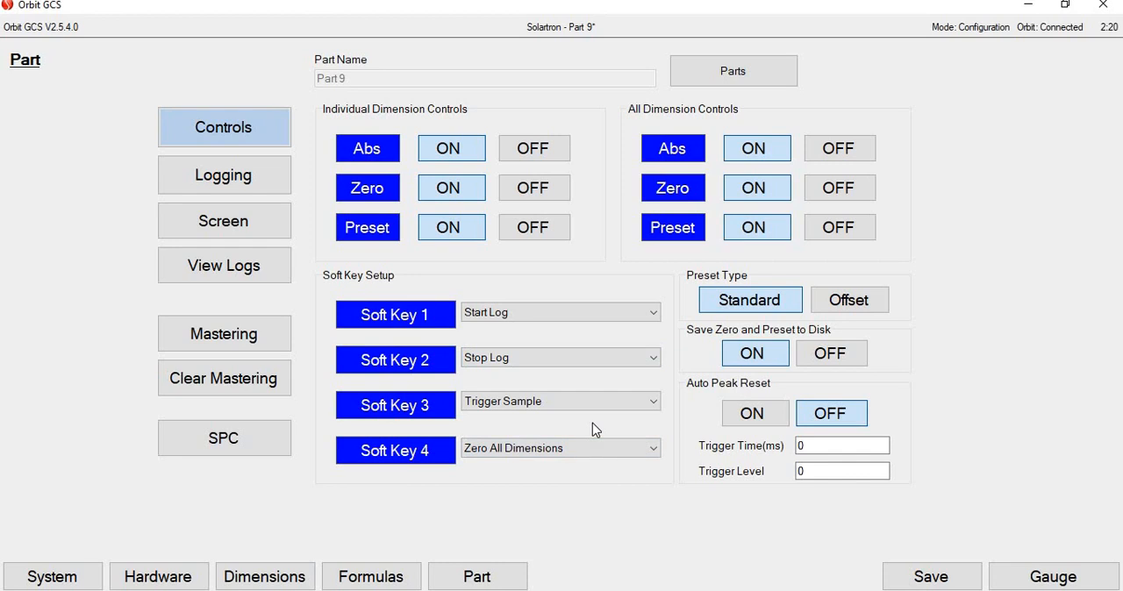
mouse_move(685, 312)
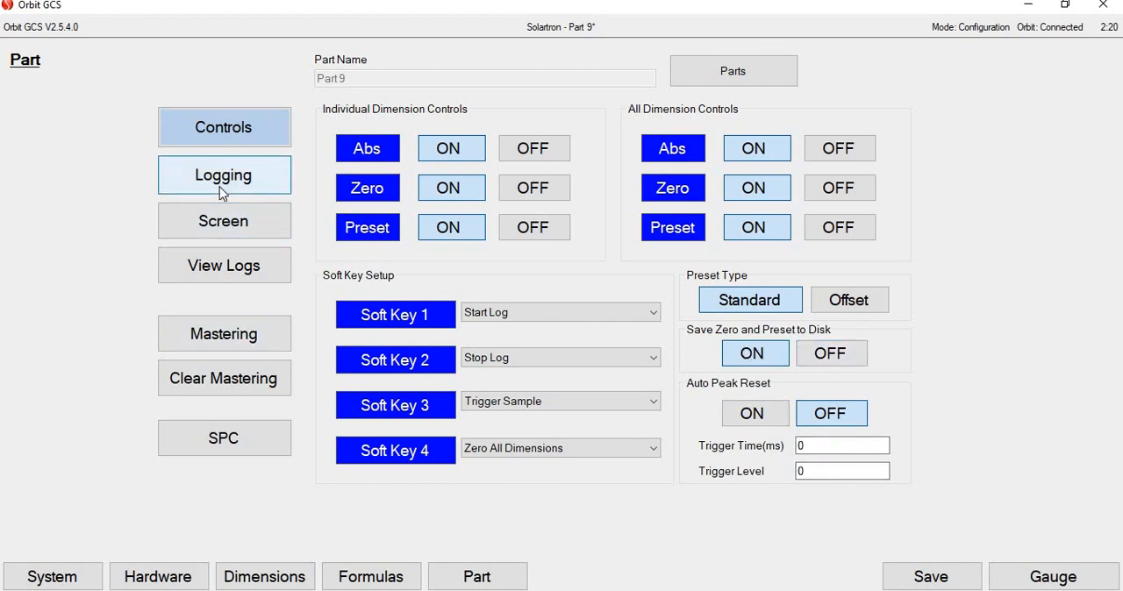
Set Part 9 to log continuously to a file named Solartron
click(223, 176)
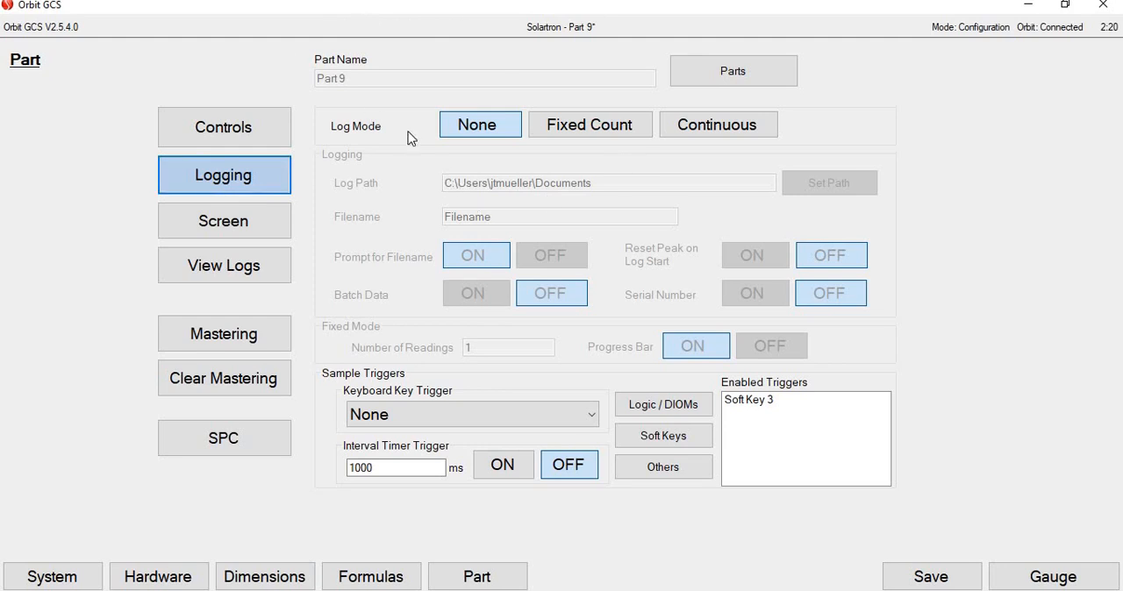
click(718, 123)
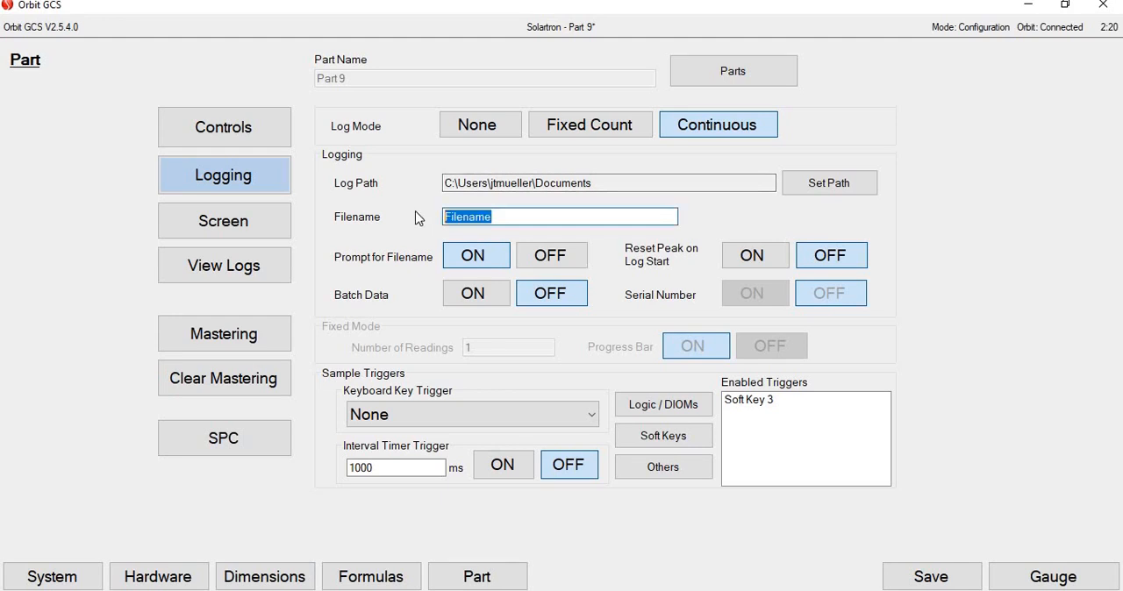
text(Solartro)
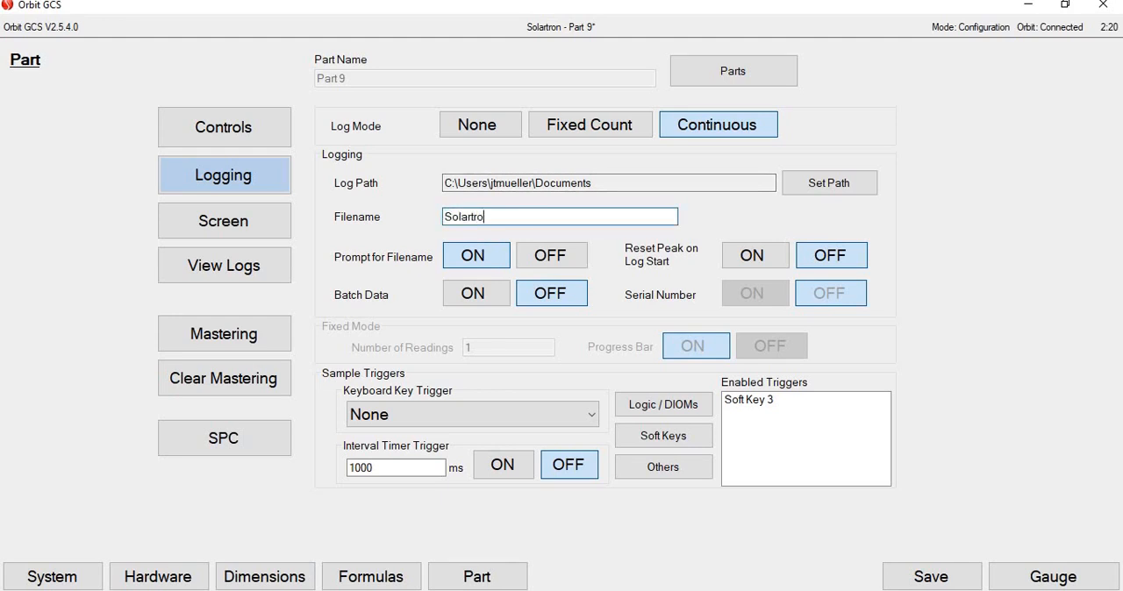
text(n)
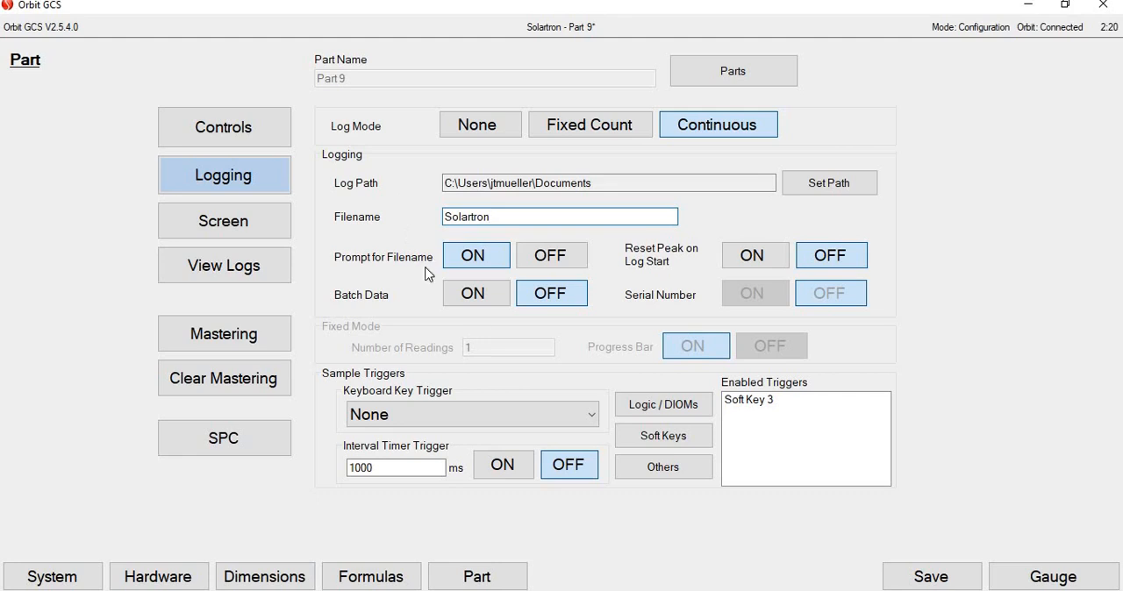
click(476, 293)
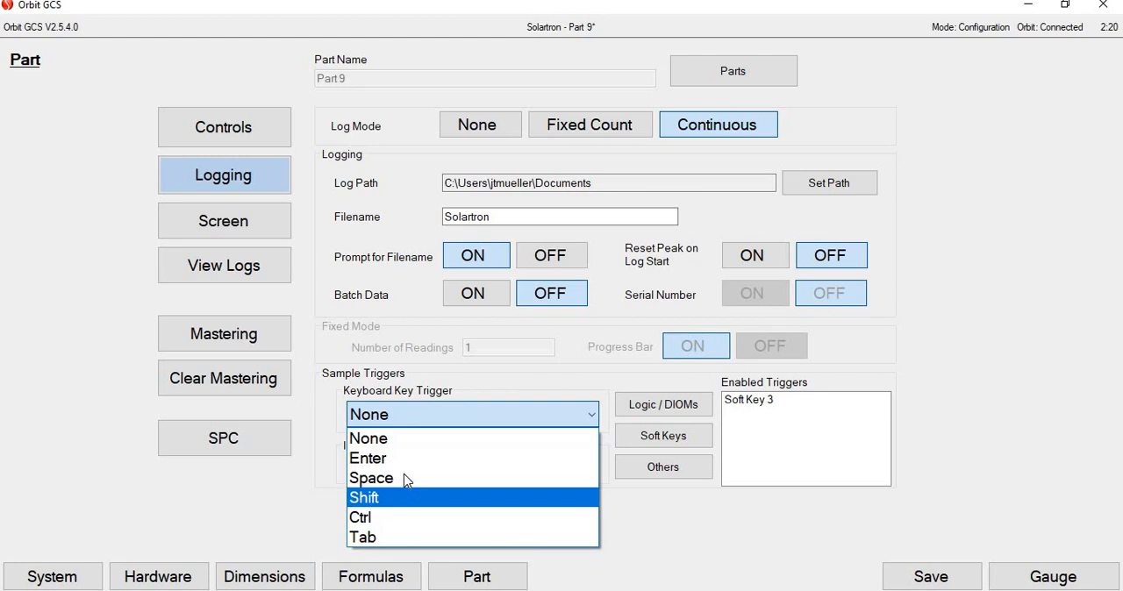
Make the Space key trigger a logging sample
click(372, 477)
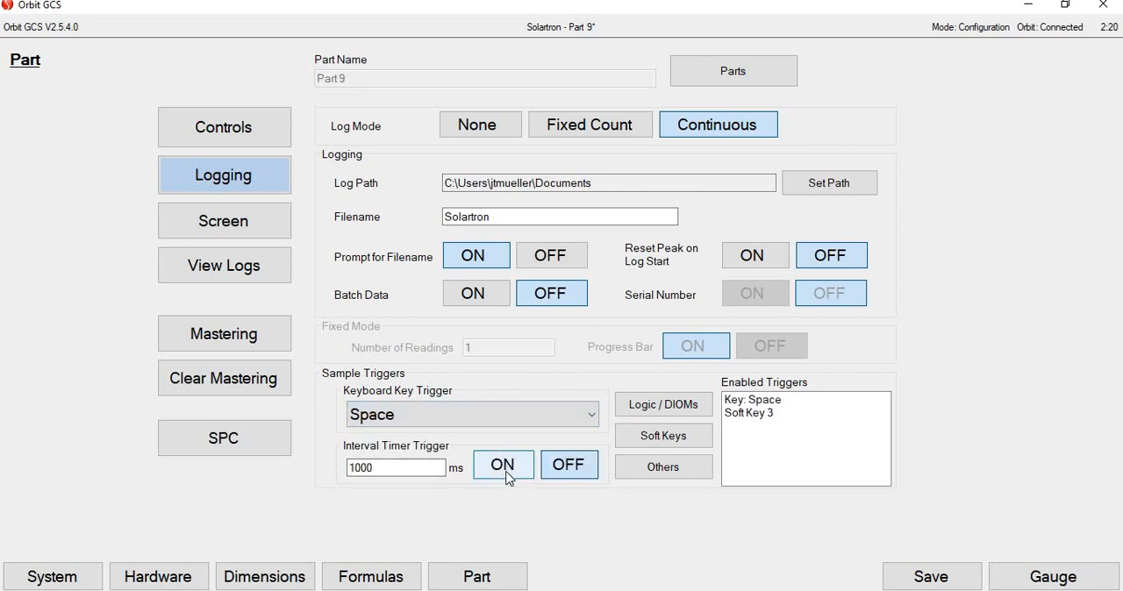
click(569, 464)
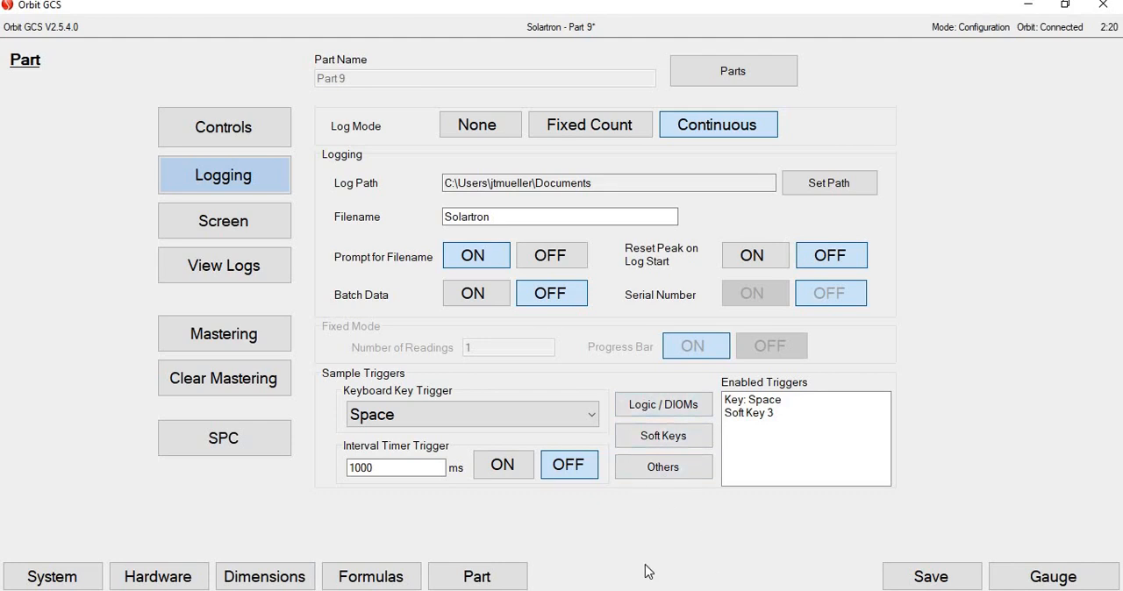
mouse_move(86, 135)
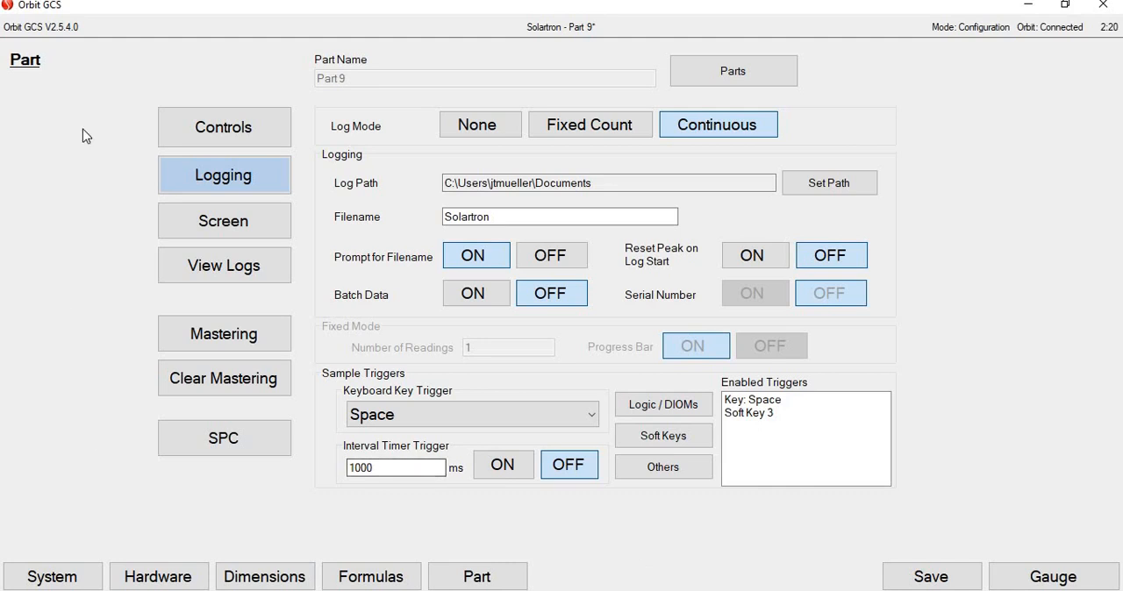
click(224, 221)
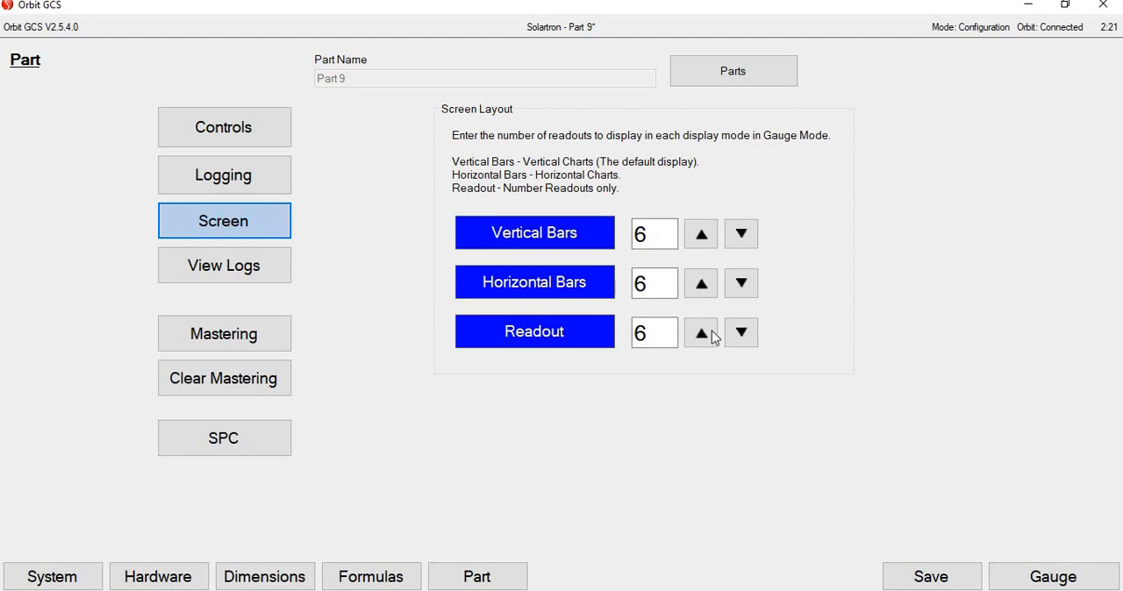
Adjust the Vertical Bars count to 4 readouts per gauge screen
click(701, 233)
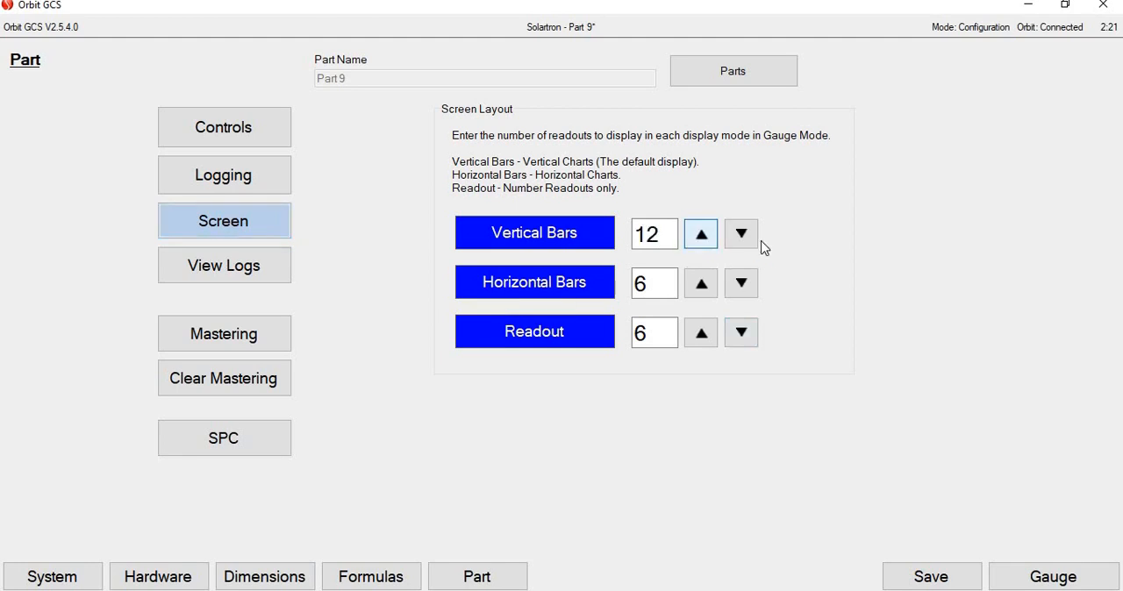
click(741, 235)
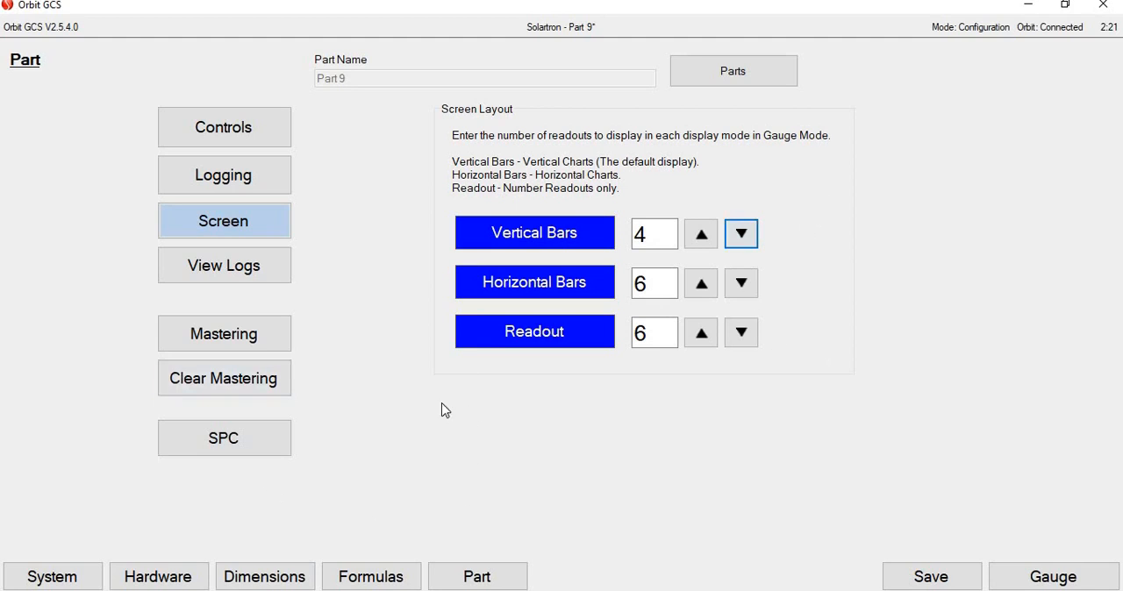
click(224, 265)
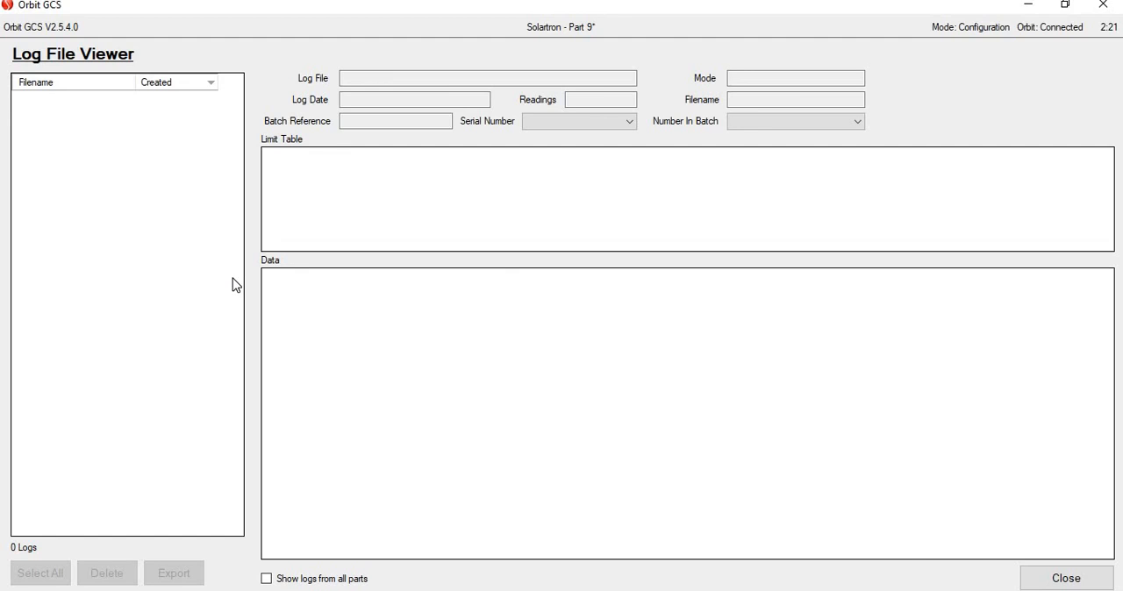
click(1066, 579)
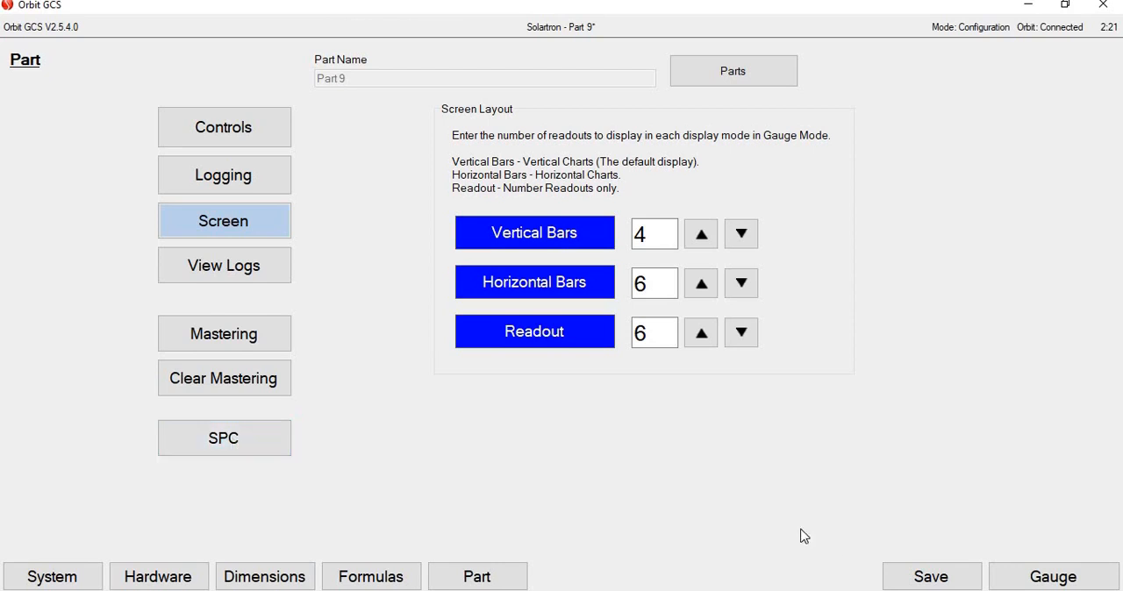
Save the Part 9 configuration and return to the live gauge display
click(653, 233)
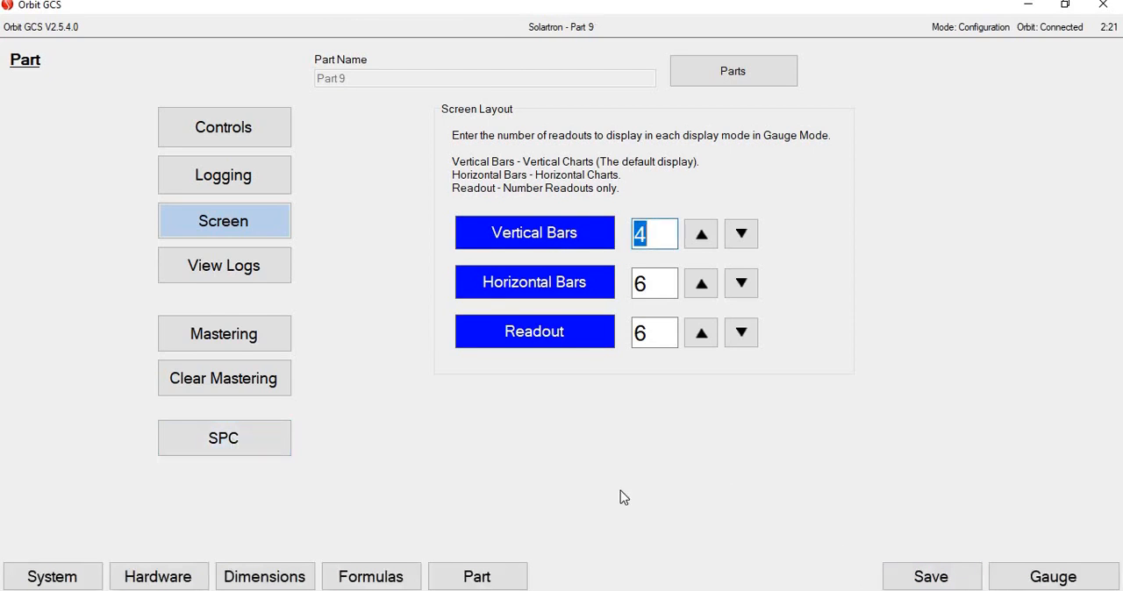
click(1053, 576)
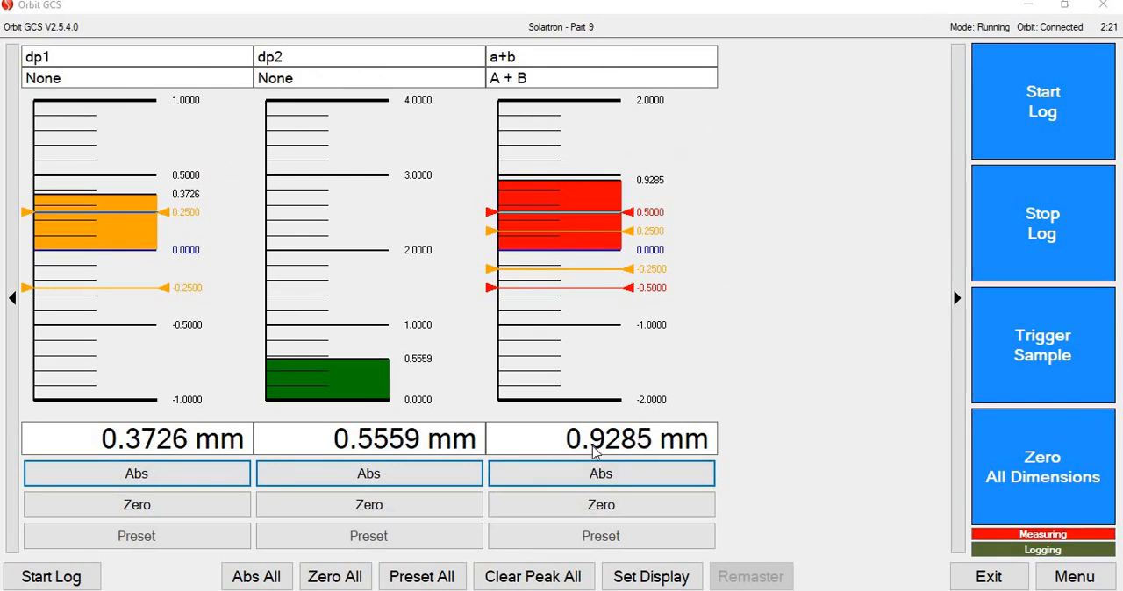
mouse_move(632, 154)
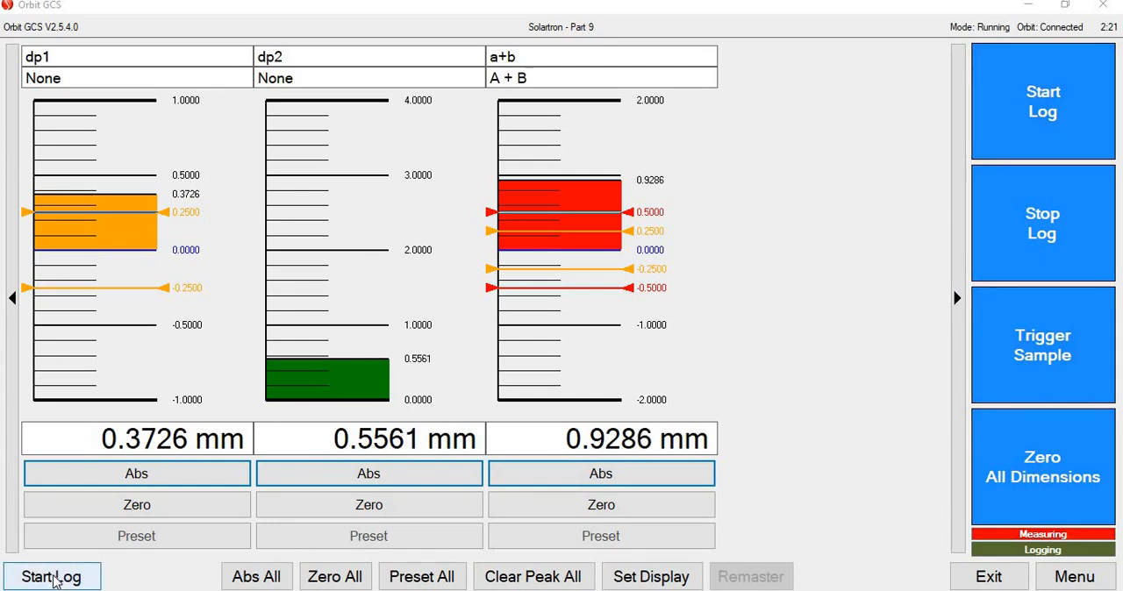
Start logging readings to the Solartron file
click(50, 575)
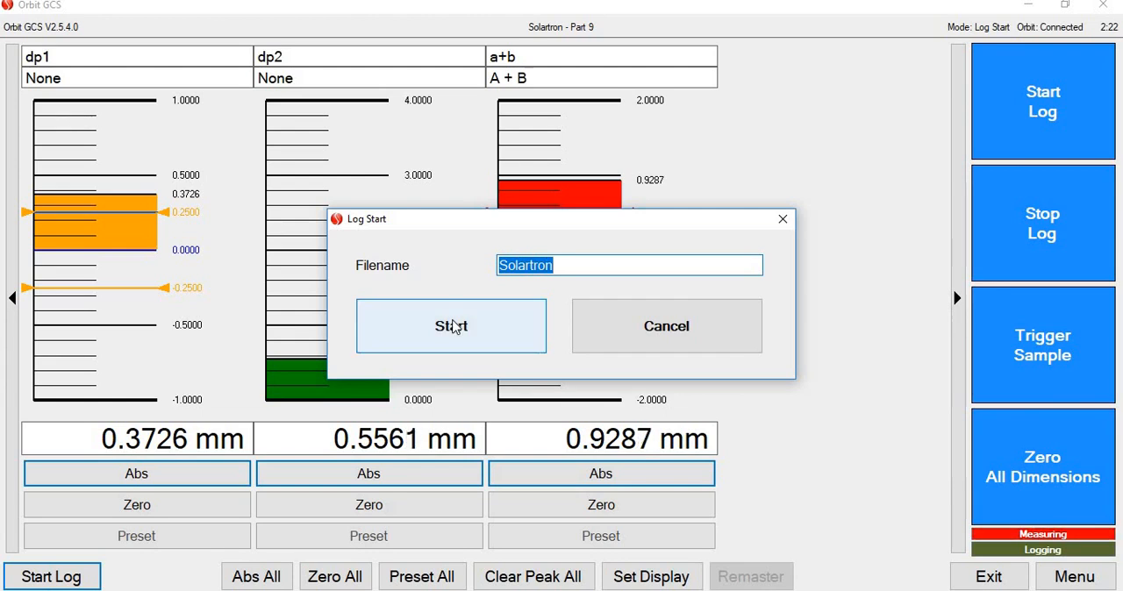
click(451, 327)
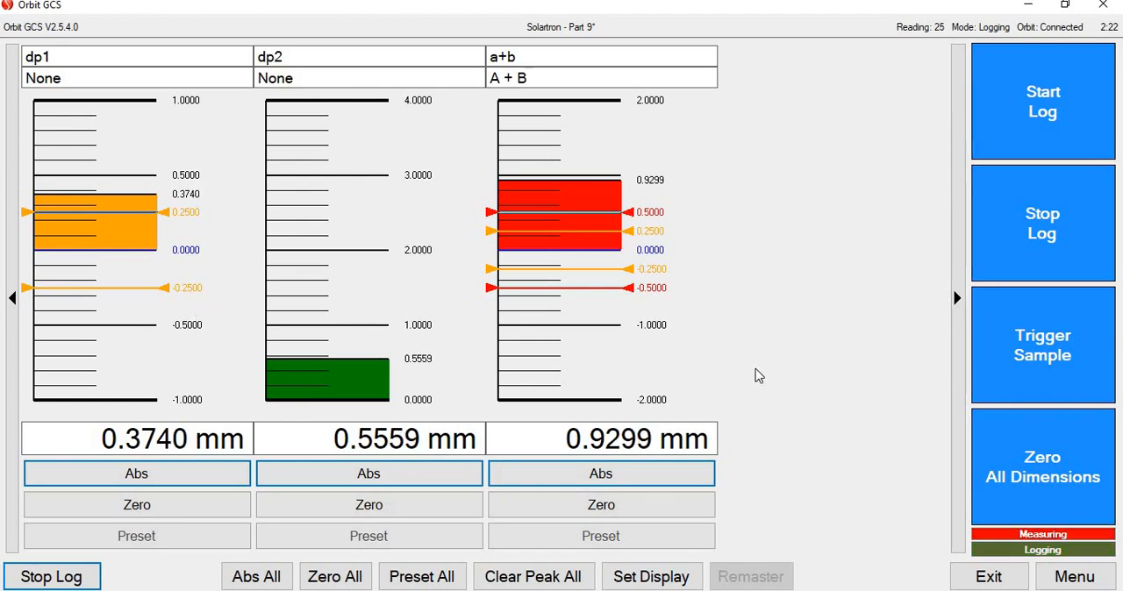
mouse_move(114, 288)
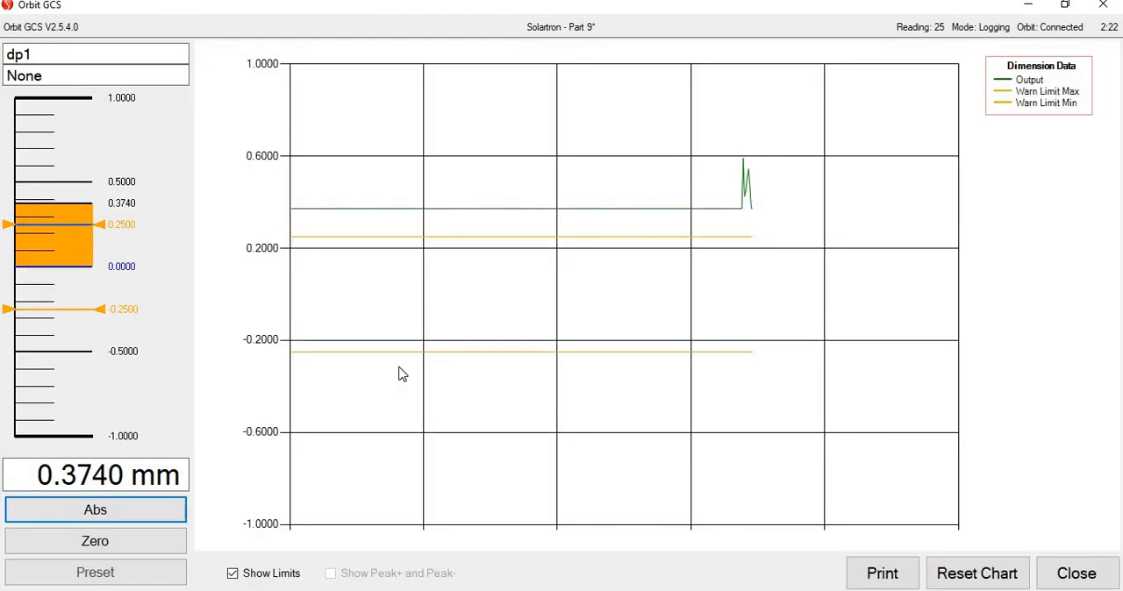
mouse_move(553, 239)
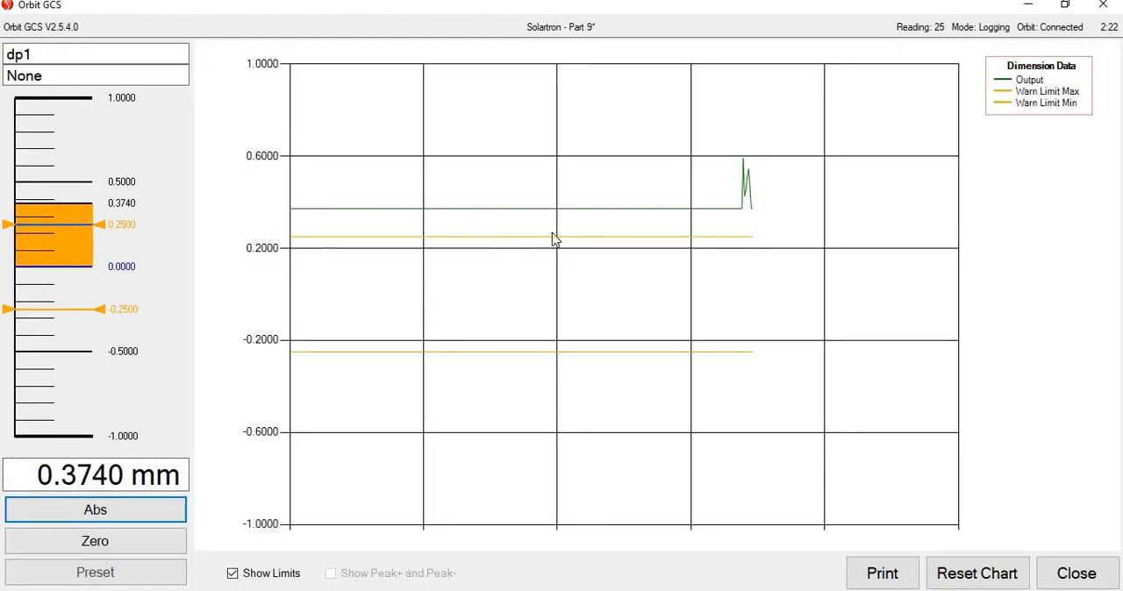
mouse_move(558, 342)
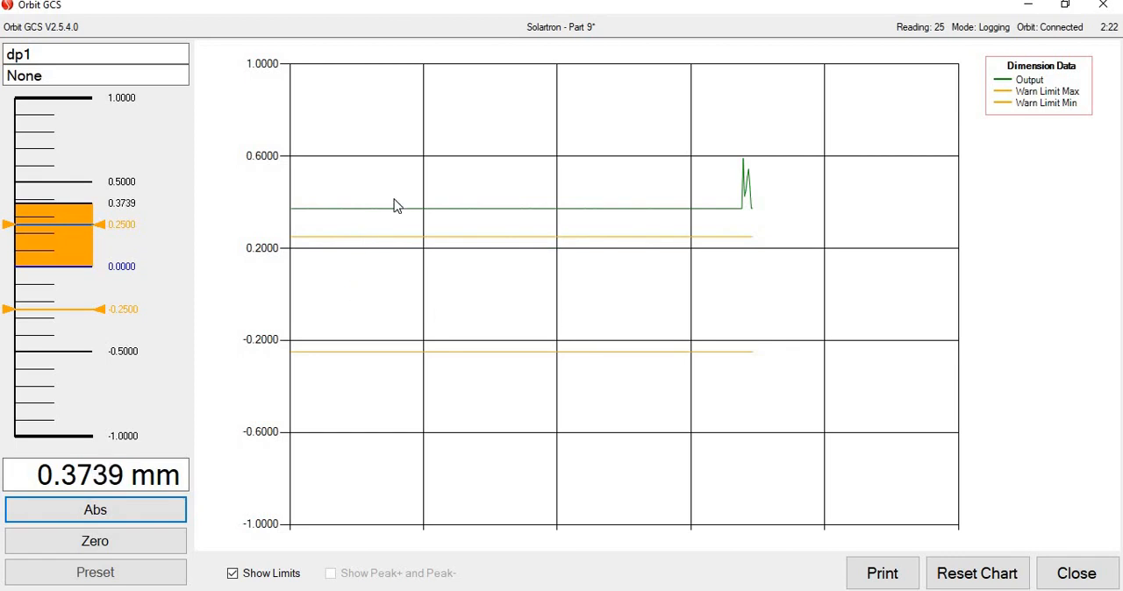
mouse_move(714, 219)
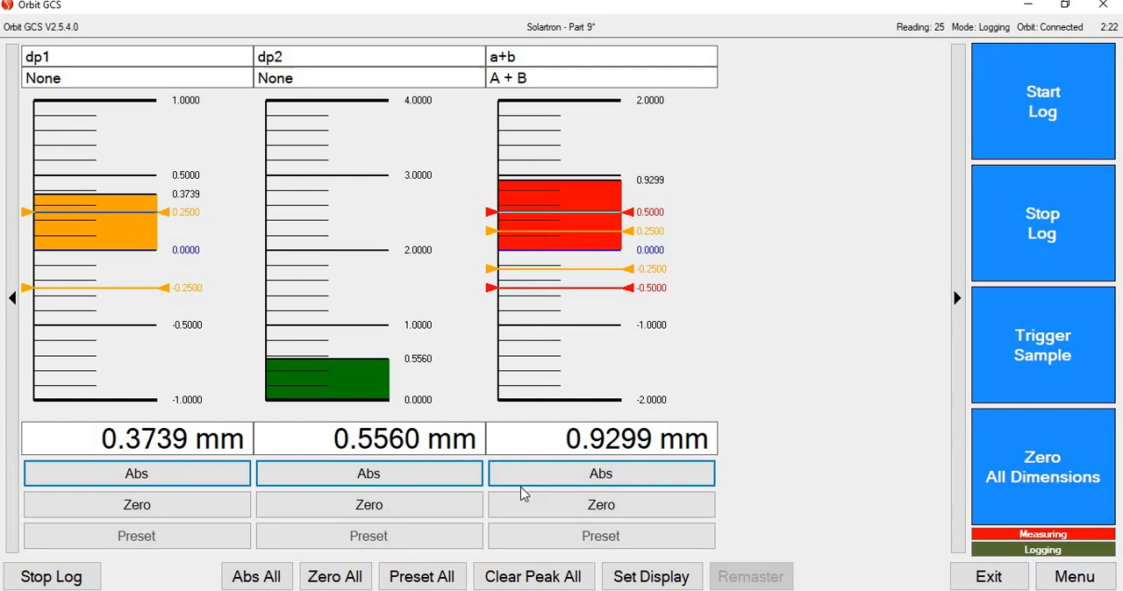
Close the chart, try horizontal then vertical gauges, and stop logging
click(256, 576)
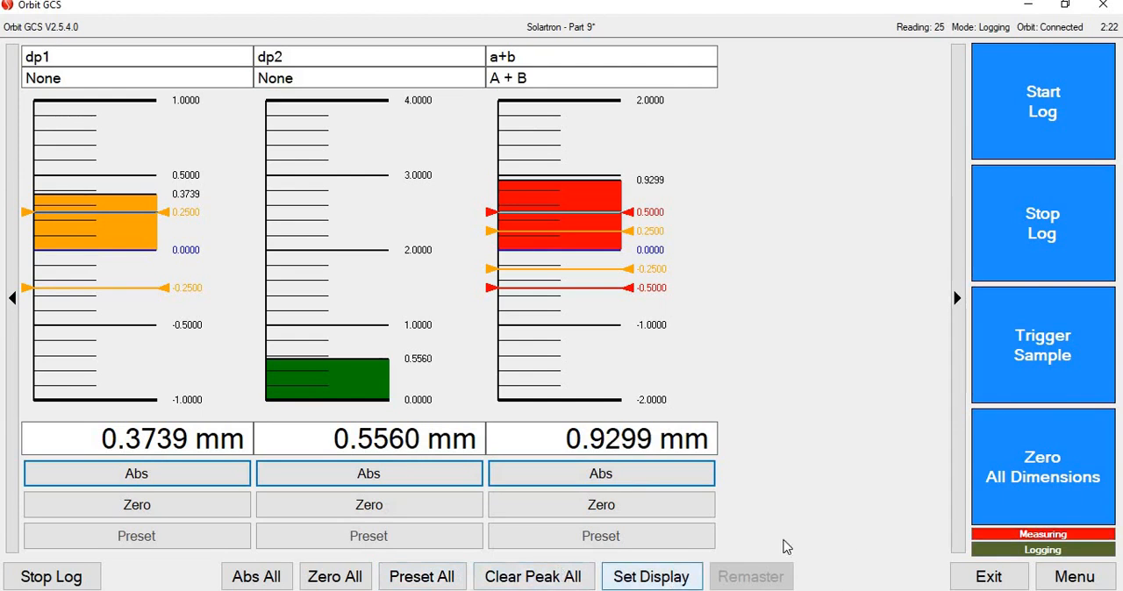
click(651, 576)
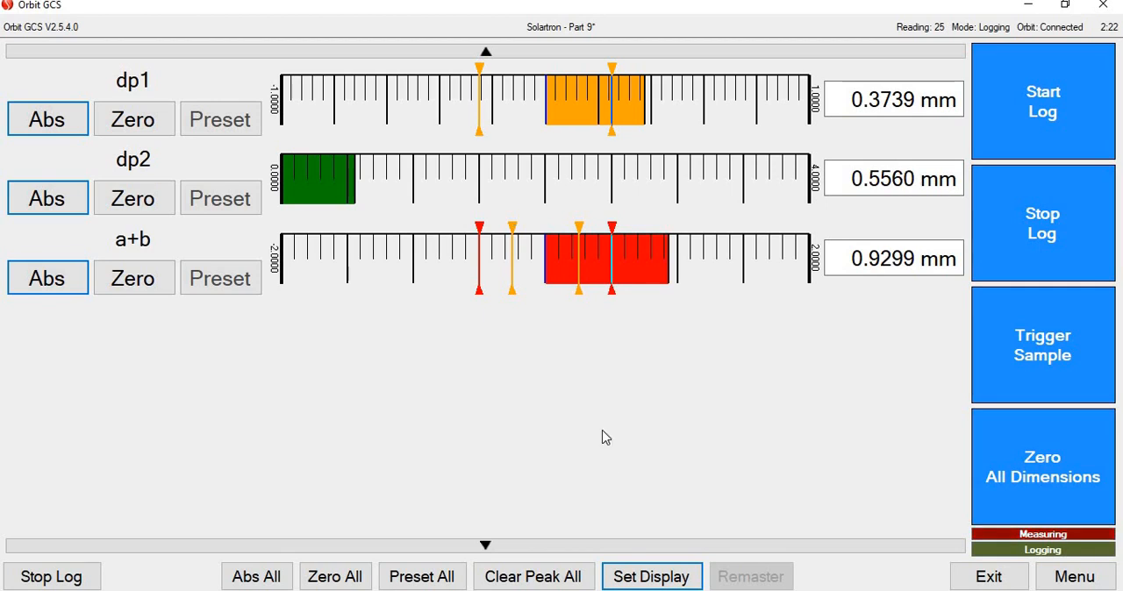
click(651, 576)
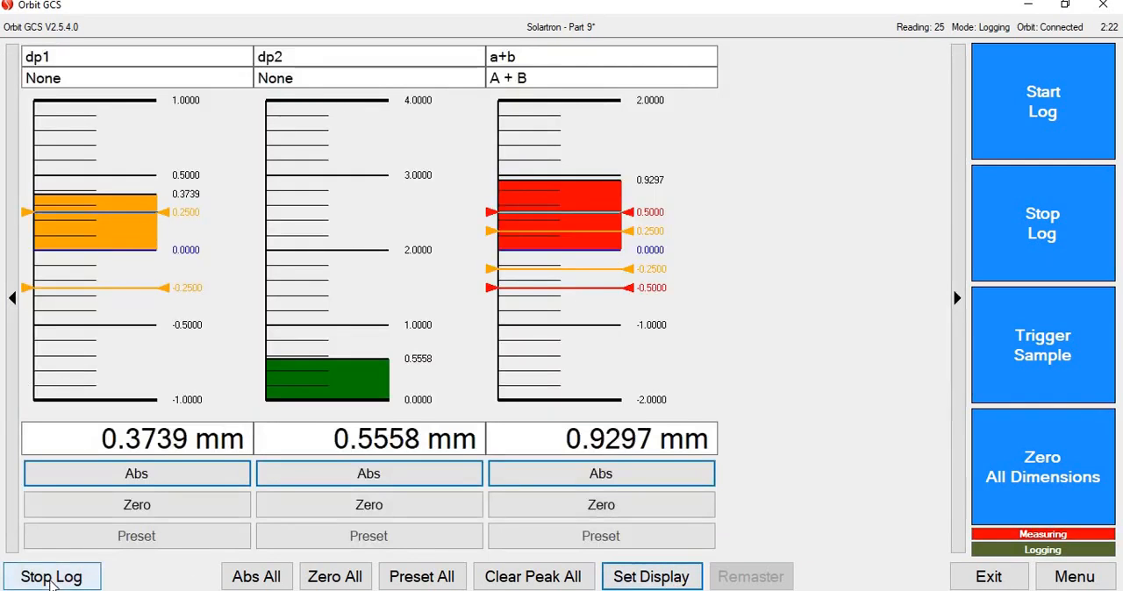
click(51, 575)
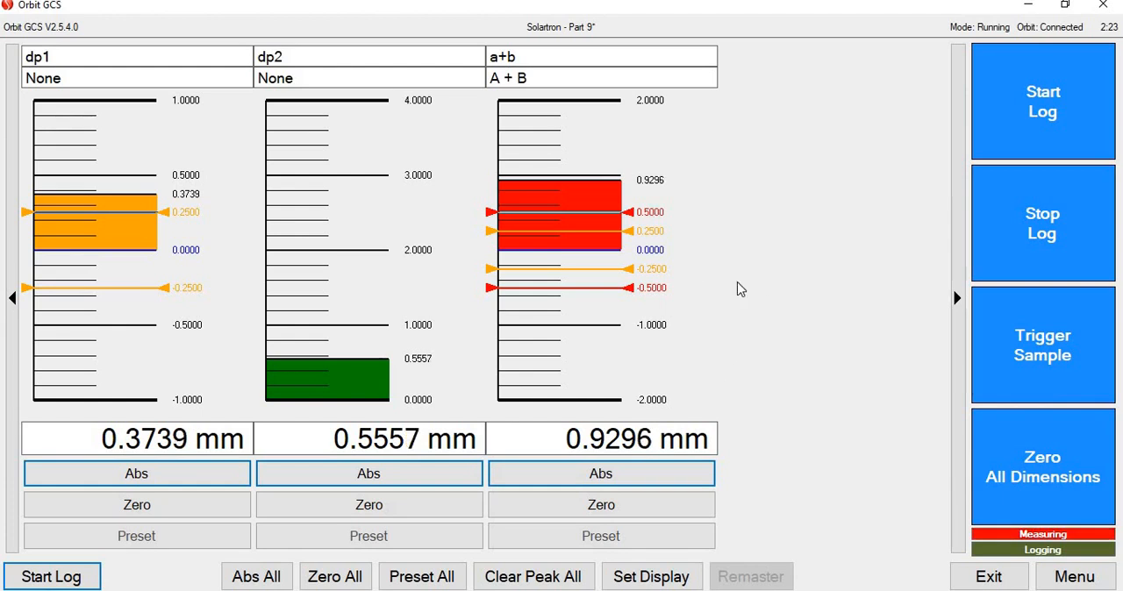
Go to the saved parts list from the part settings
click(1074, 576)
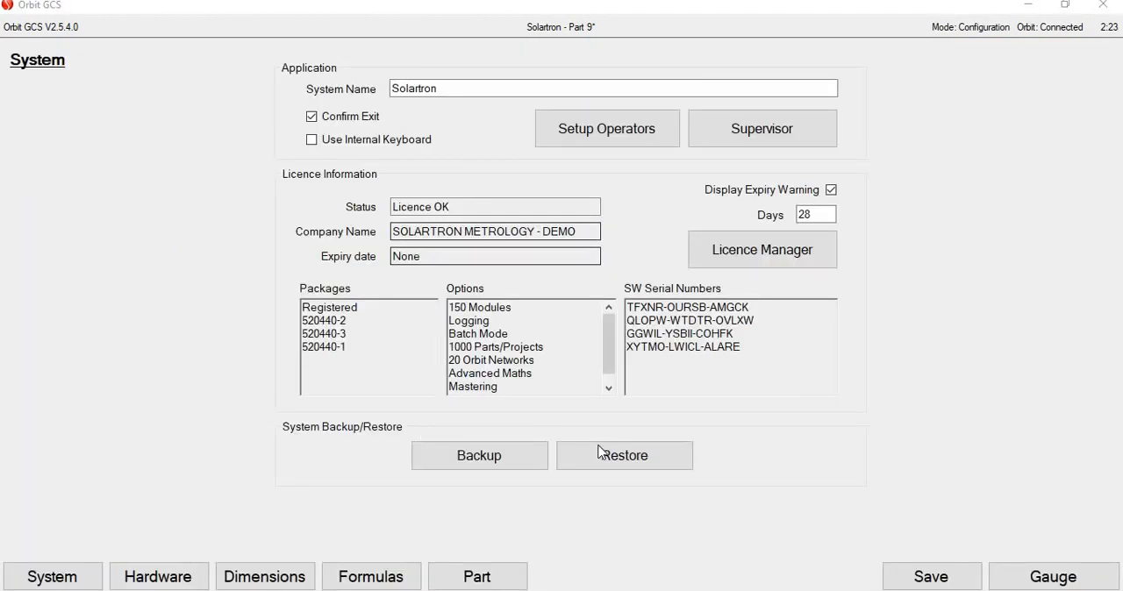
click(477, 575)
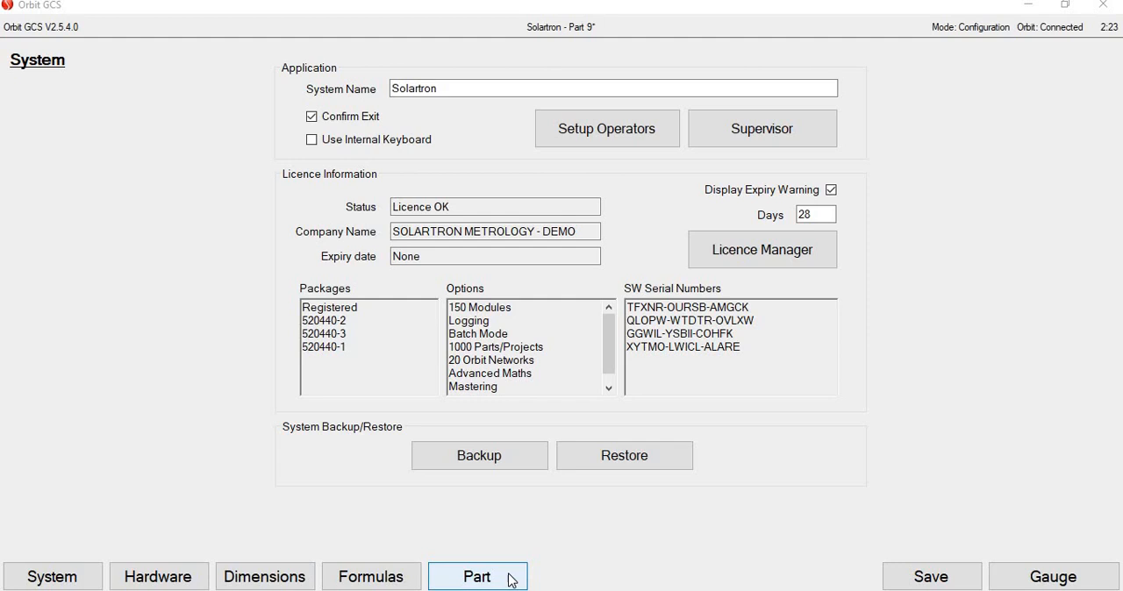
click(477, 575)
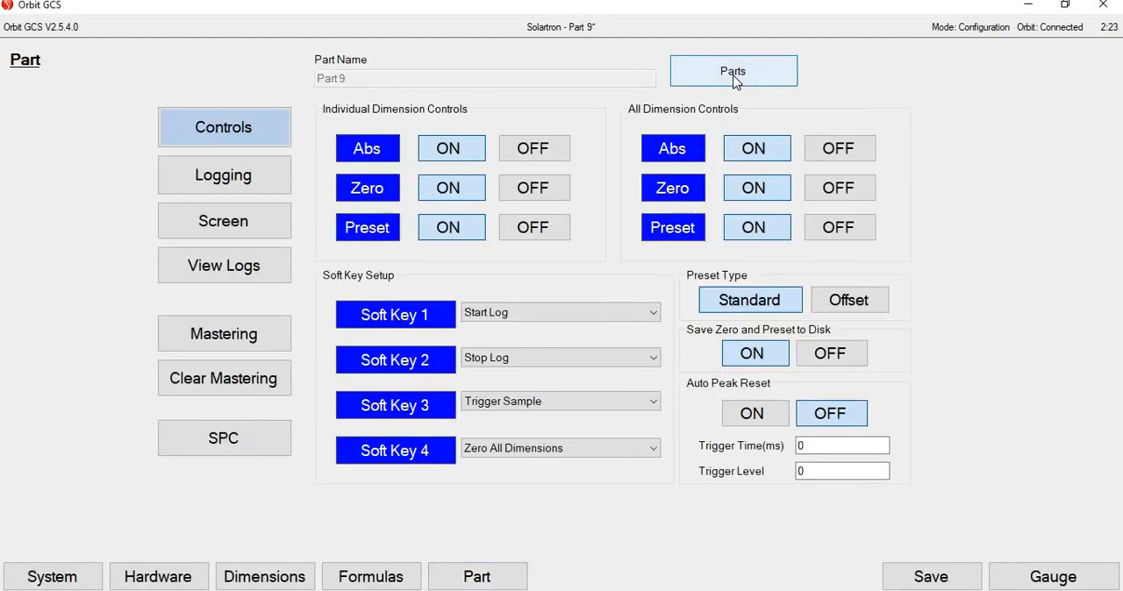
click(734, 70)
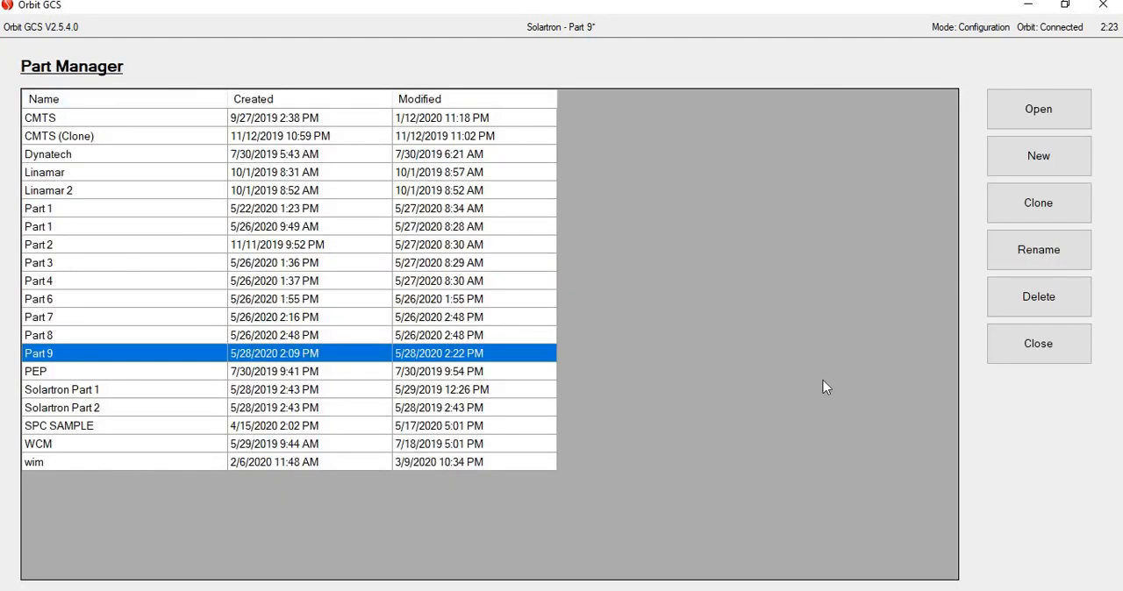
mouse_move(1102, 489)
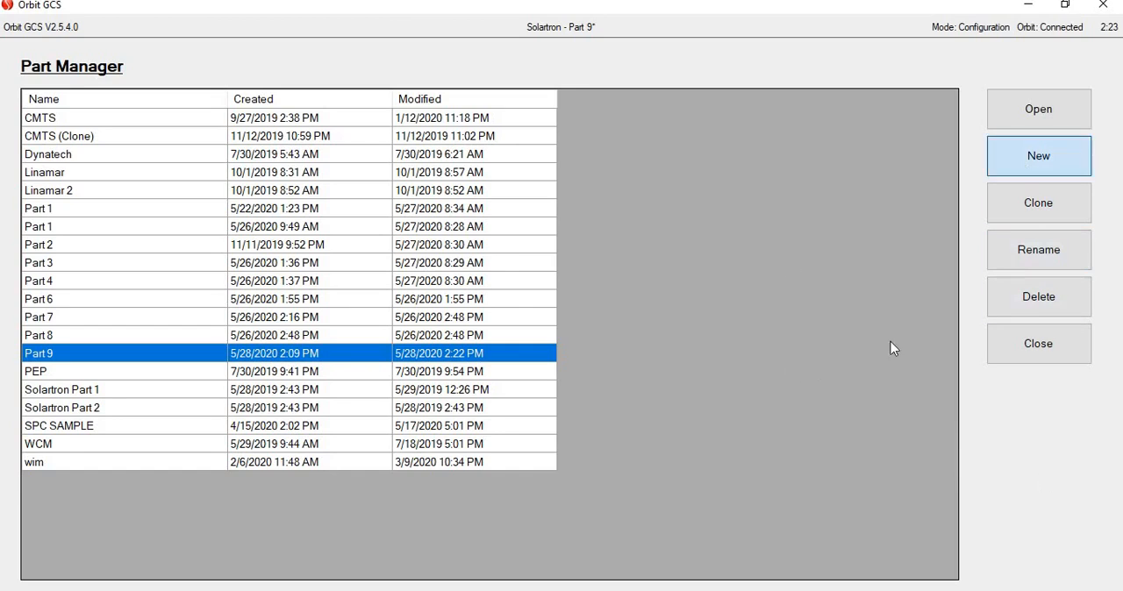
Create a new part named Part 10, saving Part 9's changes first
click(1038, 154)
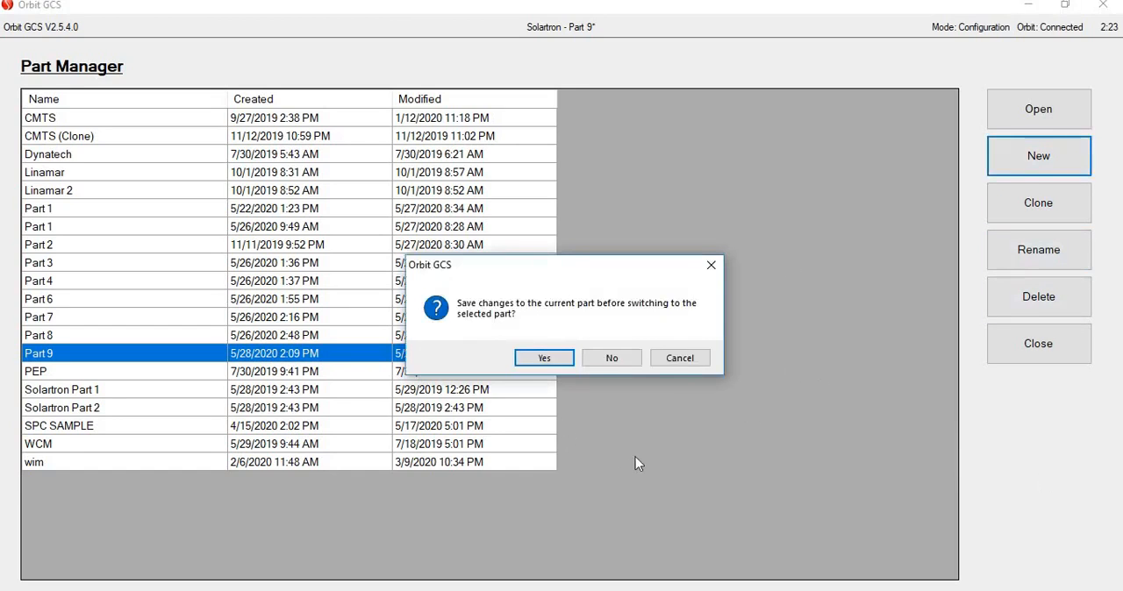
click(544, 358)
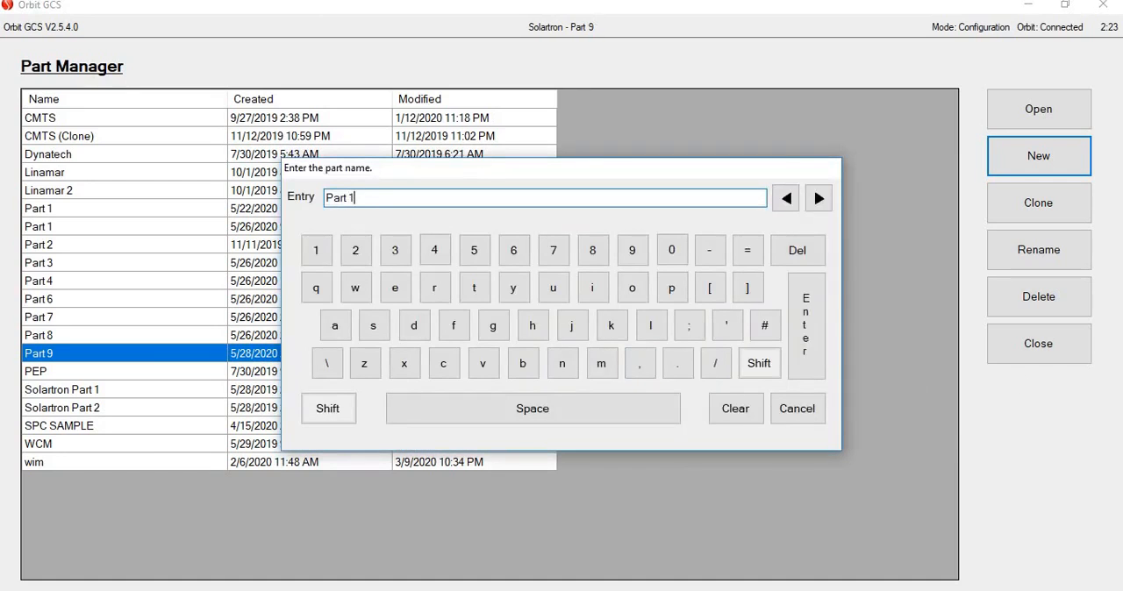
click(672, 249)
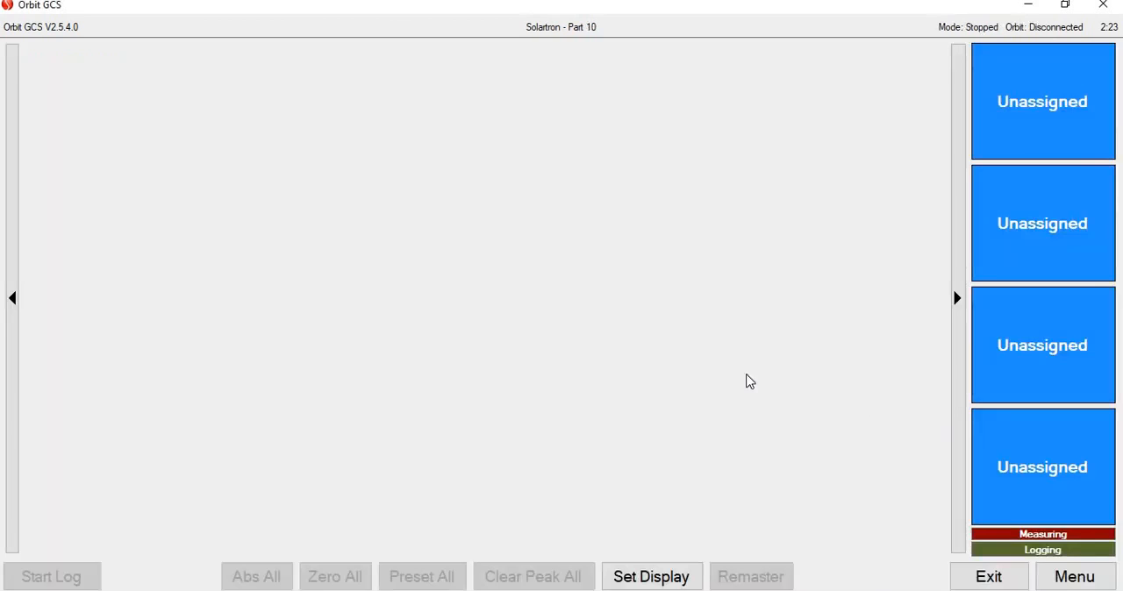
mouse_move(744, 334)
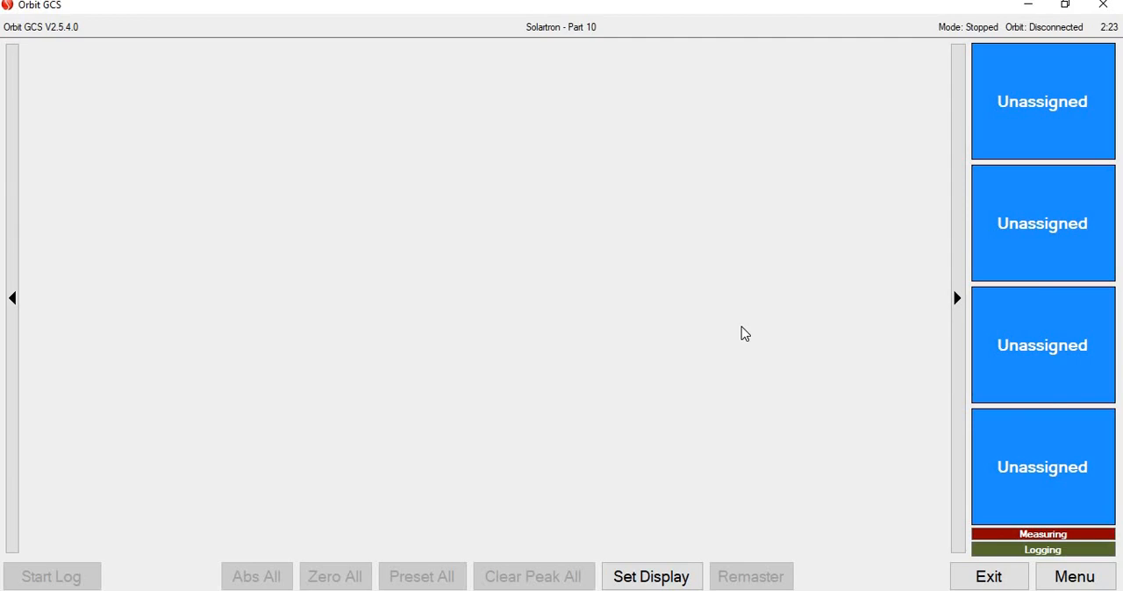
mouse_move(742, 344)
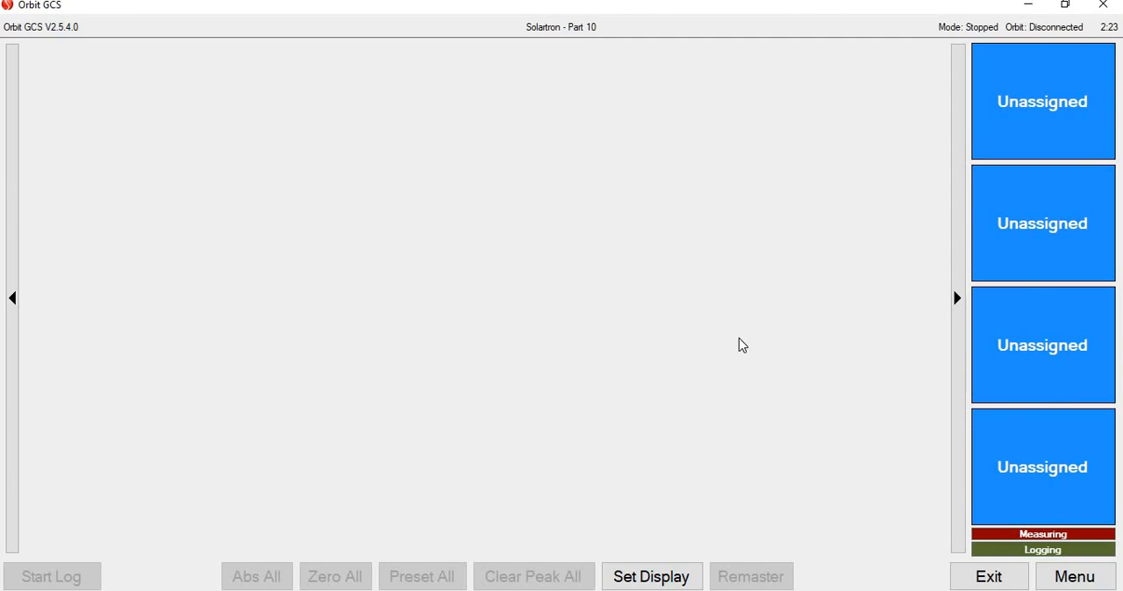
mouse_move(902, 506)
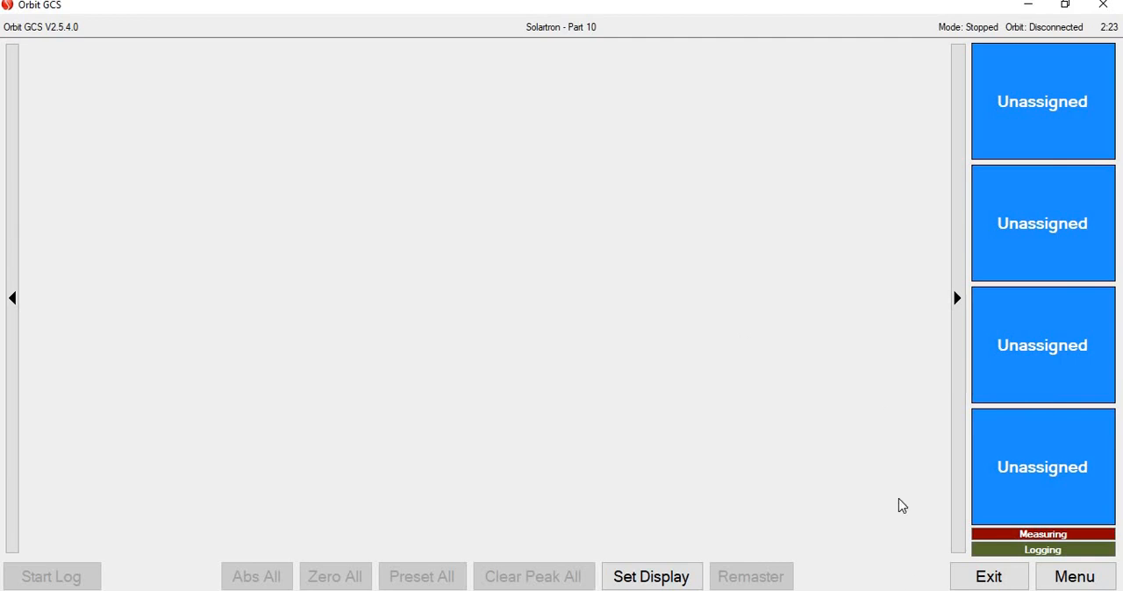
Switch Part 10 into configuration mode showing its System settings page
click(1074, 575)
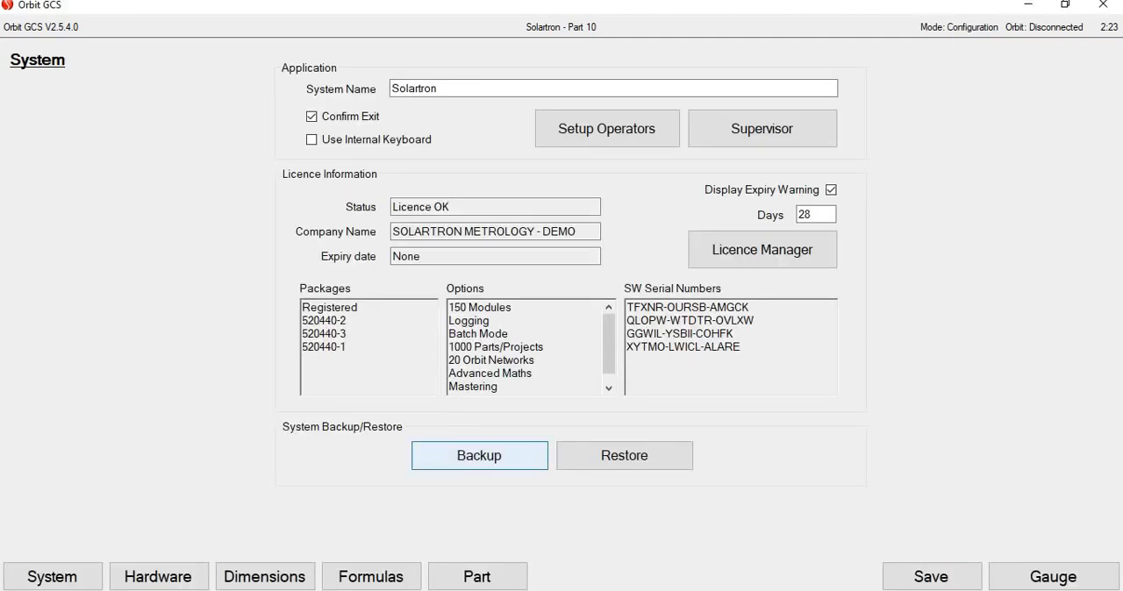
Reopen Part 9 from Part Manager so its dp1, dp2 and a+b gauges reconnect
click(477, 576)
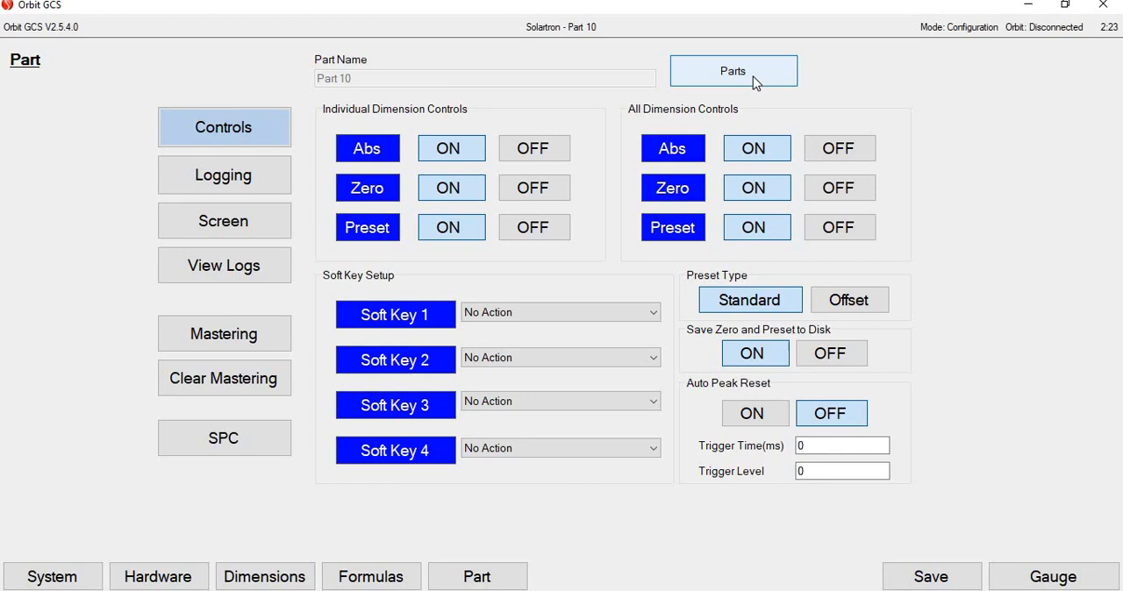
click(733, 71)
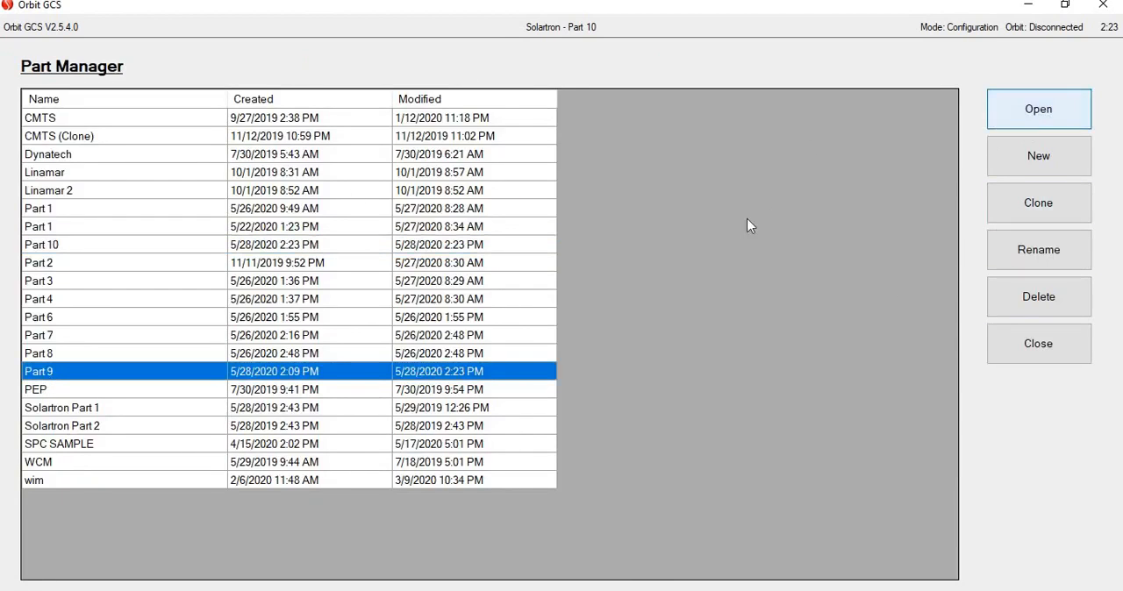
click(1038, 108)
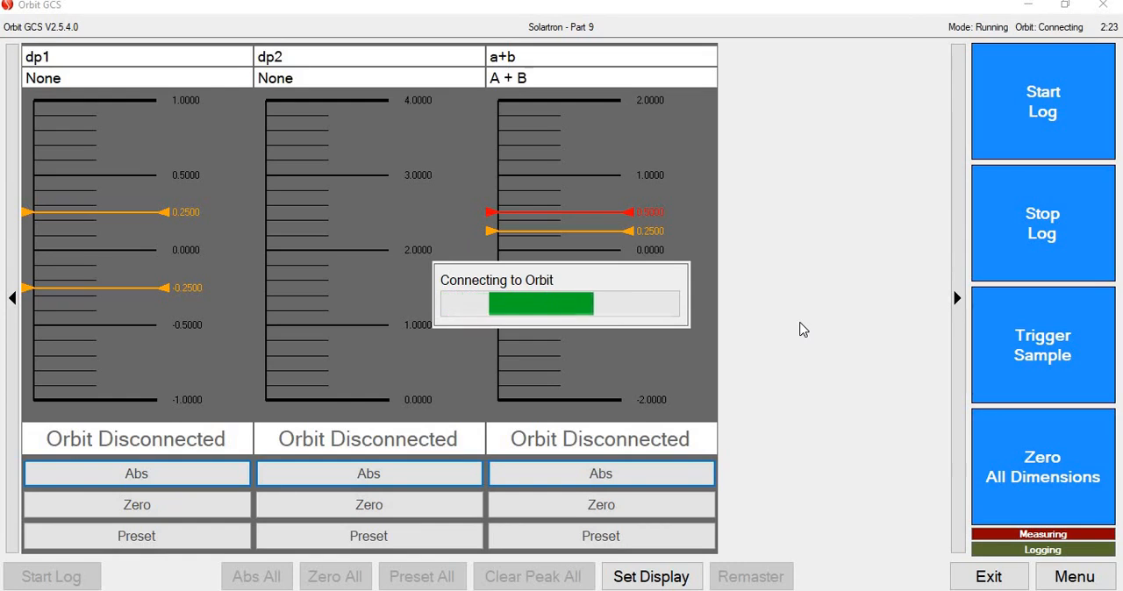